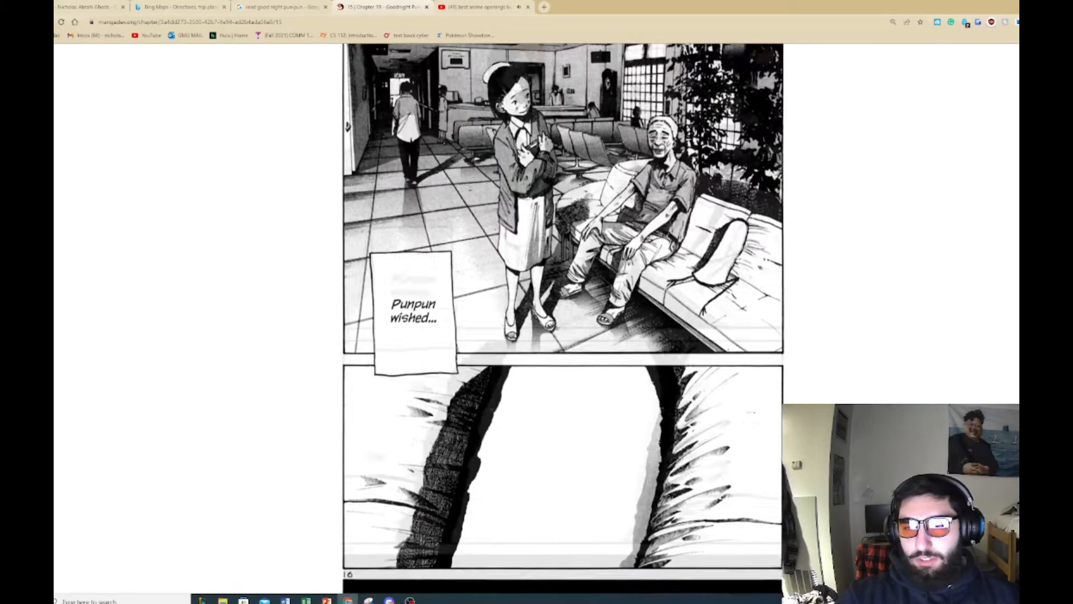
Step: Scroll to the top of chapter 19's page 15 and bring the Discord chat forward
scroll(up, 3)
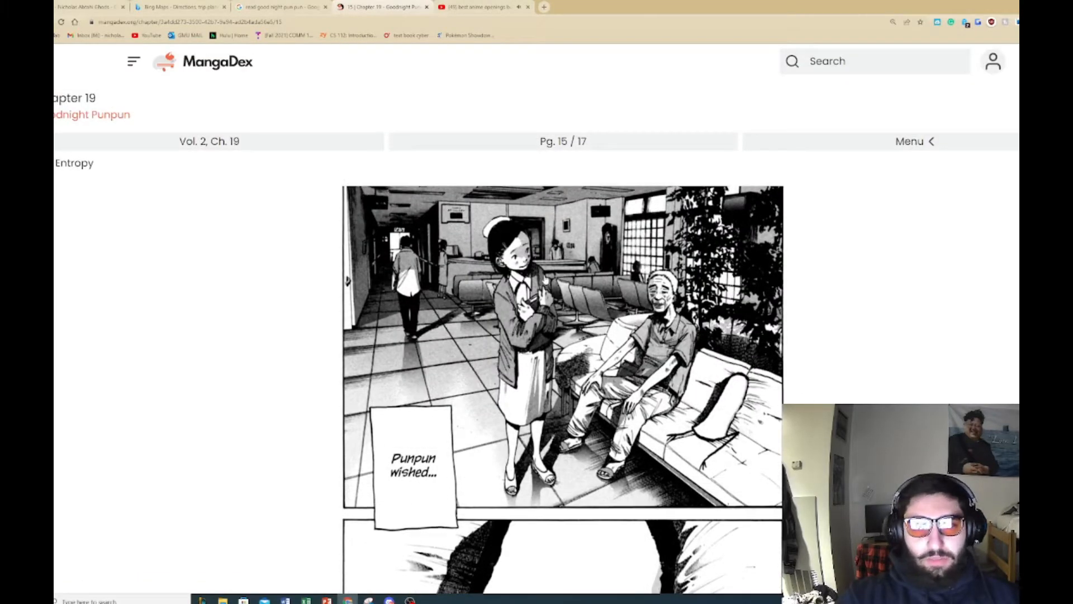
click(389, 601)
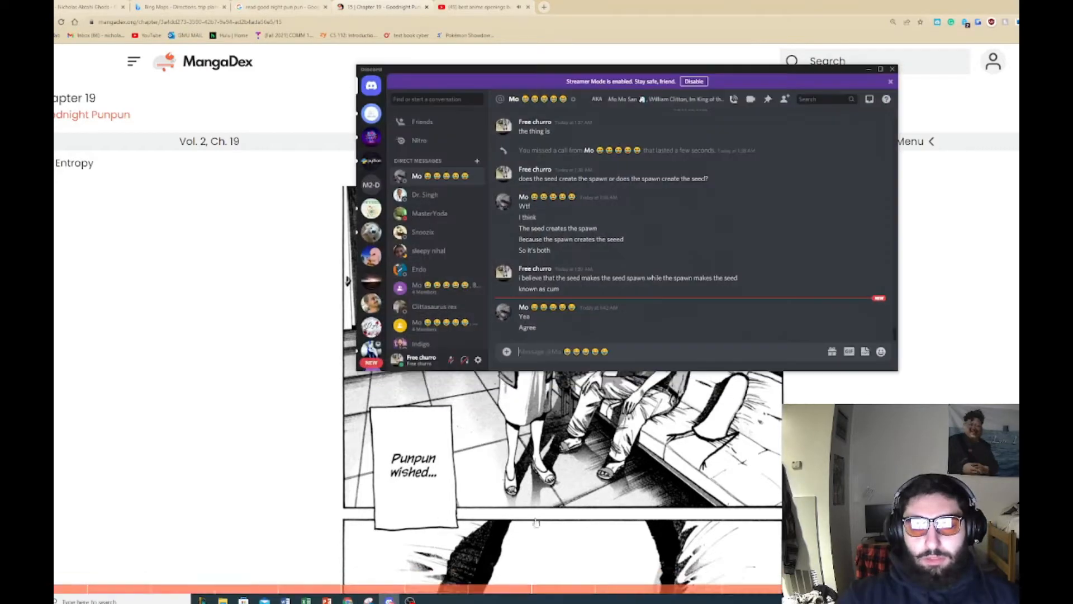
Step: Type 'DDAFADGDGD' into the Discord message box
text(DDAFADGDGD)
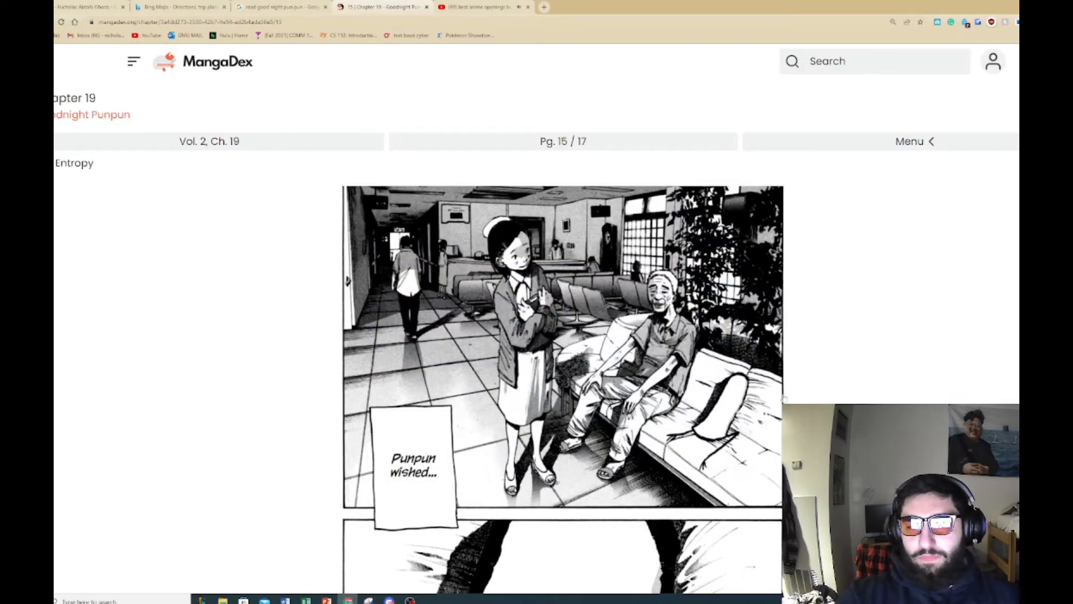
Step: Scroll down and back up through chapter 19's page 15
scroll(down, 3)
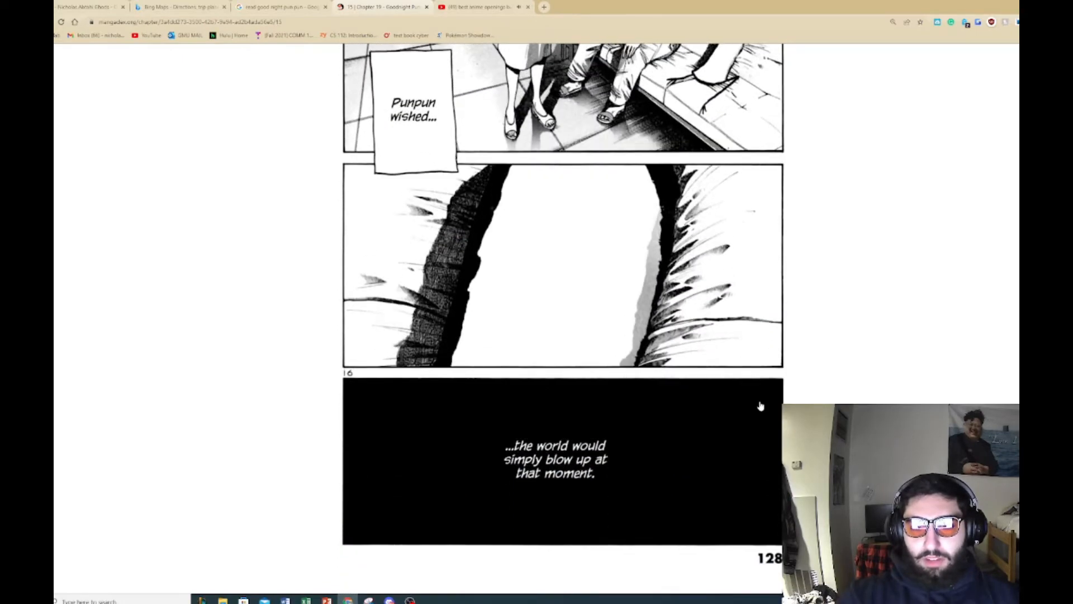
scroll(up, 3)
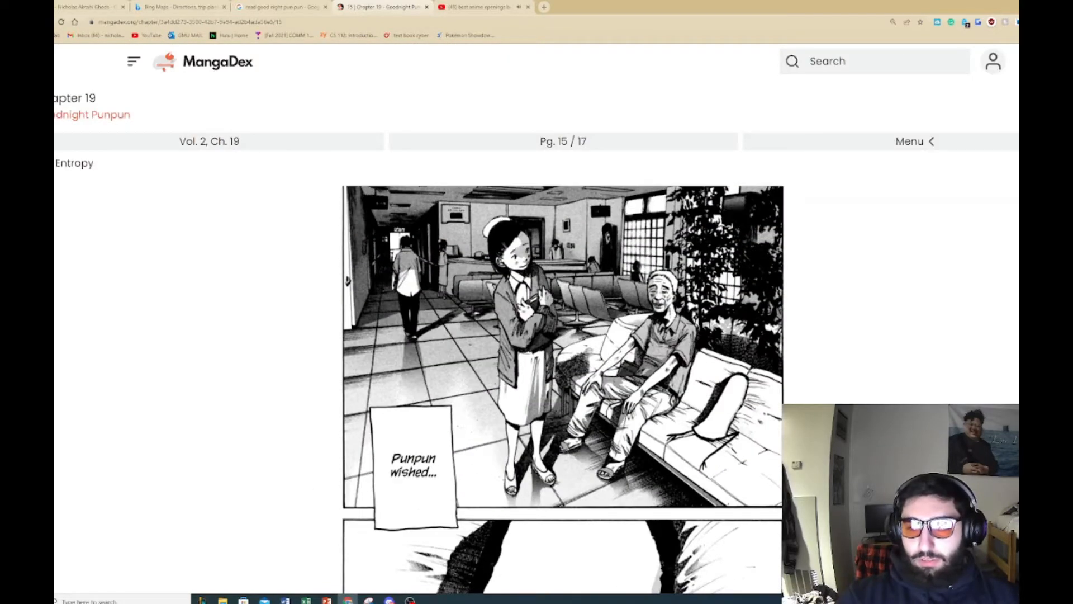
scroll(down, 3)
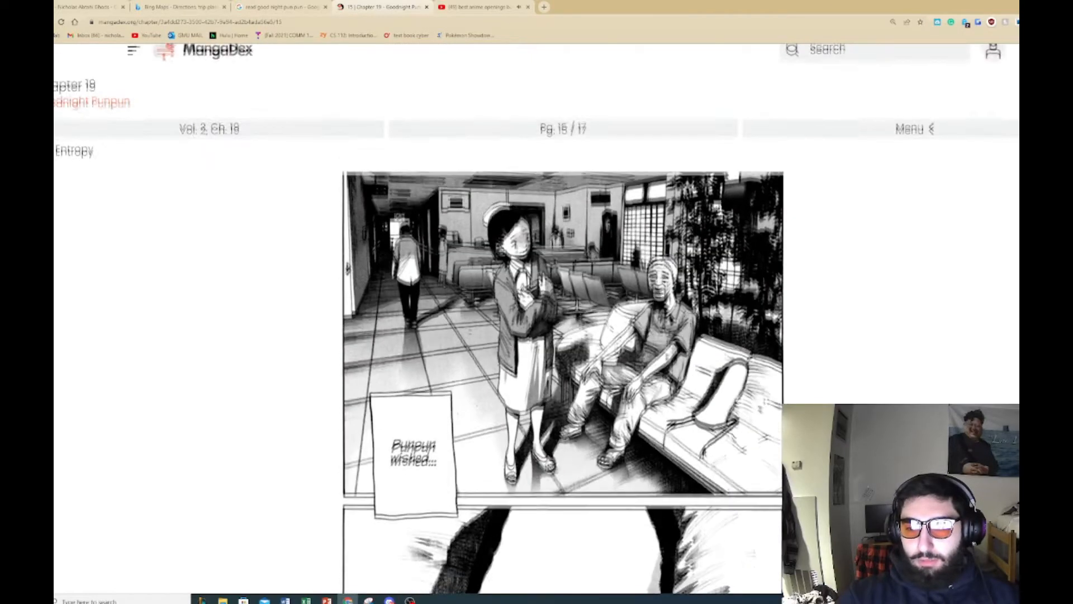
scroll(down, 3)
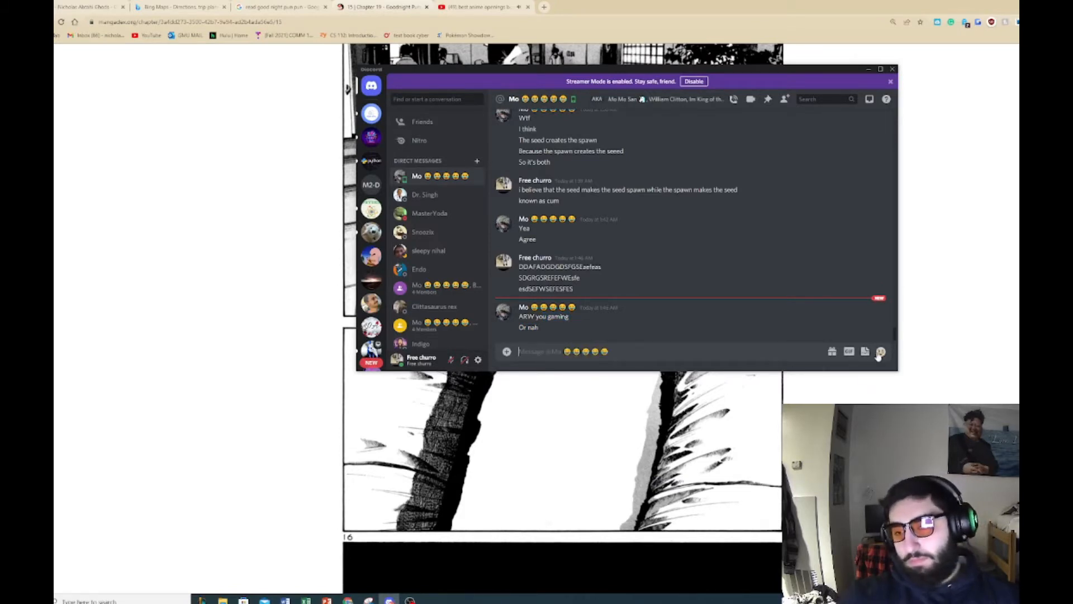
Step: Reply with a skull emoji in the Discord chat, then minimize Discord
click(880, 351)
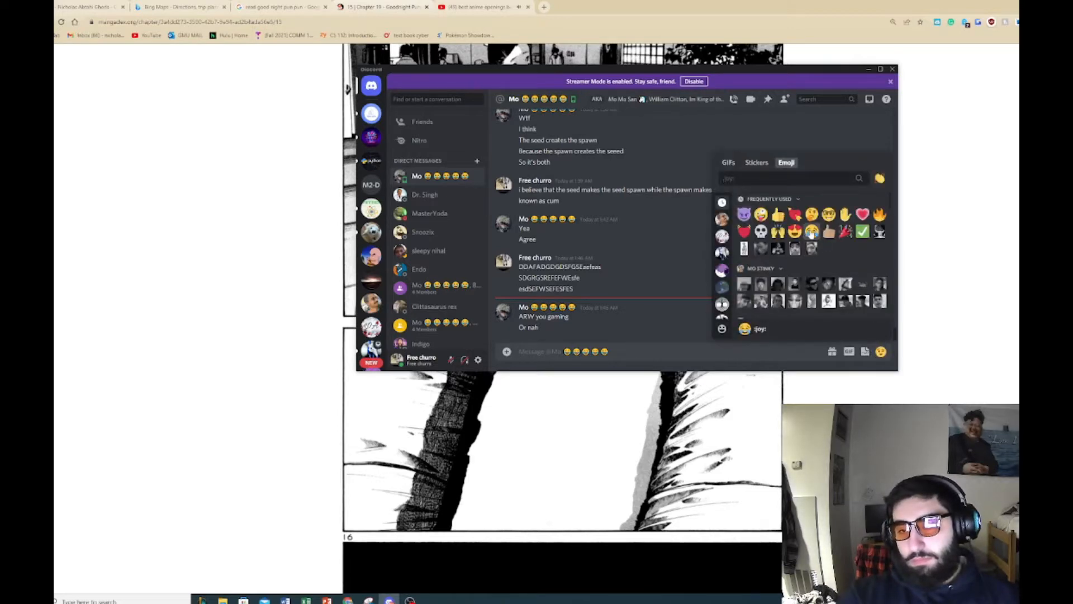
click(744, 231)
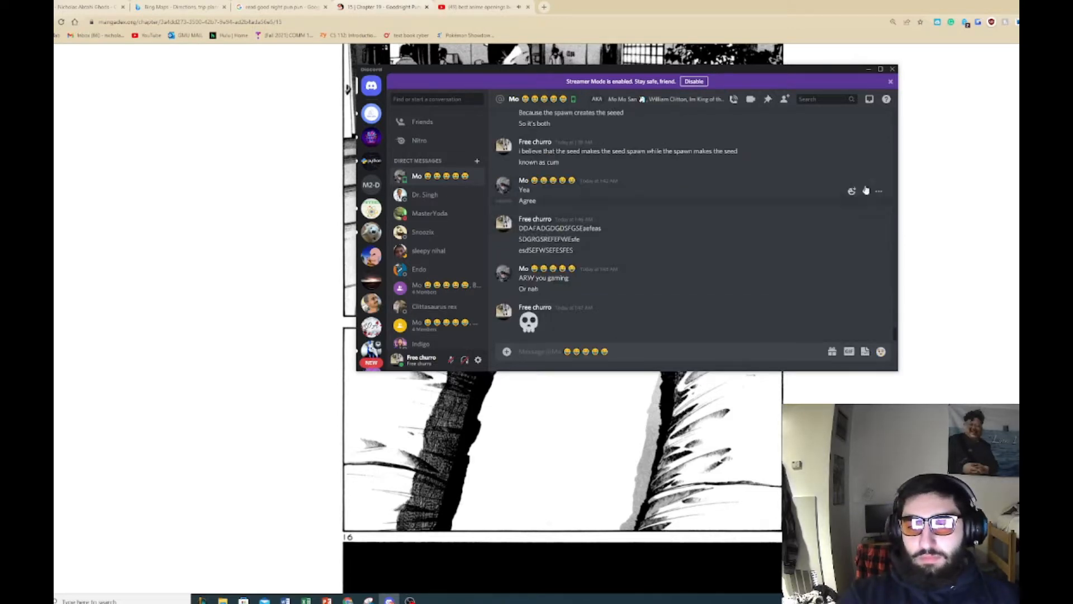
click(892, 68)
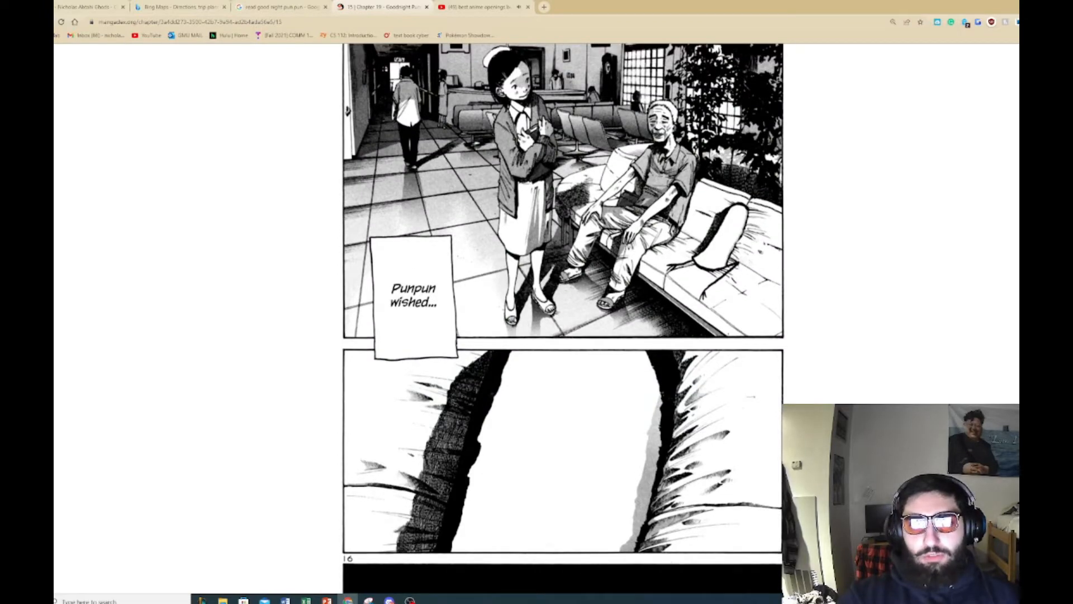
mouse_move(865, 392)
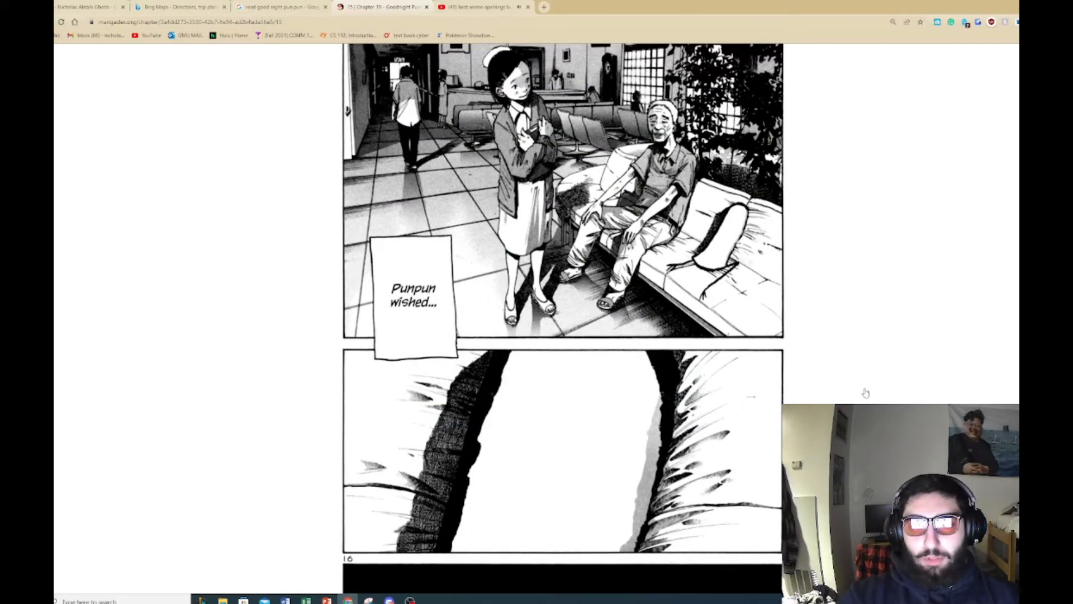
Step: Read page 15 down to its final panel and scroll back to the top
scroll(down, 3)
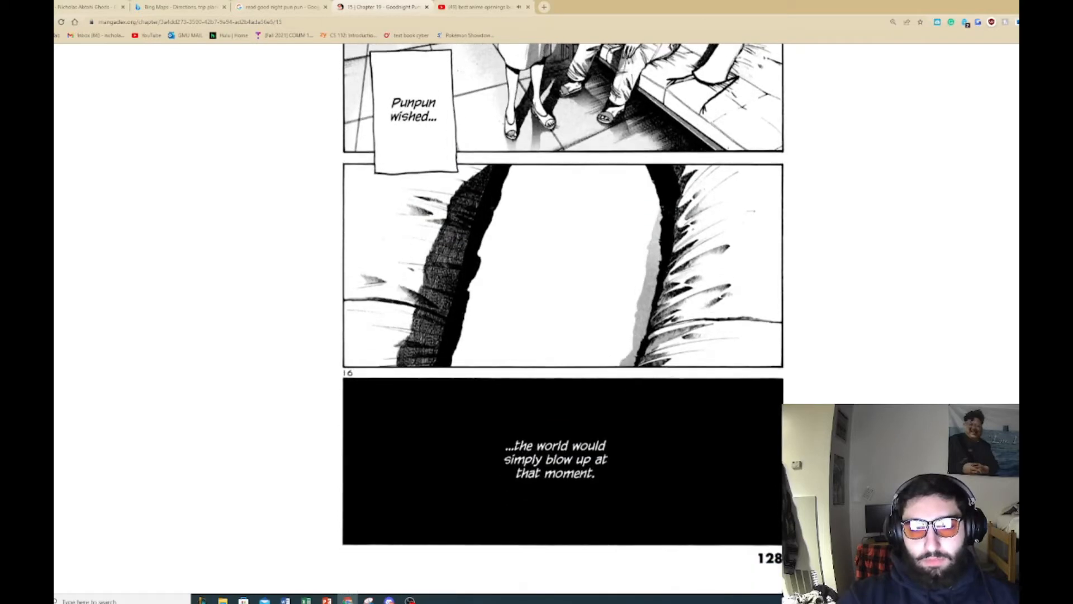
mouse_move(865, 390)
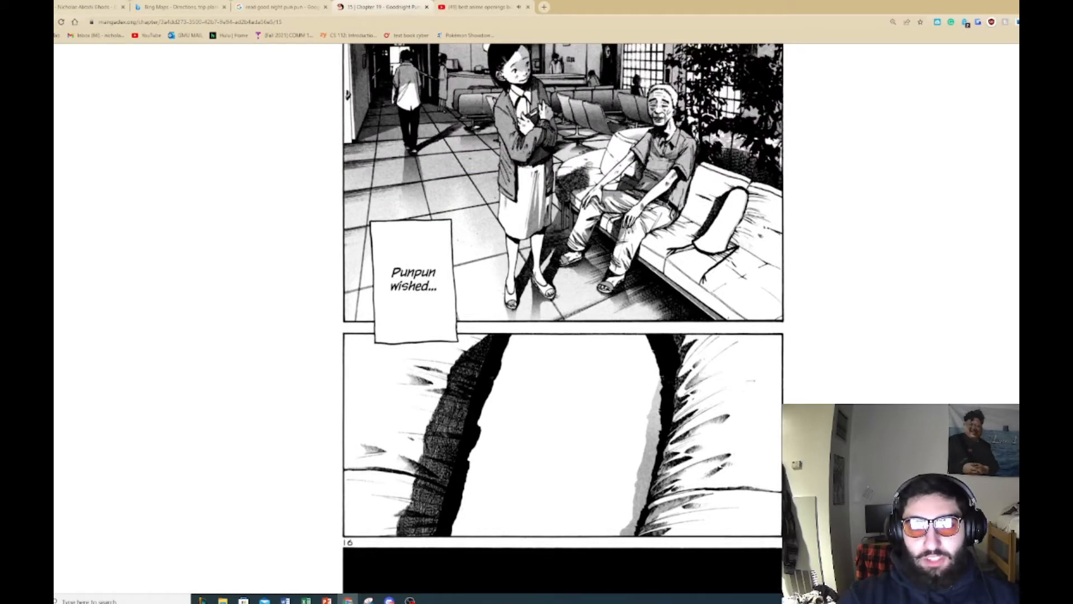
scroll(up, 3)
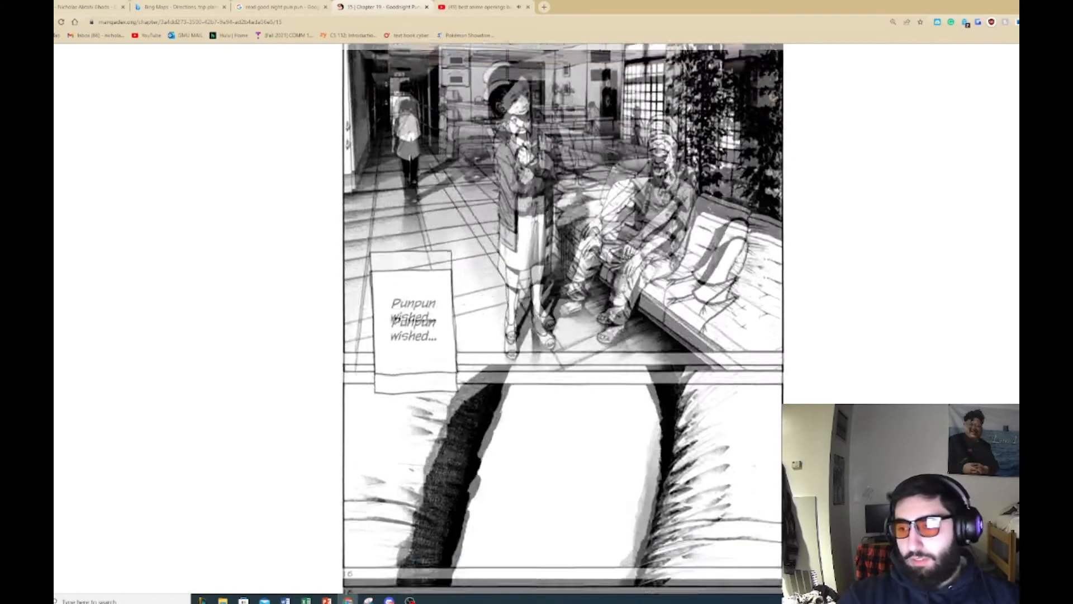
scroll(up, 3)
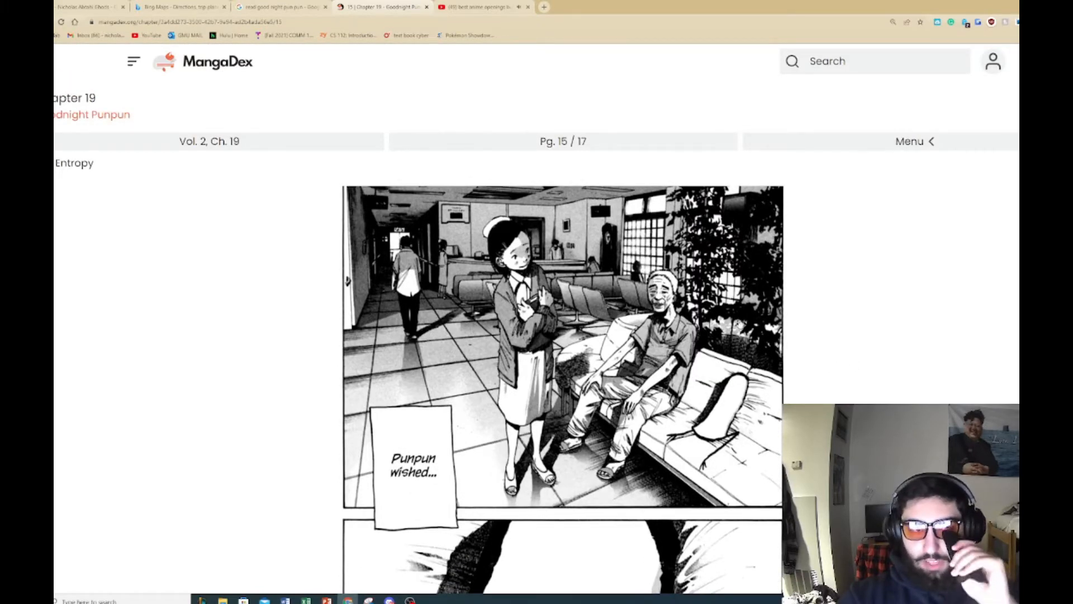
mouse_move(216, 472)
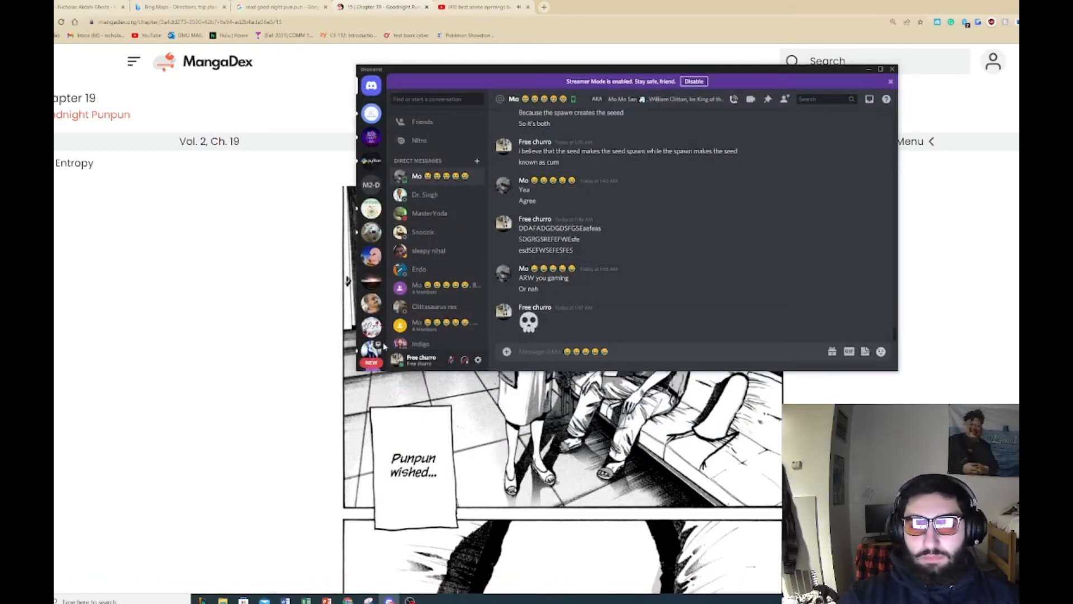
Step: Browse the /r/TwitchMains looking-for-game channel's member list, then minimize Discord
click(371, 134)
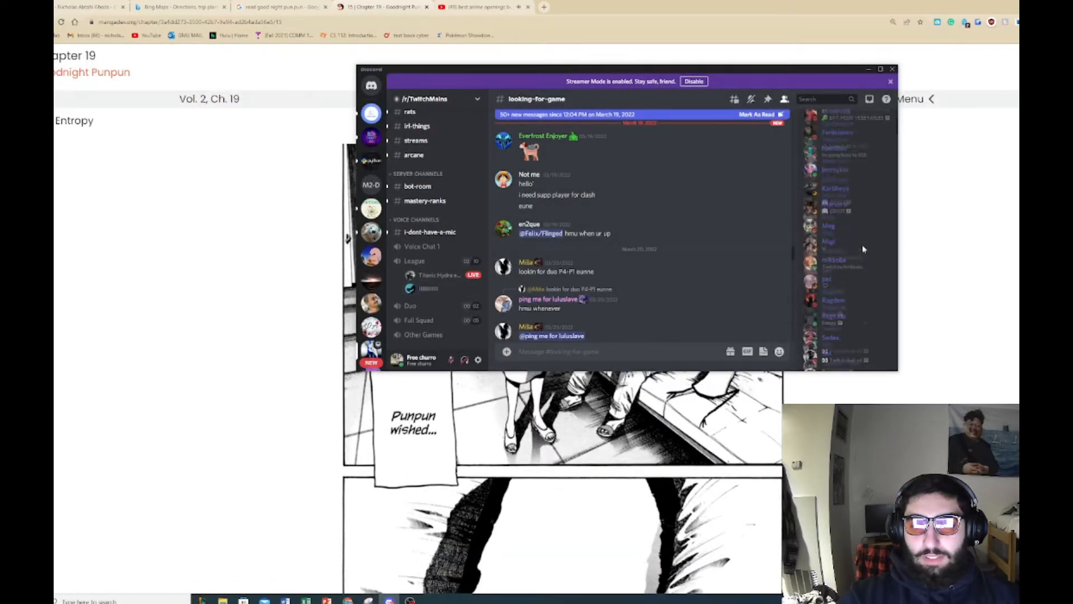
scroll(down, 3)
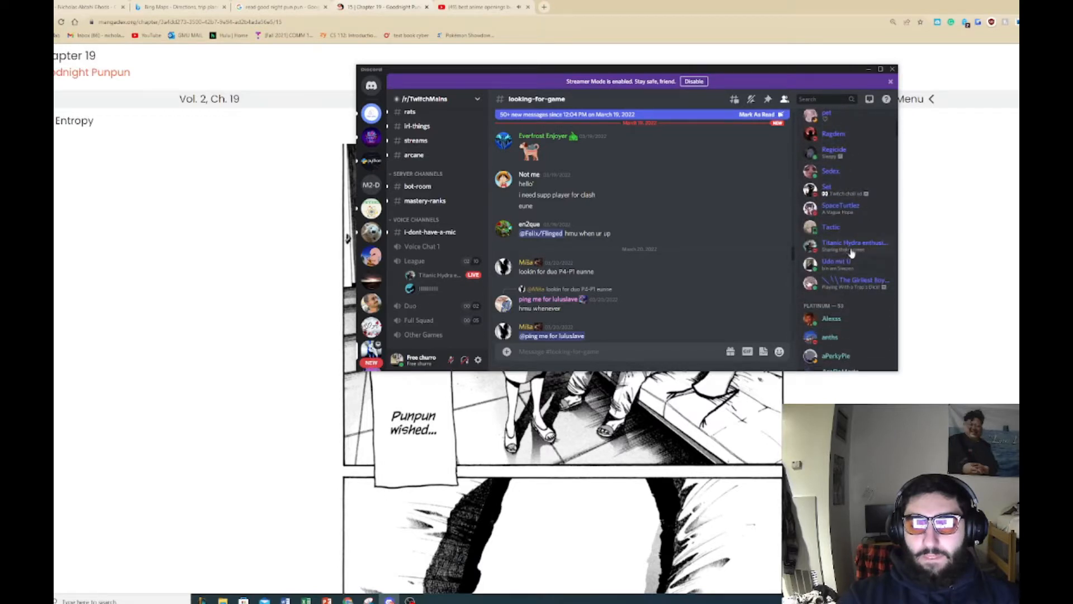
click(438, 274)
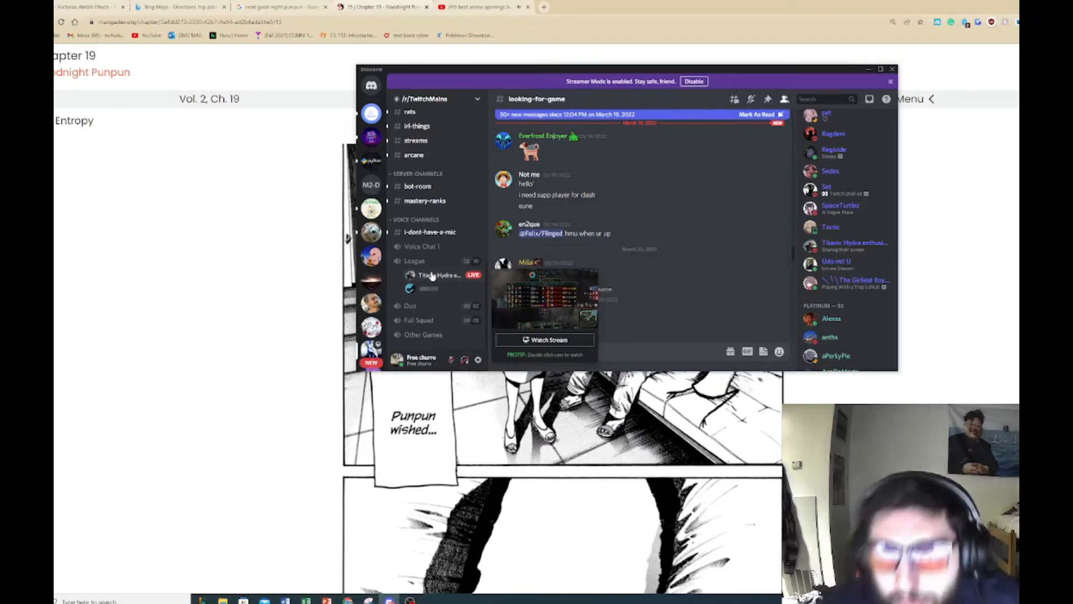
click(892, 68)
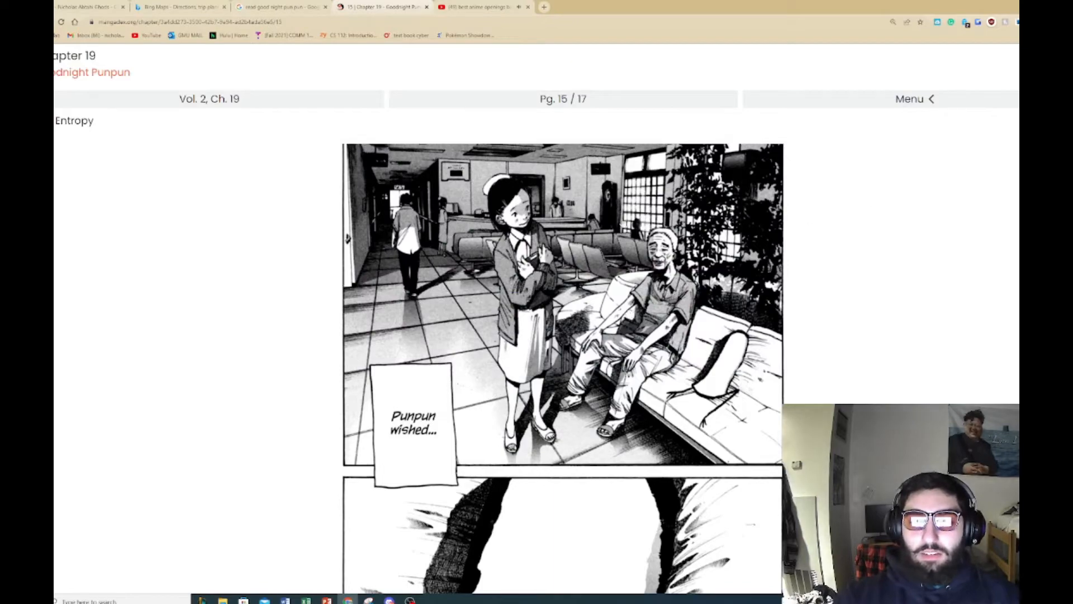
Step: Scroll through chapter 19's remaining pages until Vol. 2, Ch. 20 page 1 opens
scroll(down, 3)
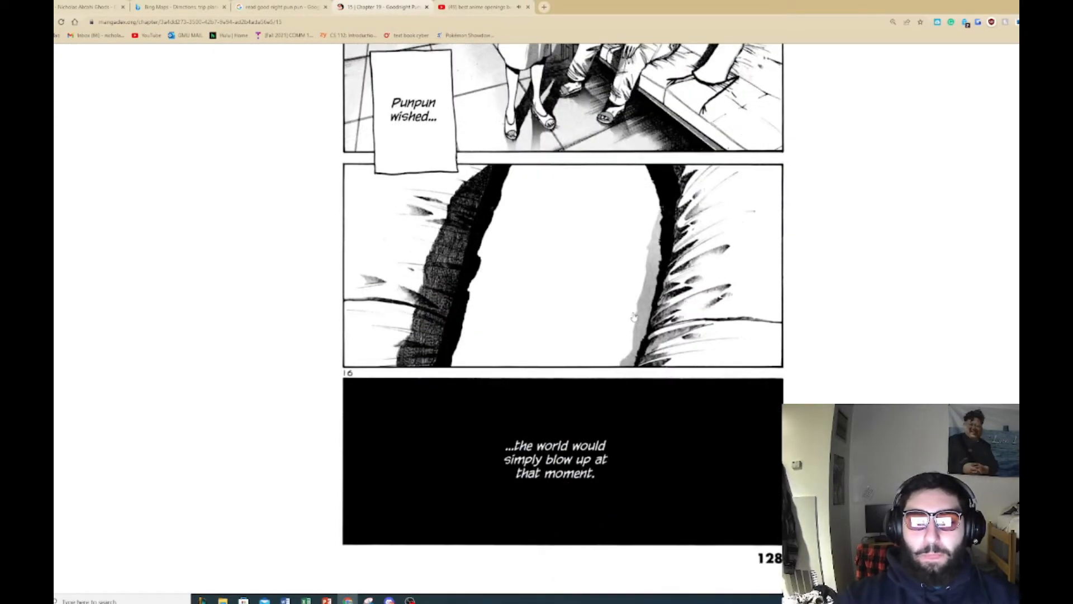
scroll(up, 3)
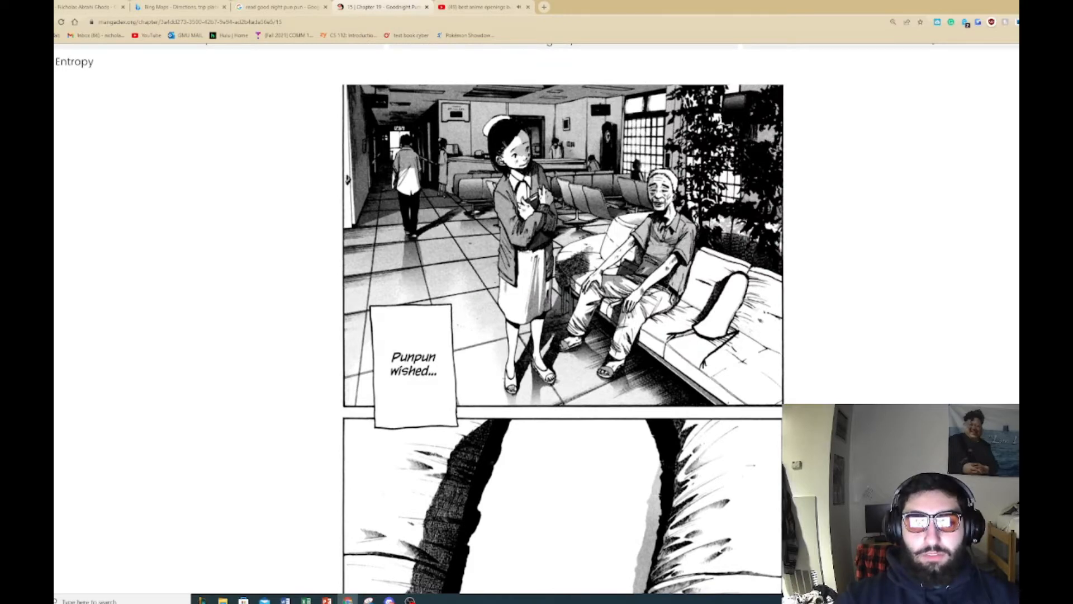
scroll(up, 3)
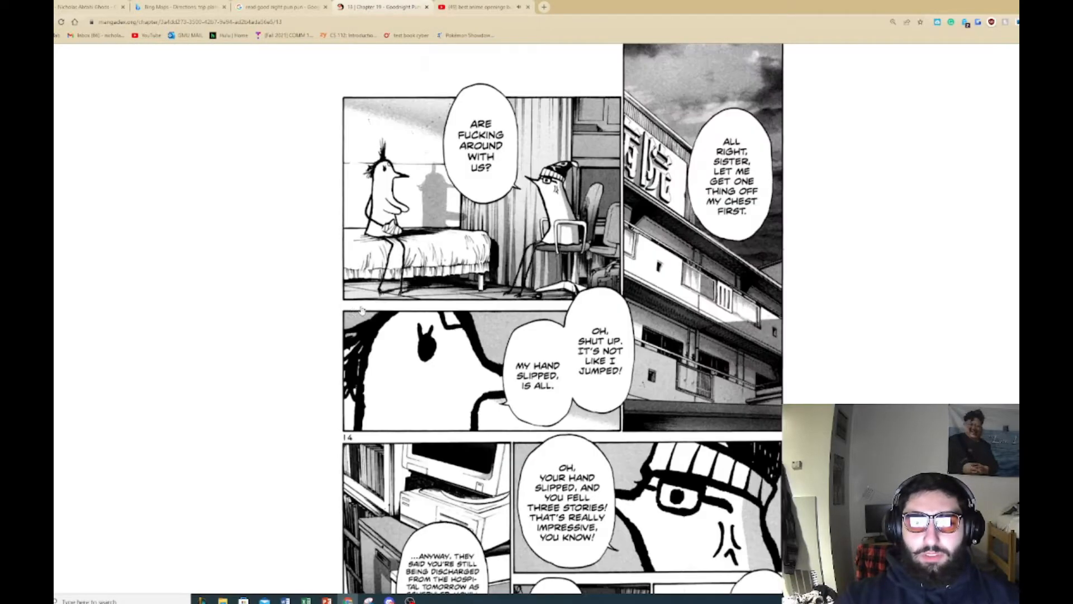
scroll(up, 3)
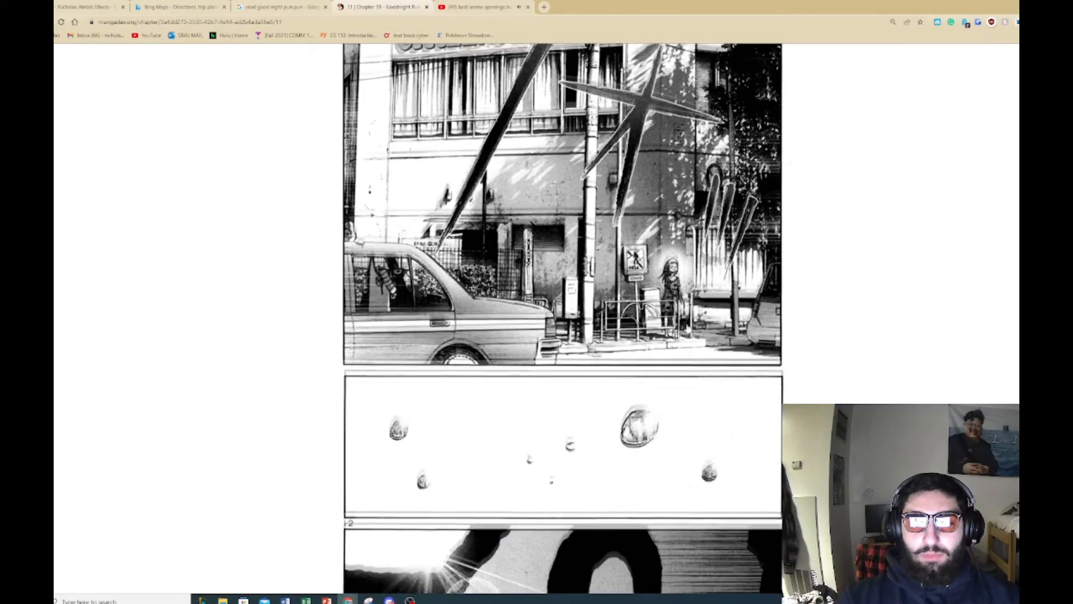
scroll(down, 3)
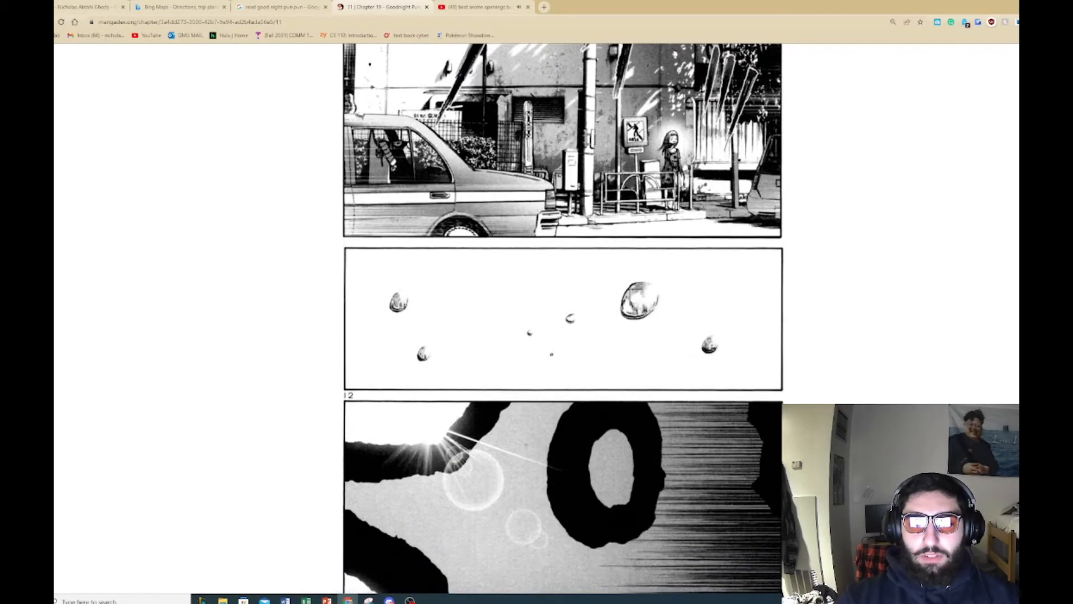
scroll(up, 3)
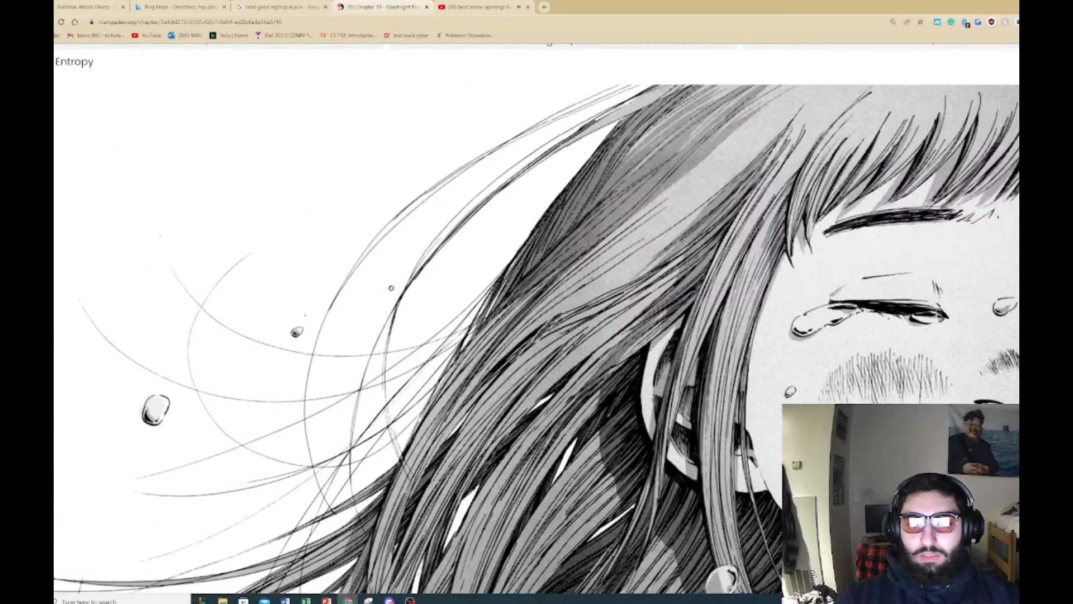
scroll(down, 3)
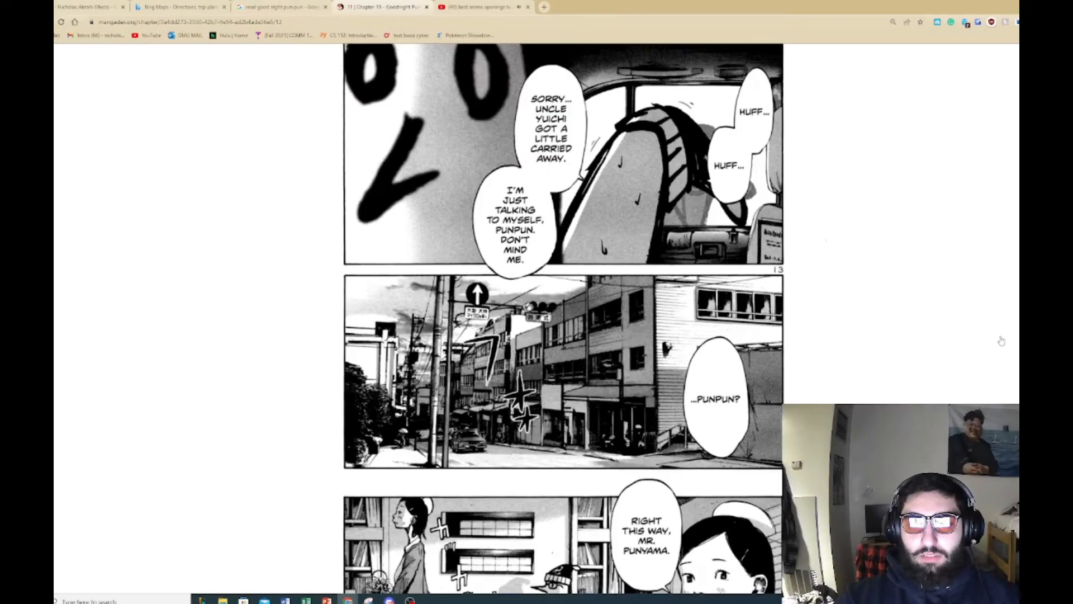
scroll(down, 3)
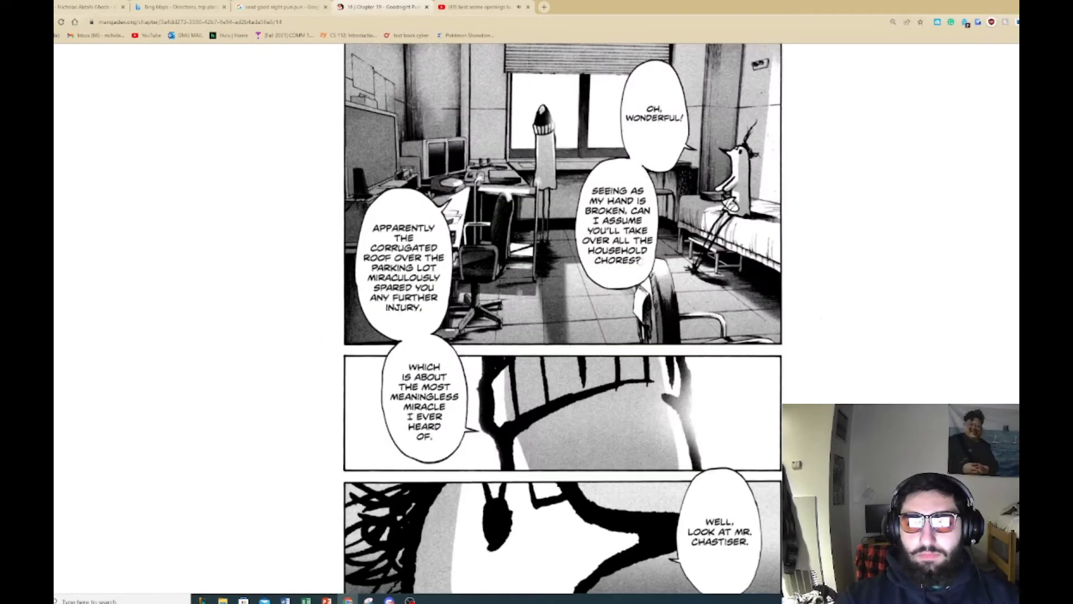
scroll(down, 3)
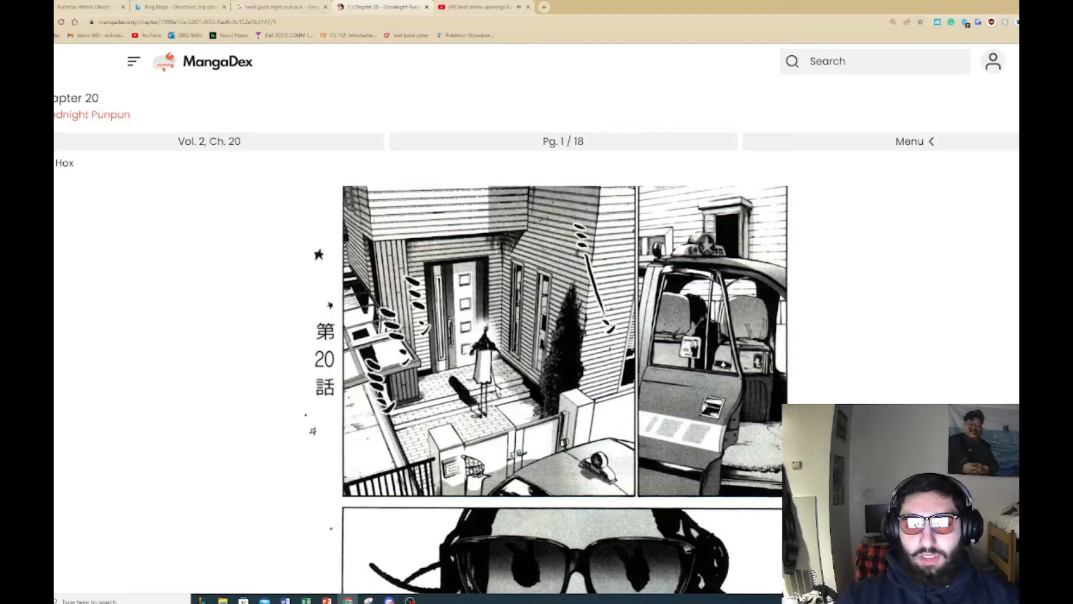
Step: Scroll through chapter 20's opening pages up to page 5, where Punpun wonders about Aiko
scroll(down, 3)
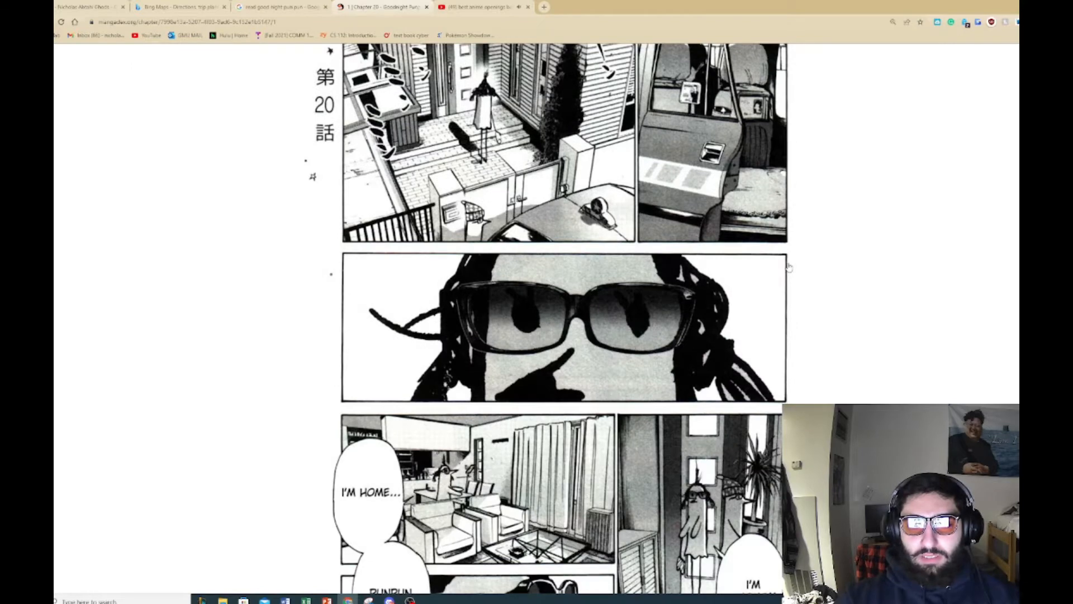
scroll(down, 3)
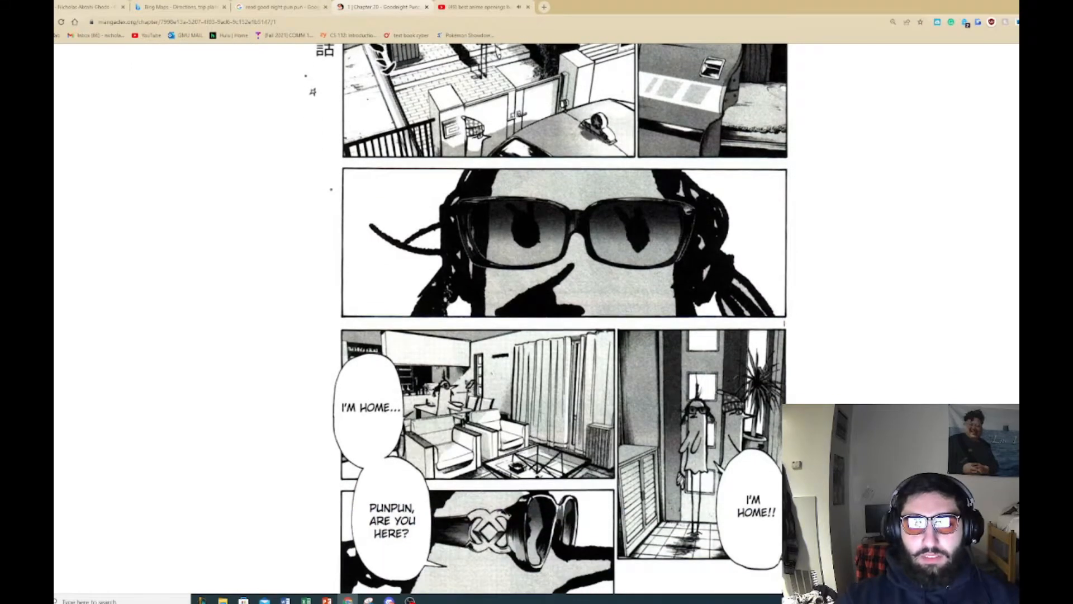
scroll(up, 3)
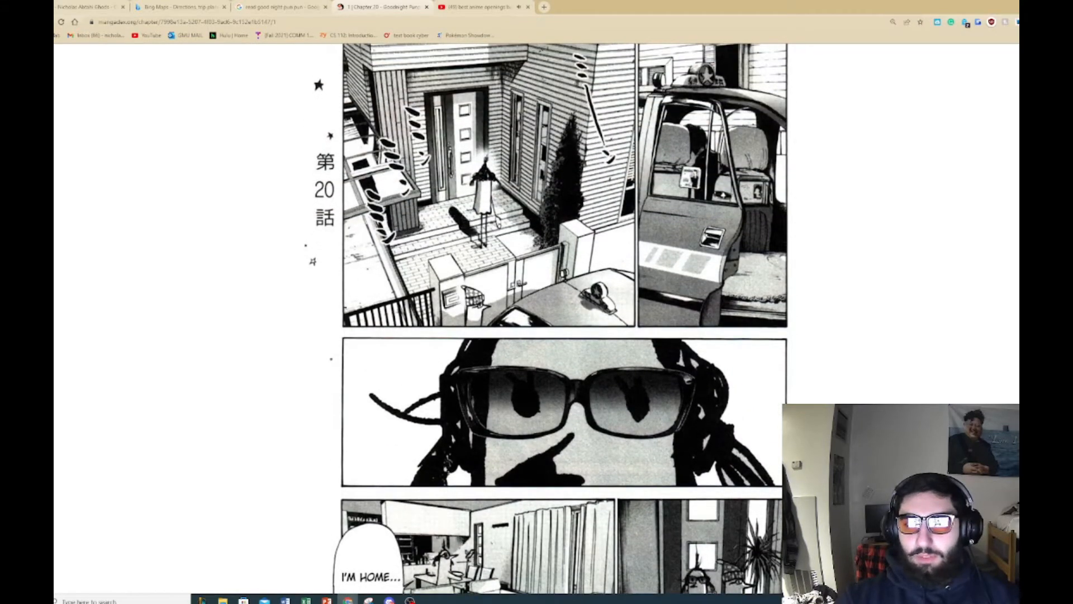
scroll(down, 3)
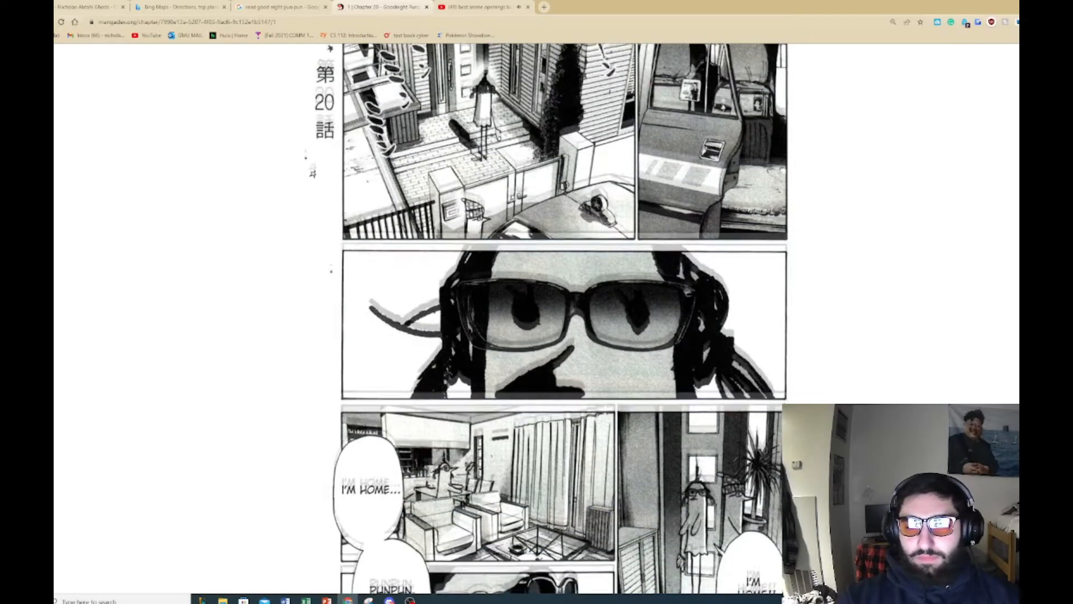
scroll(down, 3)
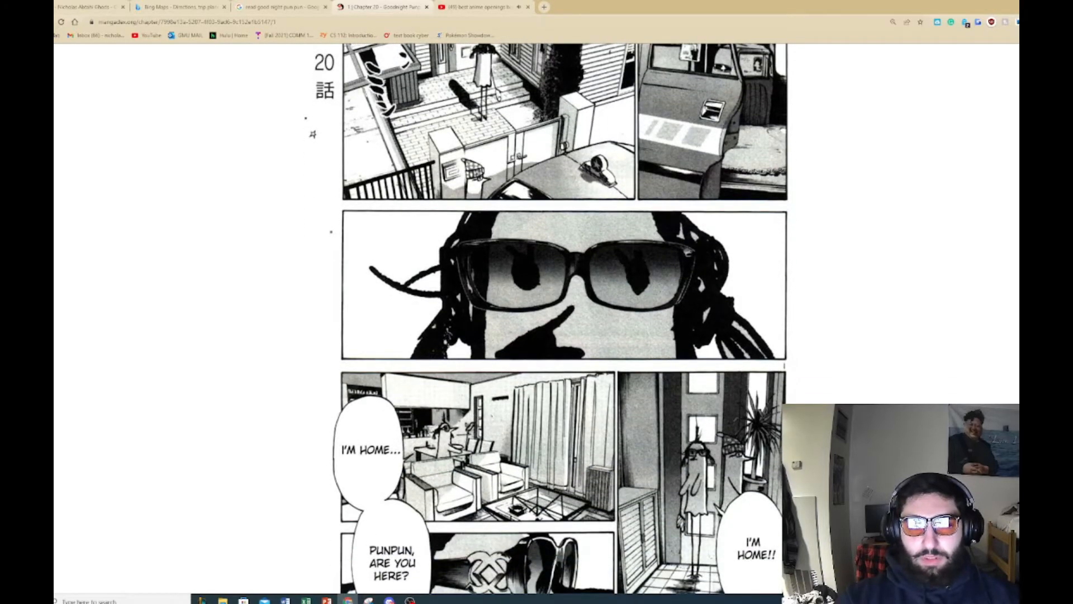
scroll(down, 3)
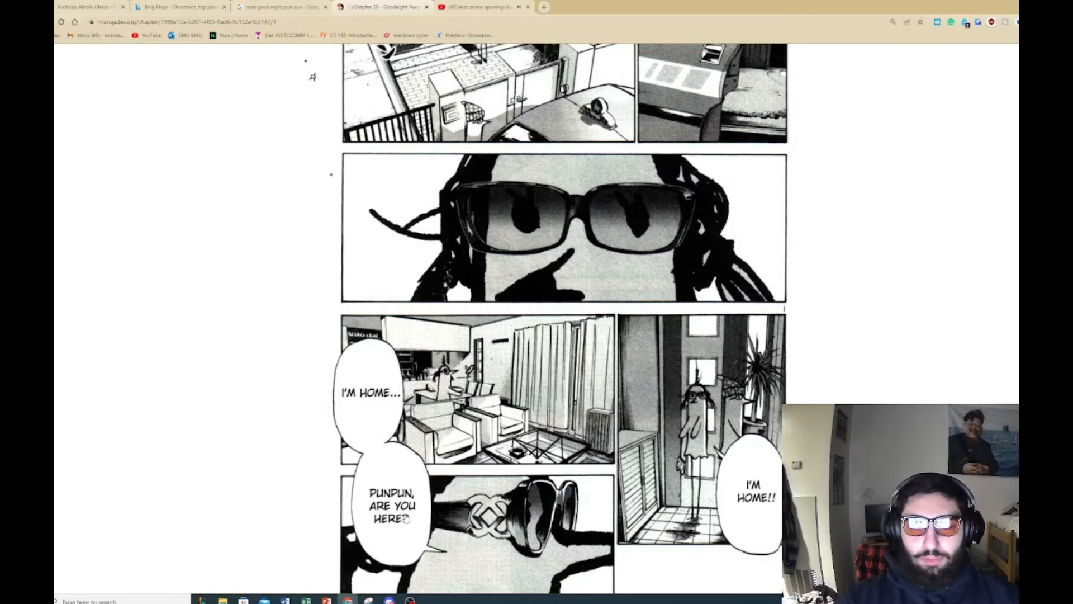
scroll(down, 3)
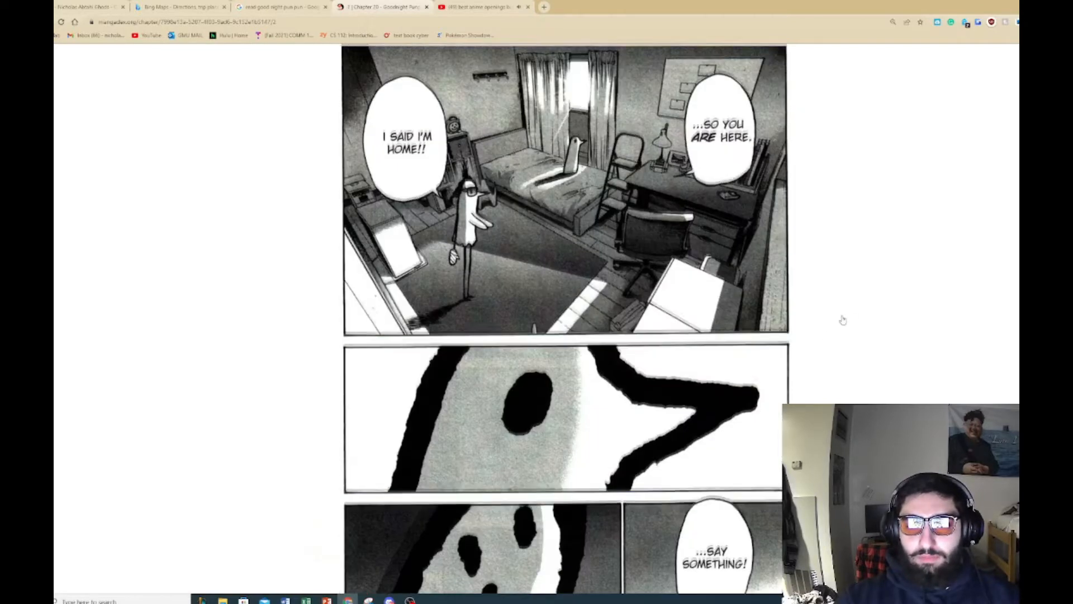
scroll(up, 3)
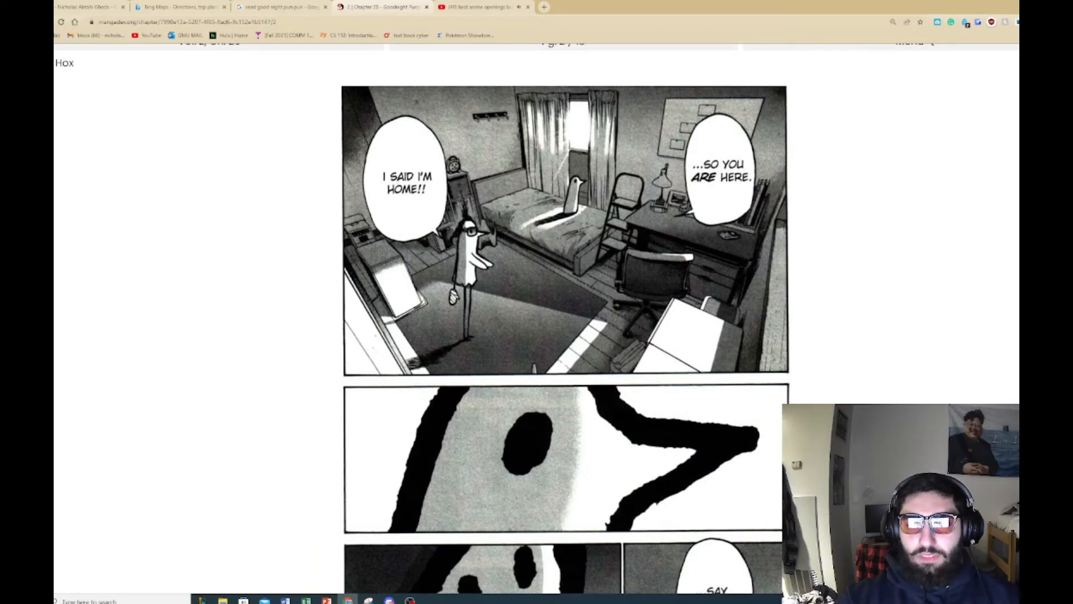
scroll(down, 3)
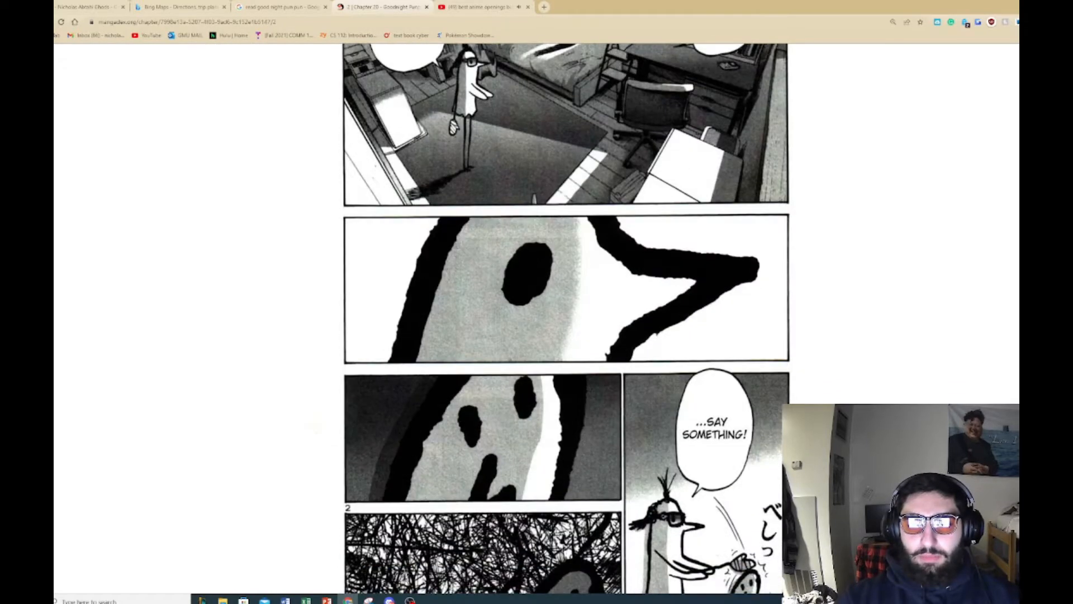
scroll(down, 3)
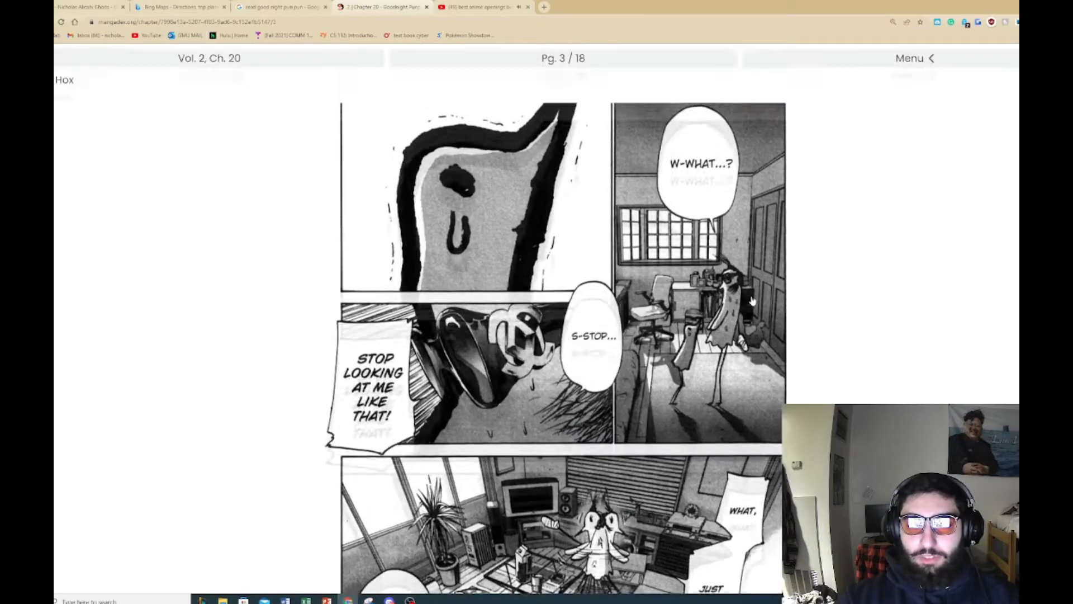
scroll(up, 3)
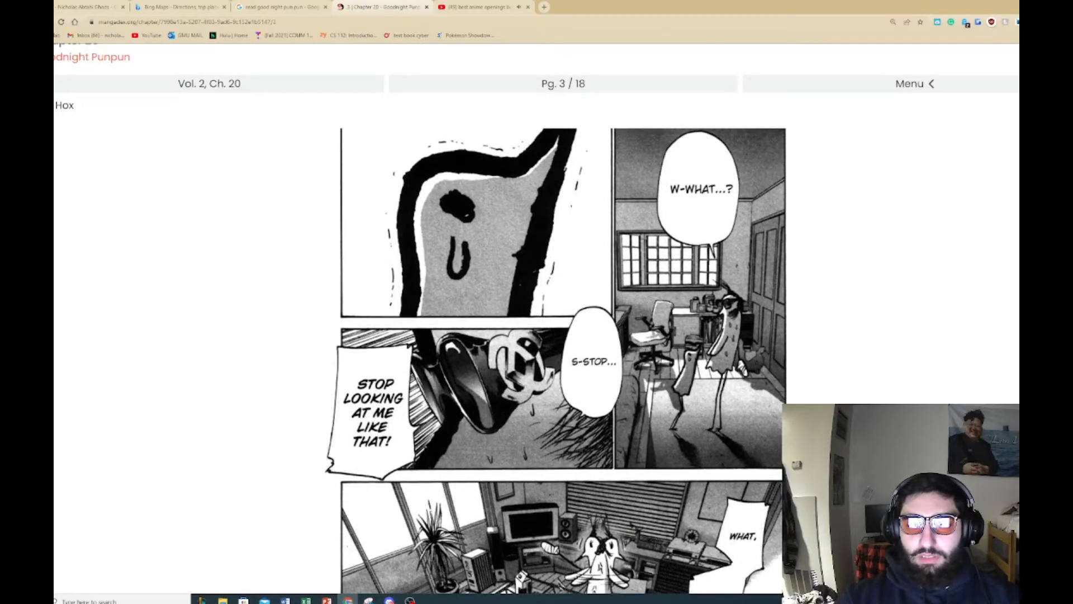
scroll(down, 3)
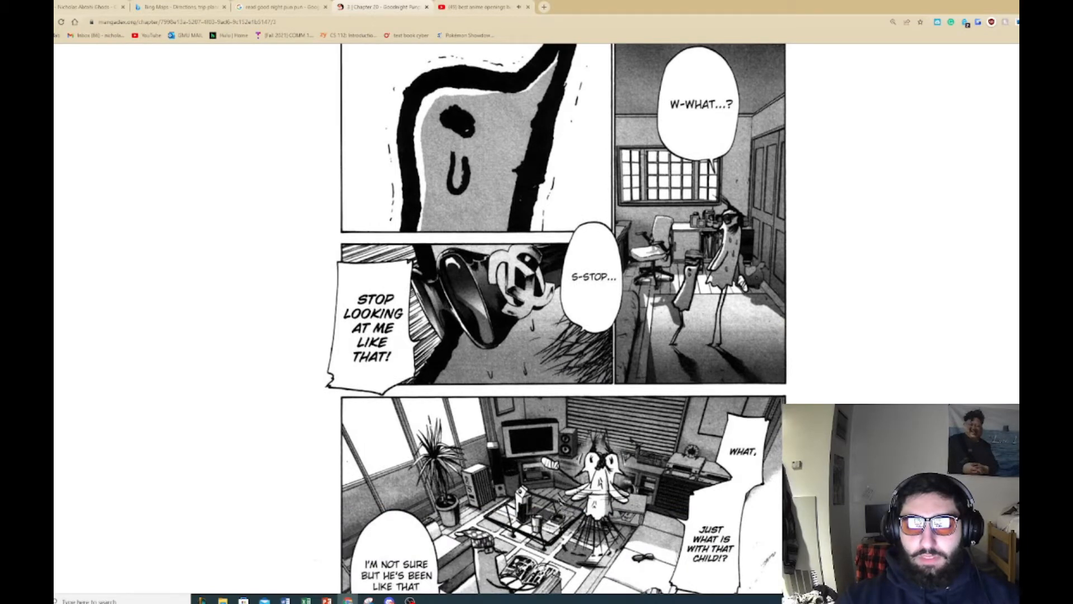
scroll(down, 3)
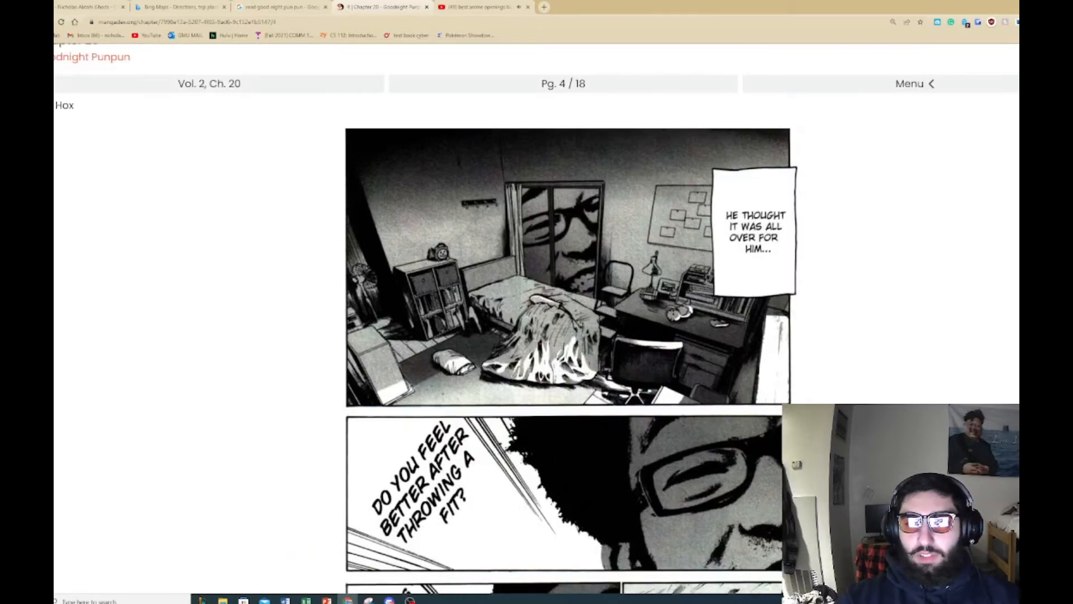
mouse_move(870, 266)
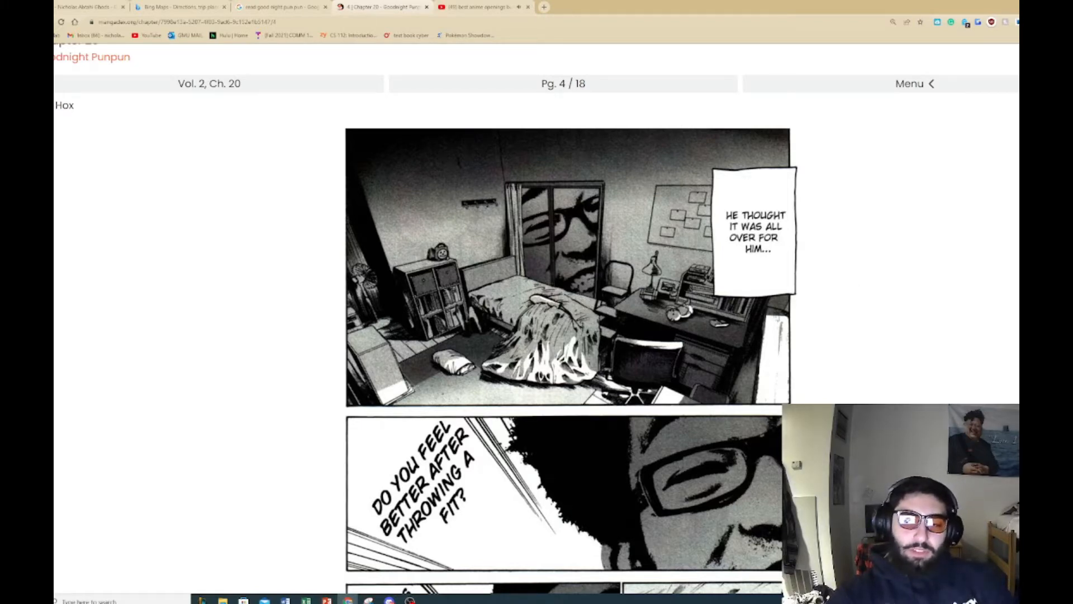
scroll(down, 3)
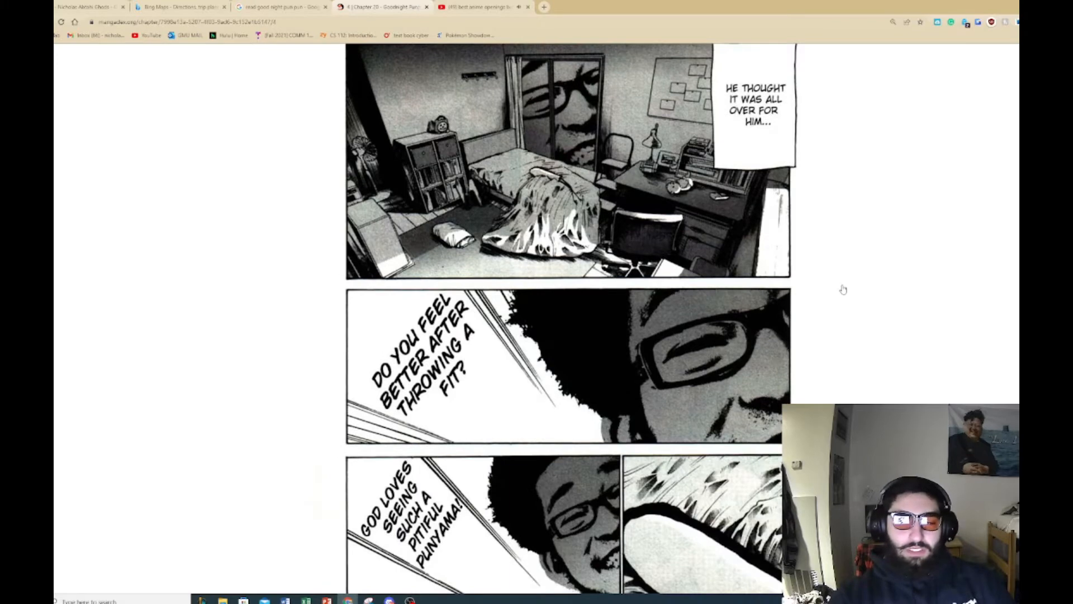
scroll(down, 3)
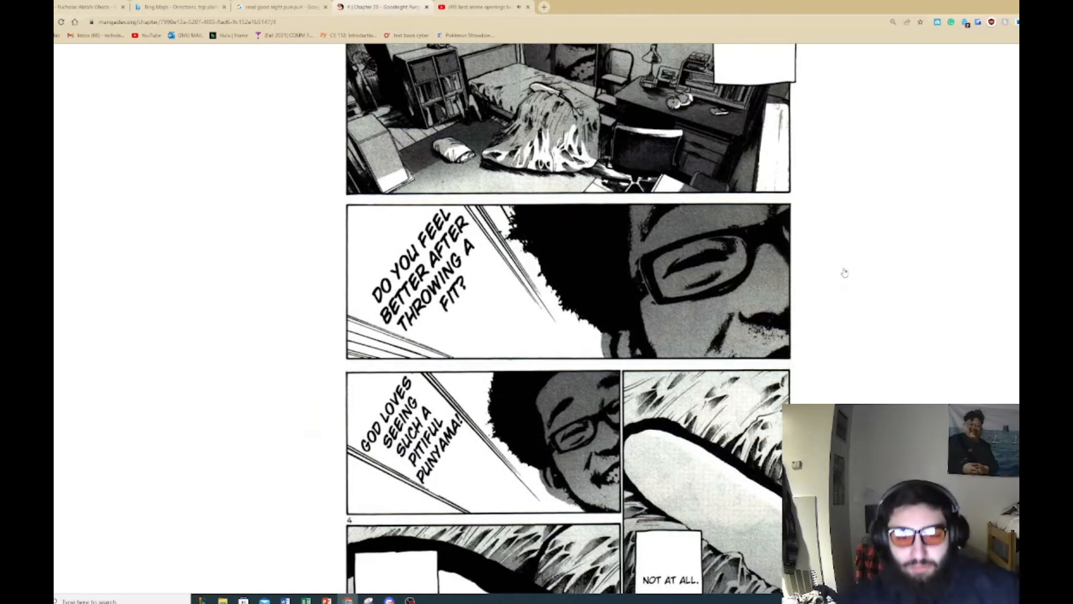
scroll(down, 3)
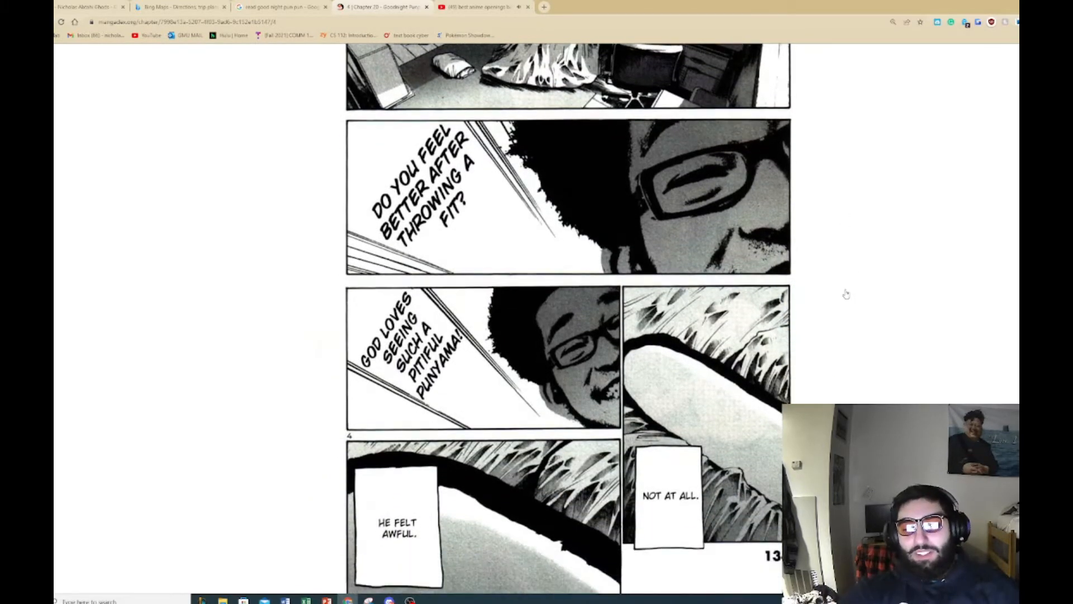
mouse_move(853, 340)
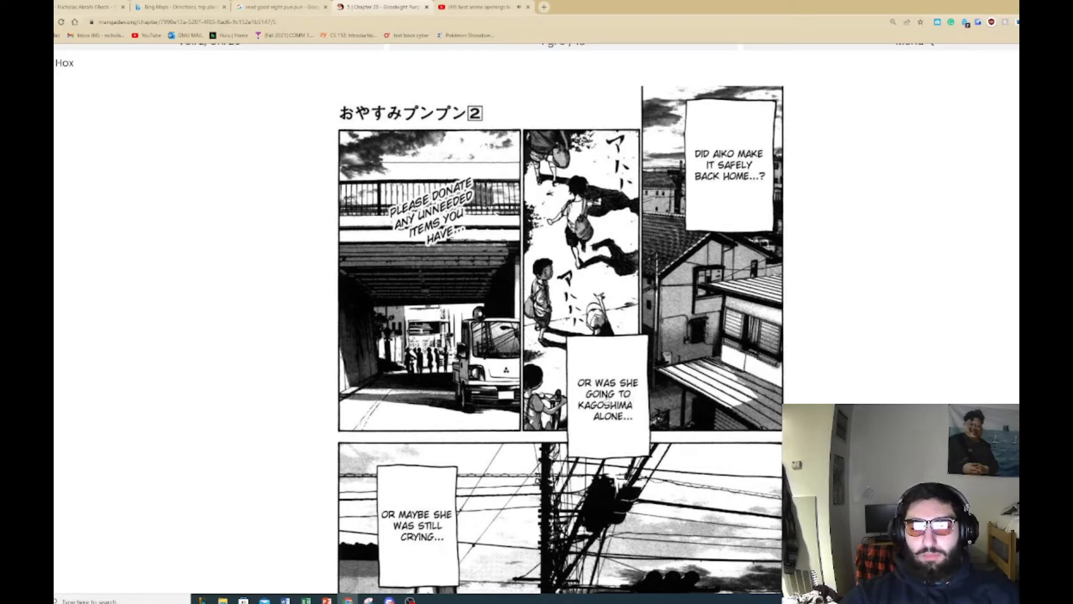
mouse_move(867, 343)
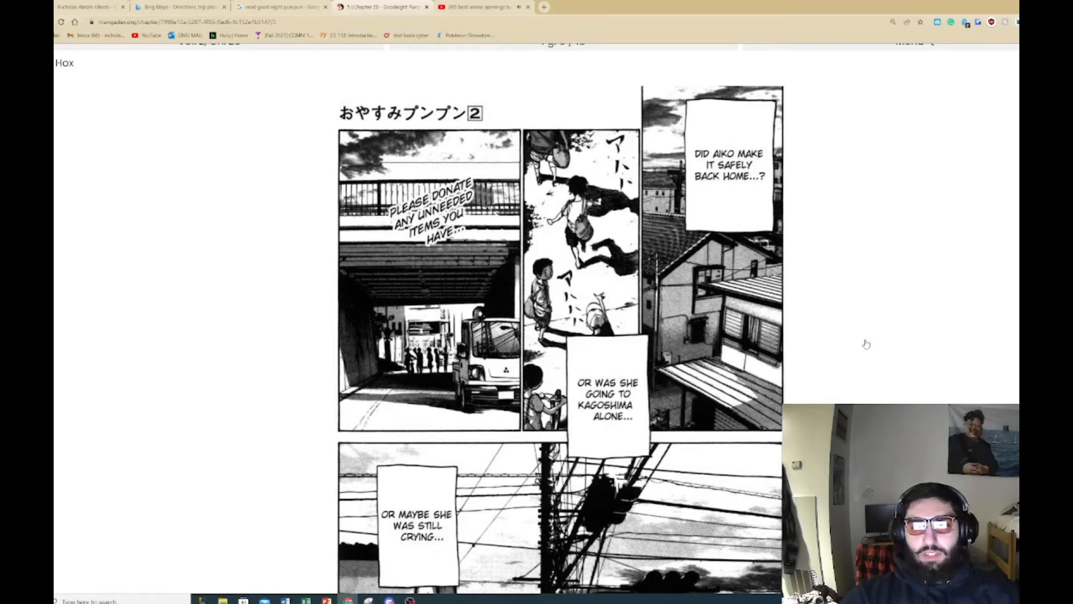
scroll(down, 3)
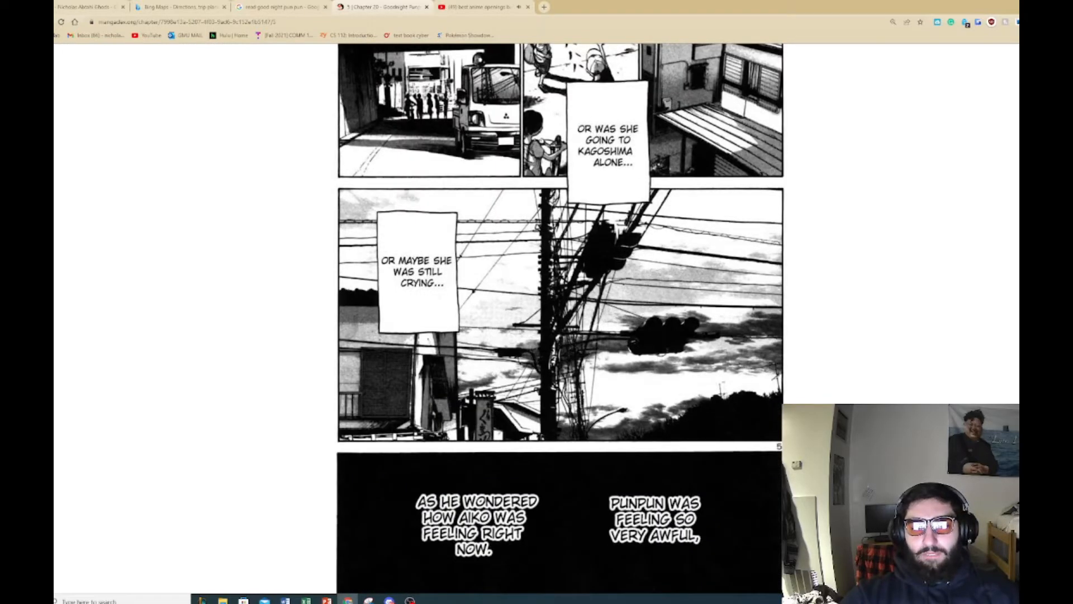
scroll(up, 3)
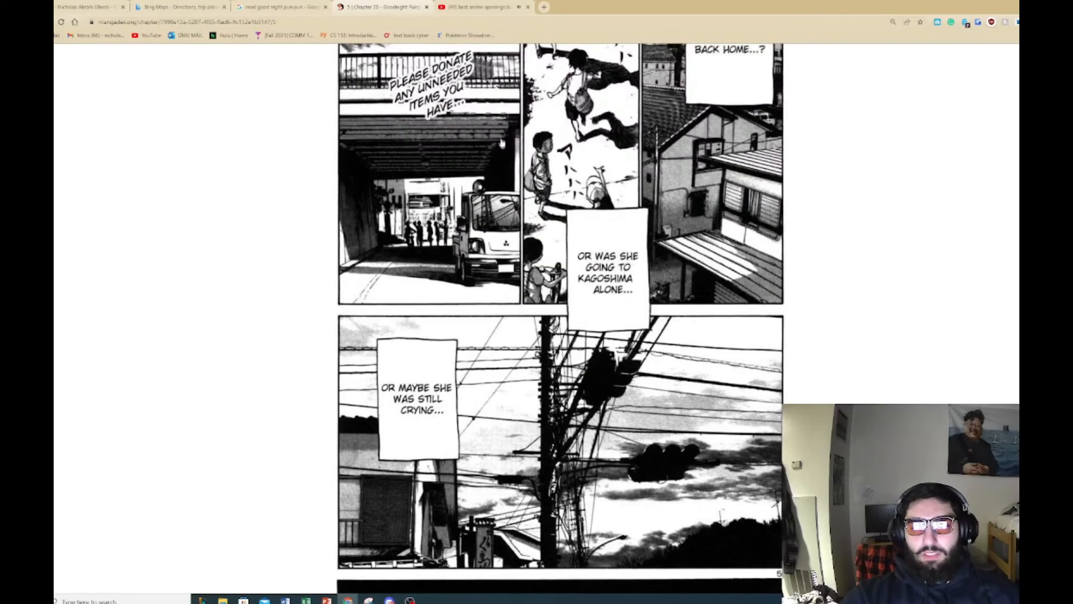
scroll(down, 3)
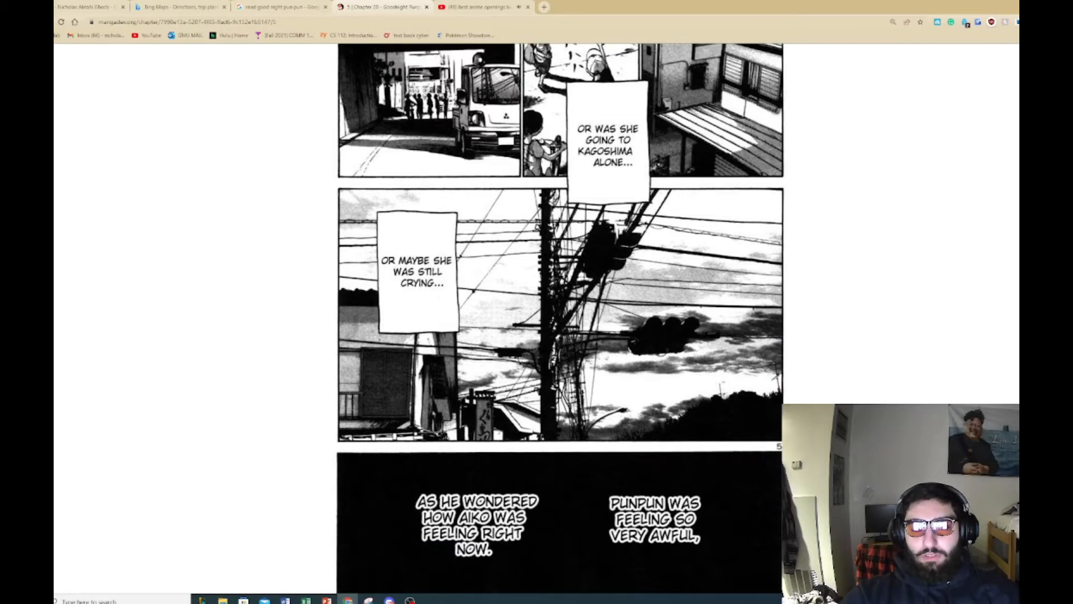
mouse_move(928, 302)
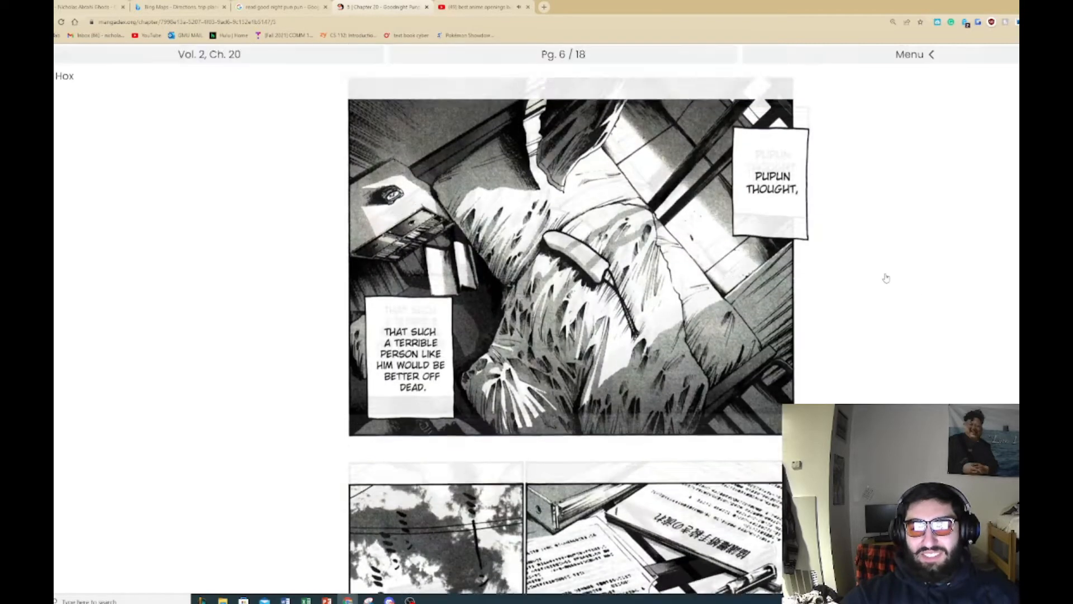
Step: Read chapter 20 pages 6 and 7, arriving at page 8 where summer vacation ends
scroll(down, 3)
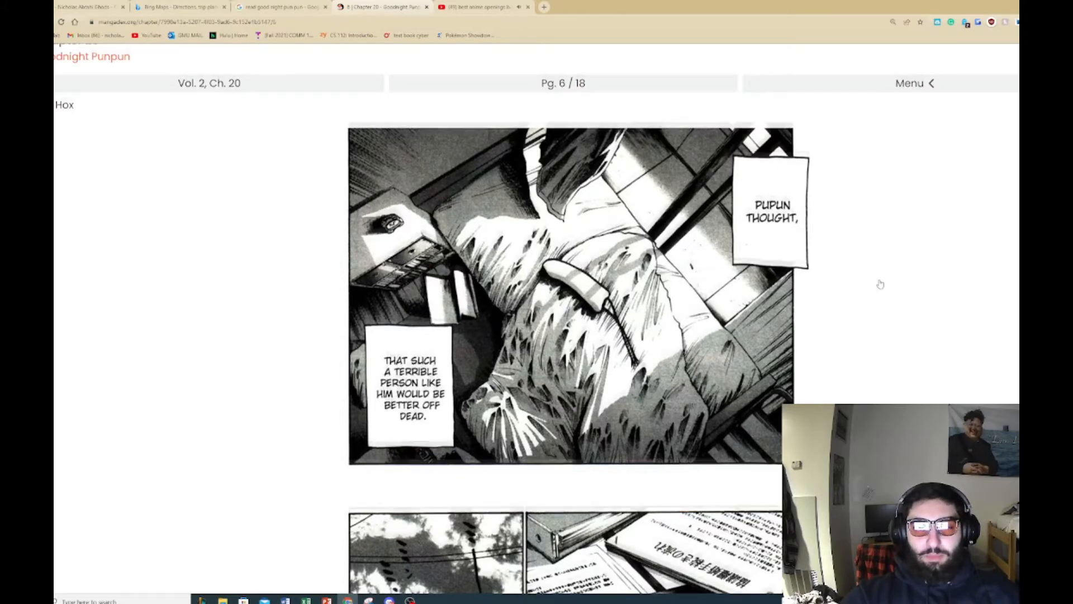
scroll(down, 3)
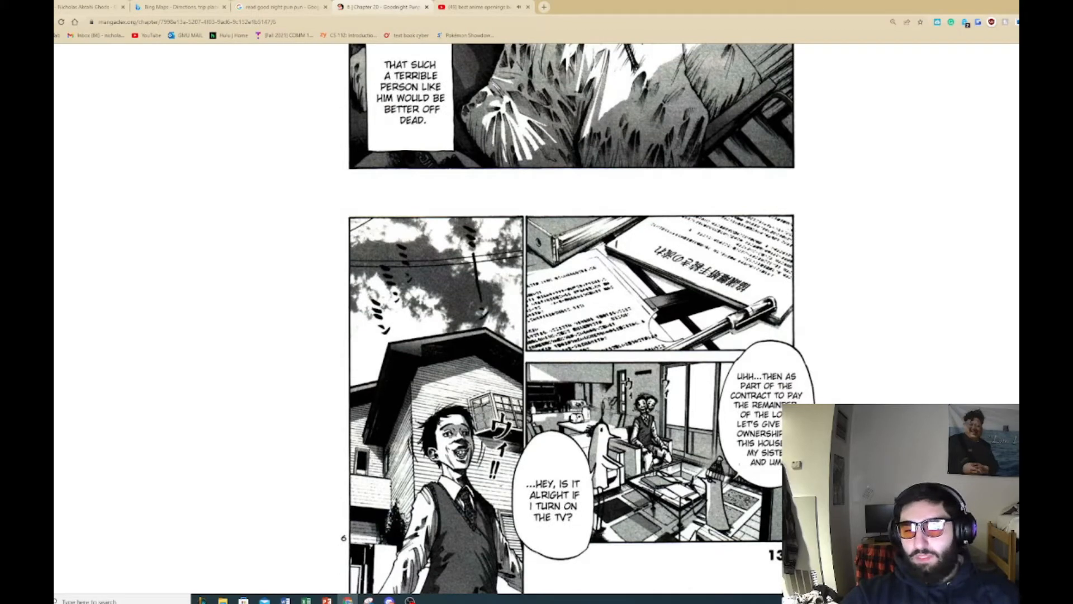
mouse_move(848, 394)
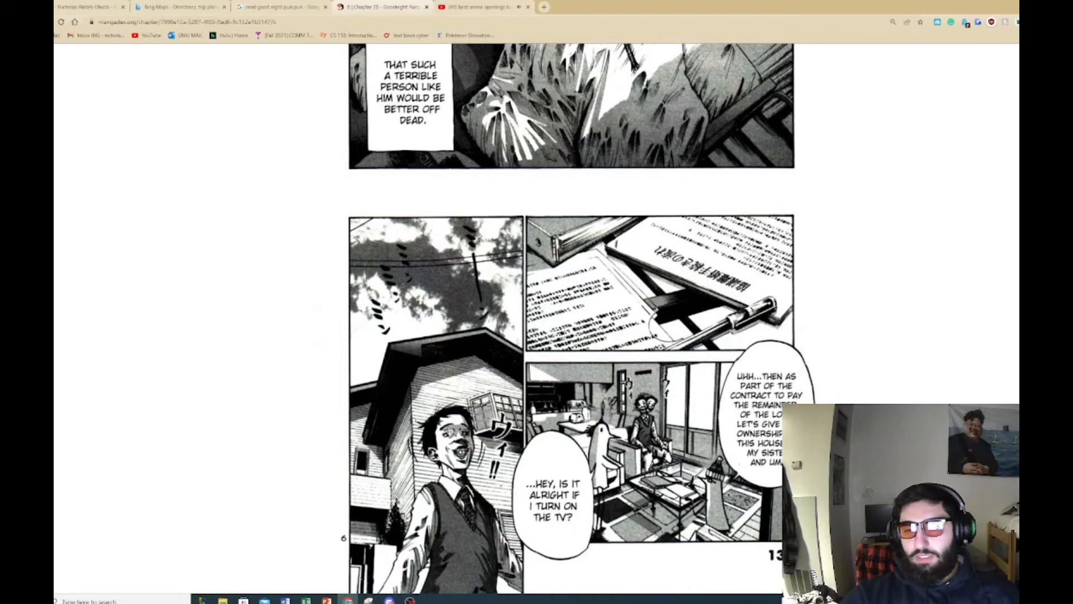
scroll(up, 3)
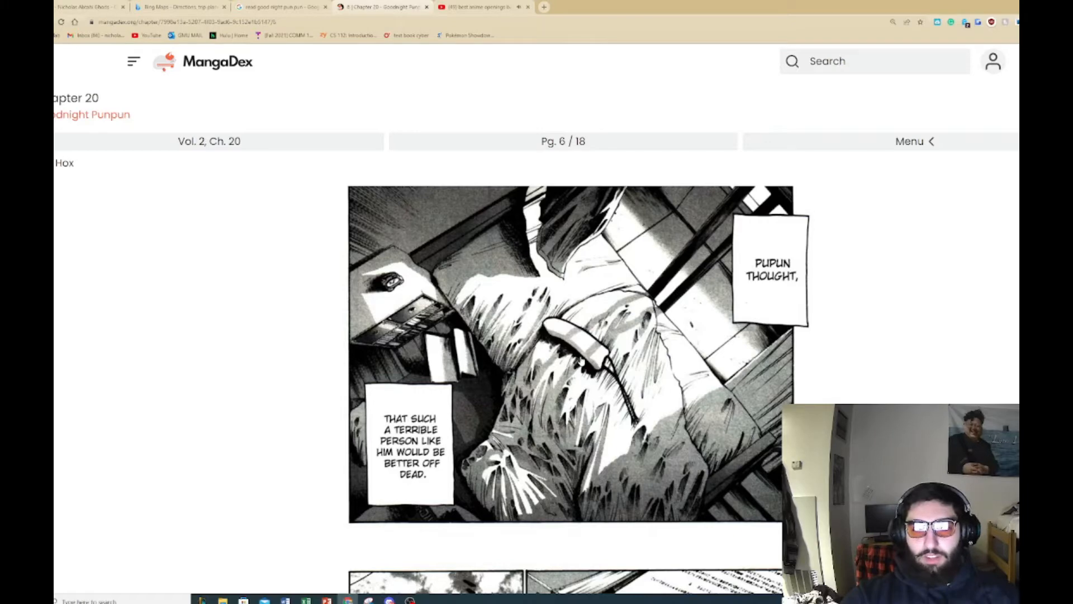
mouse_move(795, 326)
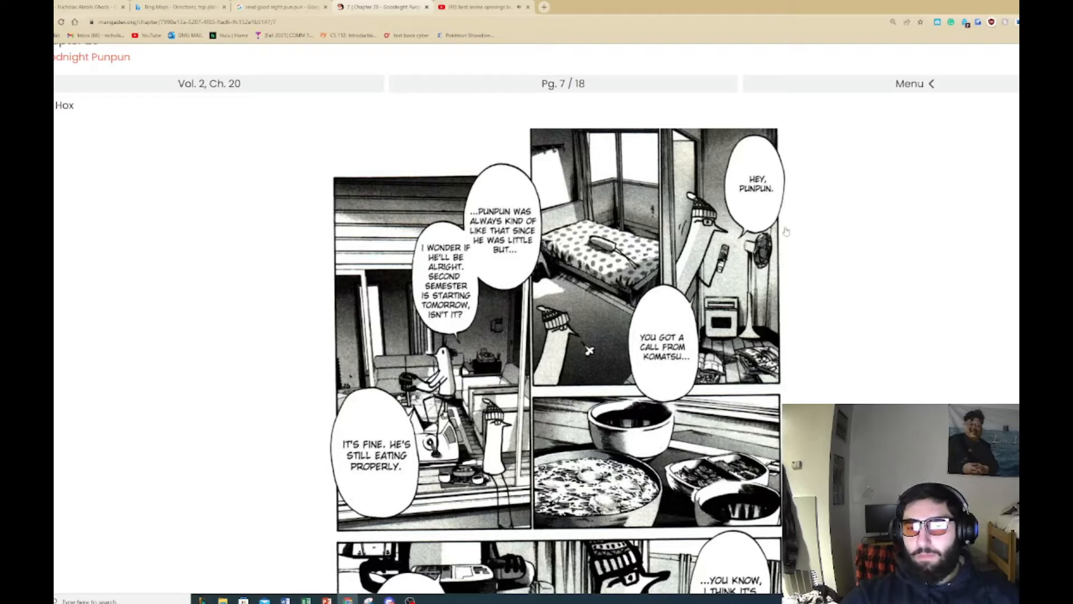
mouse_move(826, 280)
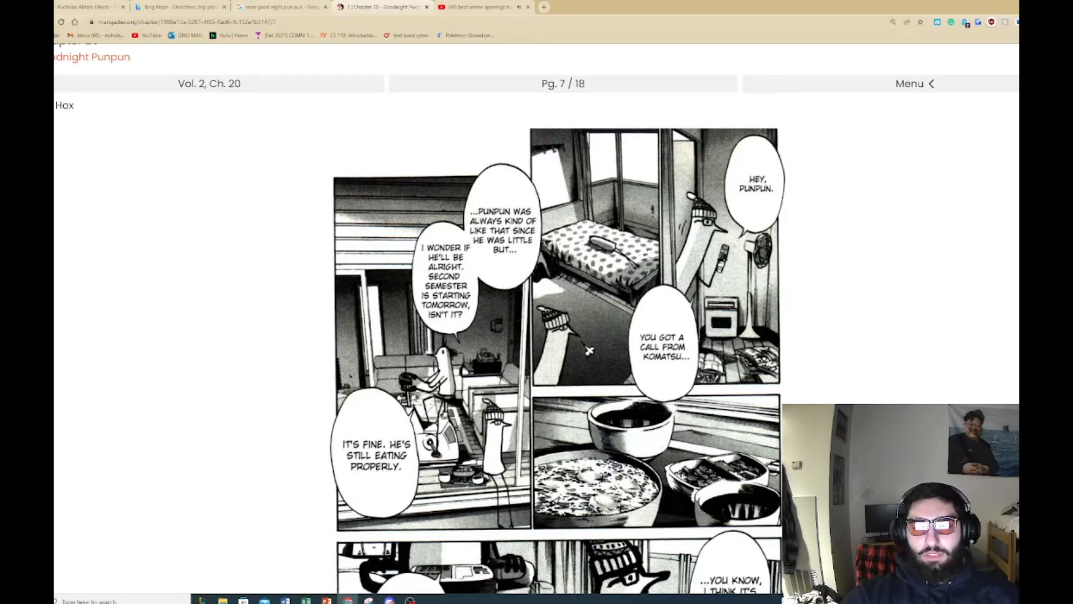
mouse_move(827, 282)
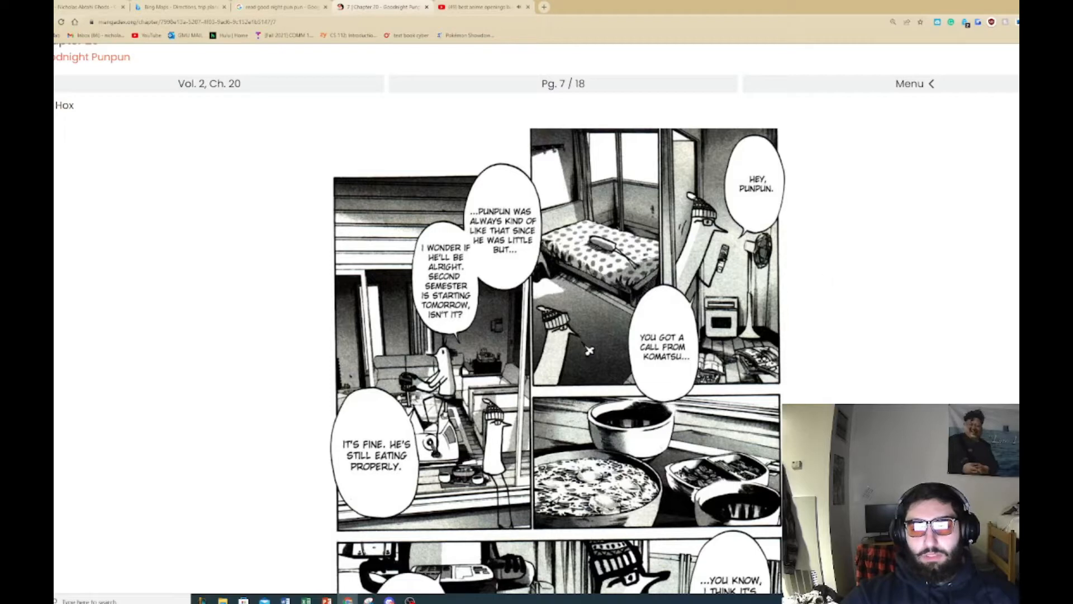
mouse_move(890, 284)
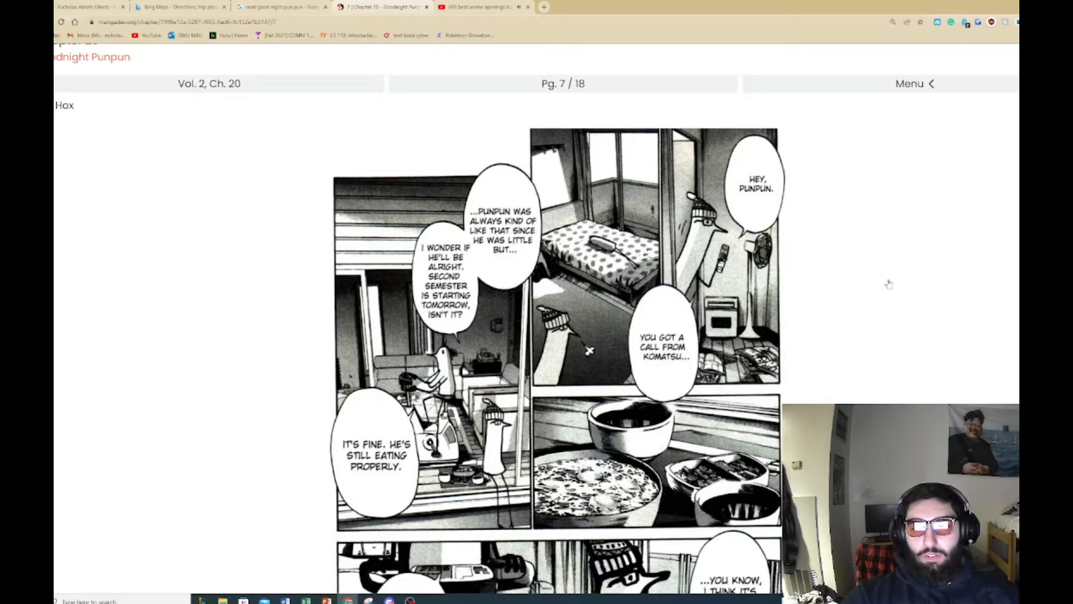
mouse_move(860, 292)
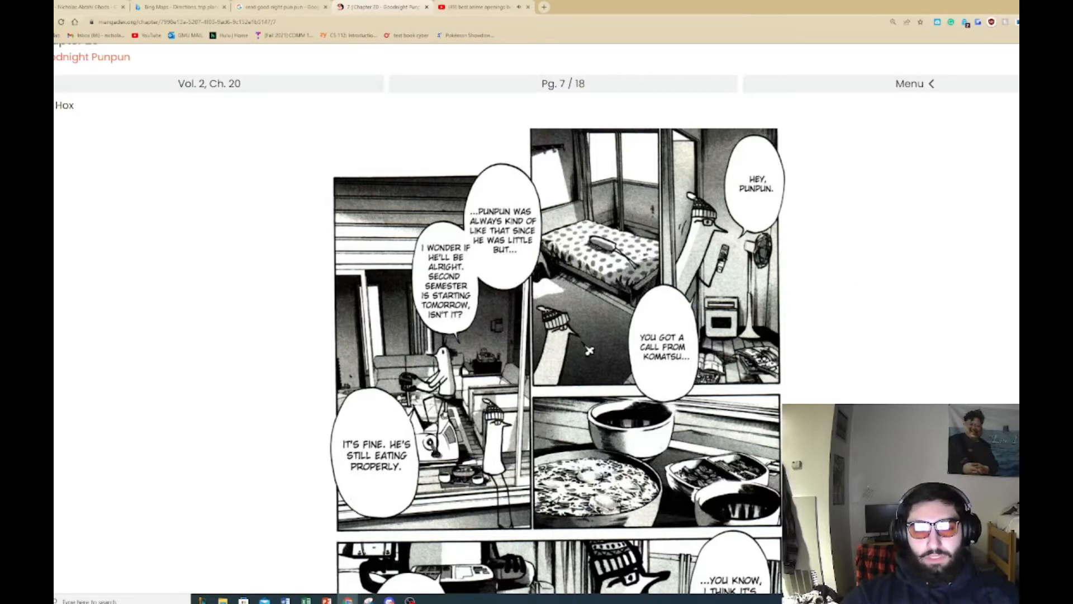
scroll(down, 3)
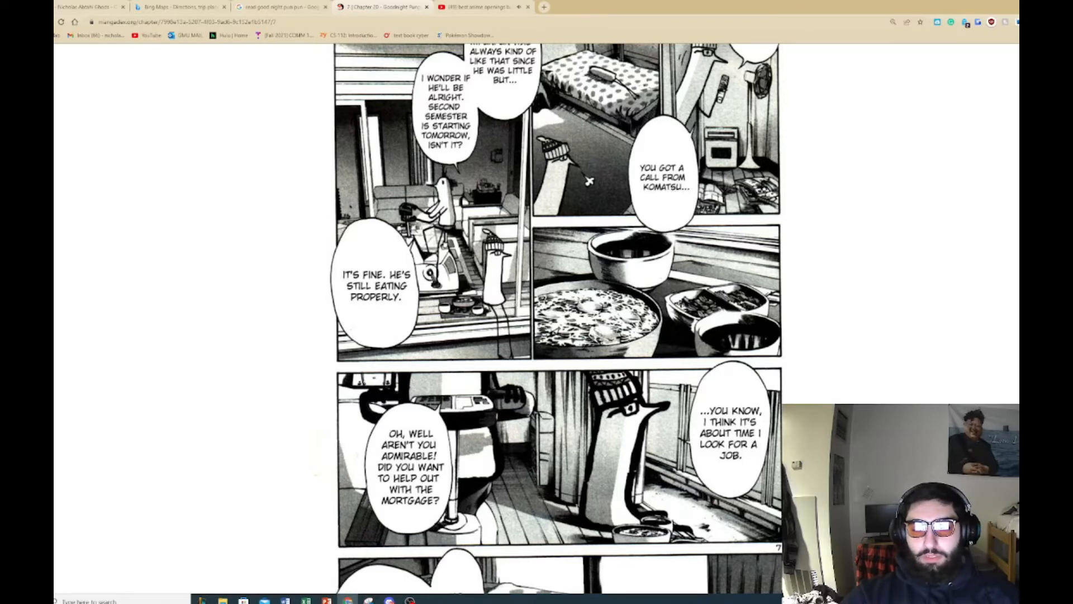
scroll(down, 3)
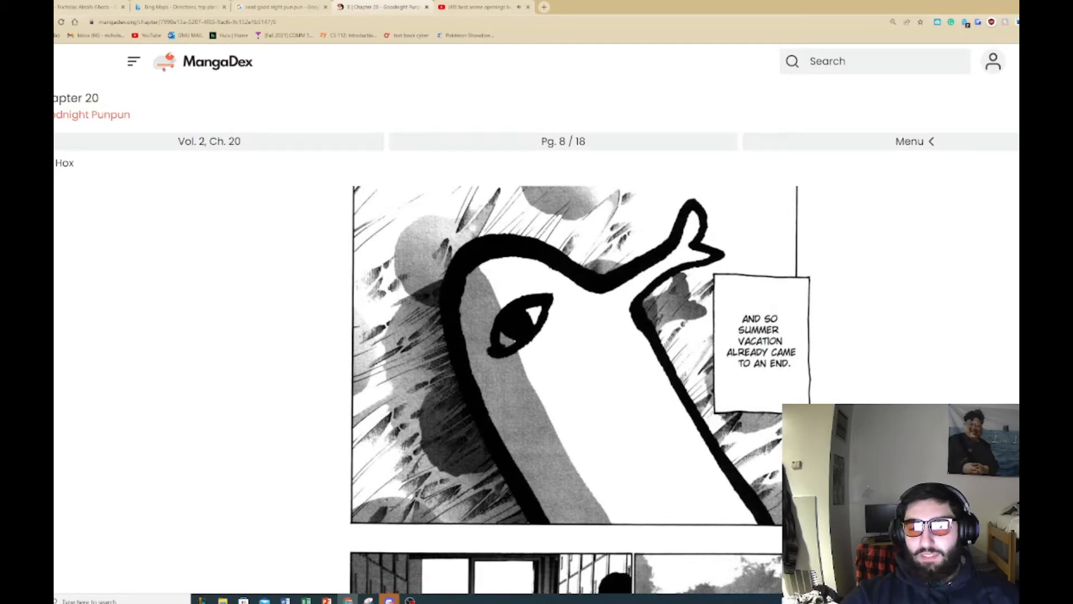
Step: Read chapter 20 pages 8 and 9, reaching page 10's idol audition suggestion
scroll(down, 3)
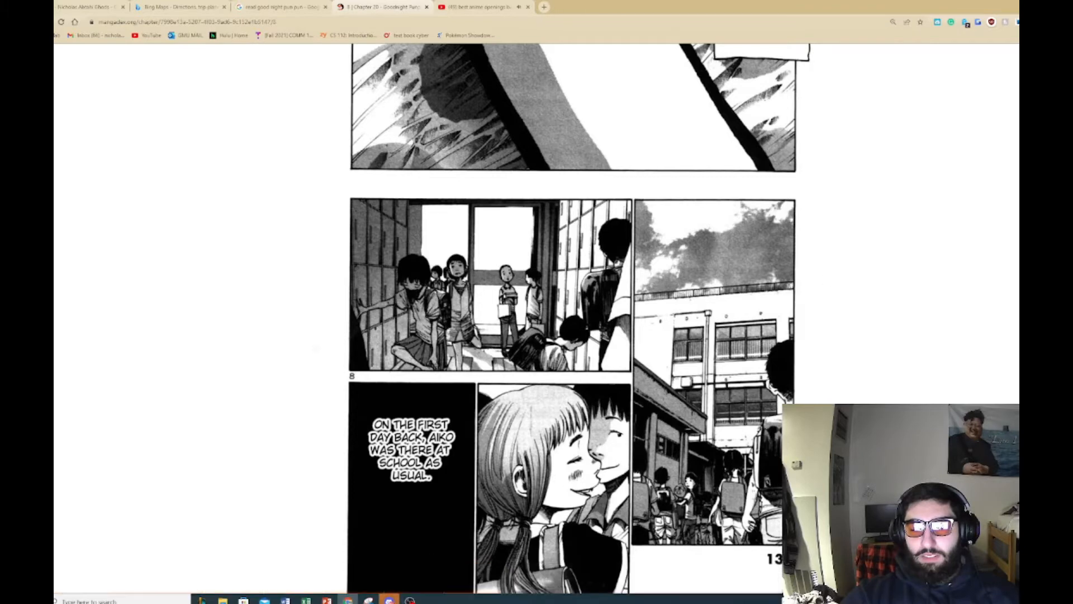
click(389, 600)
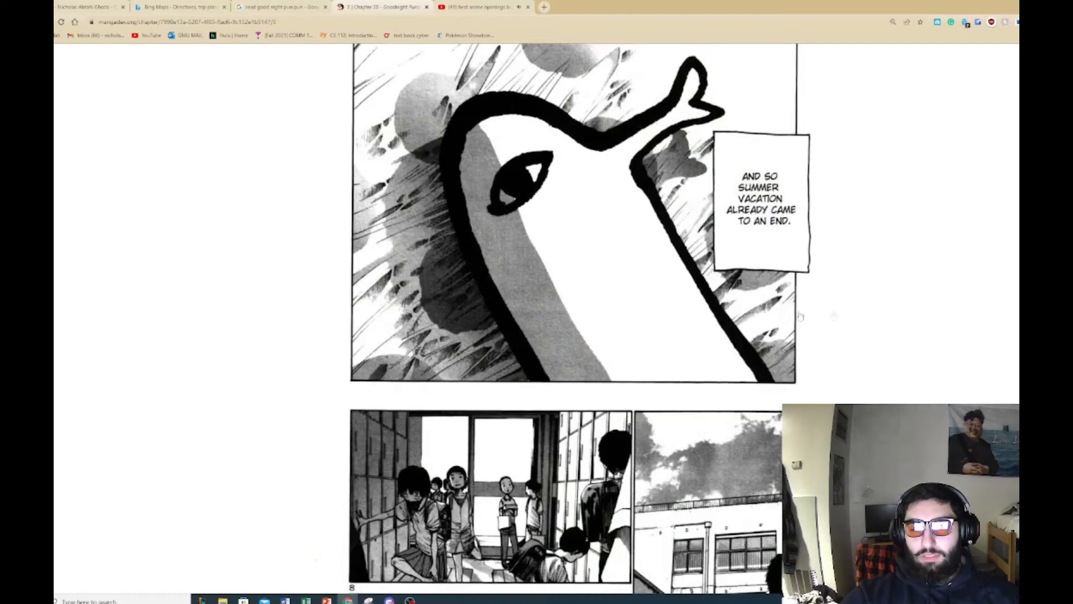
scroll(down, 3)
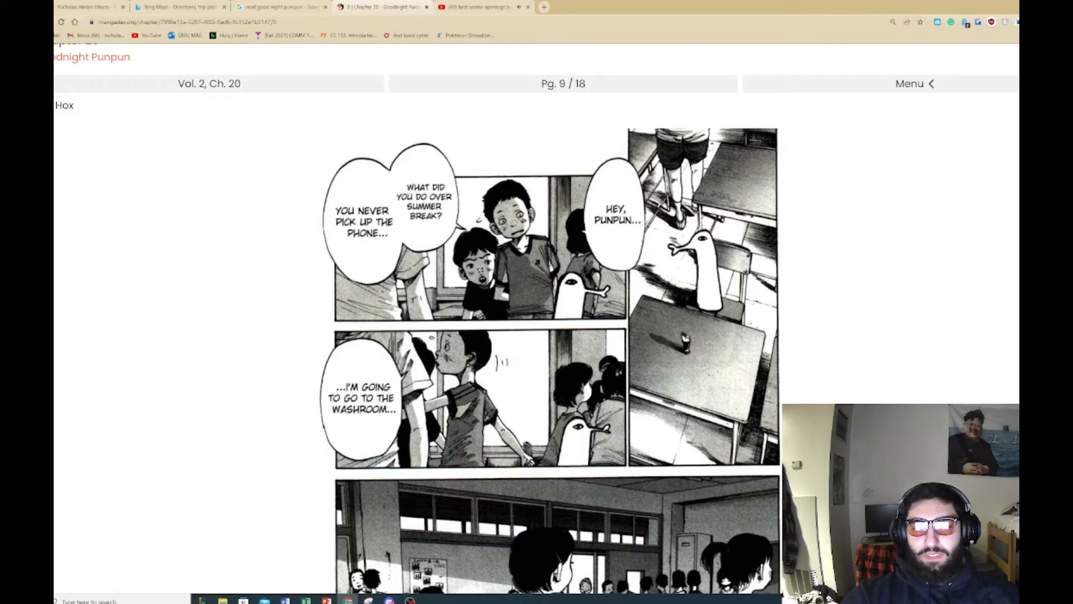
mouse_move(812, 371)
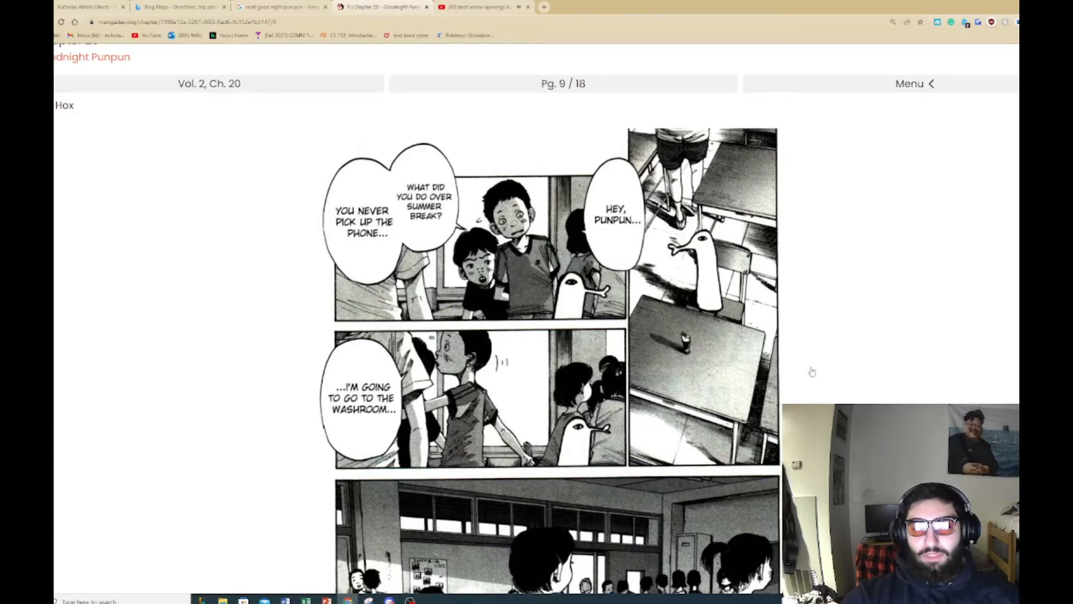
scroll(down, 3)
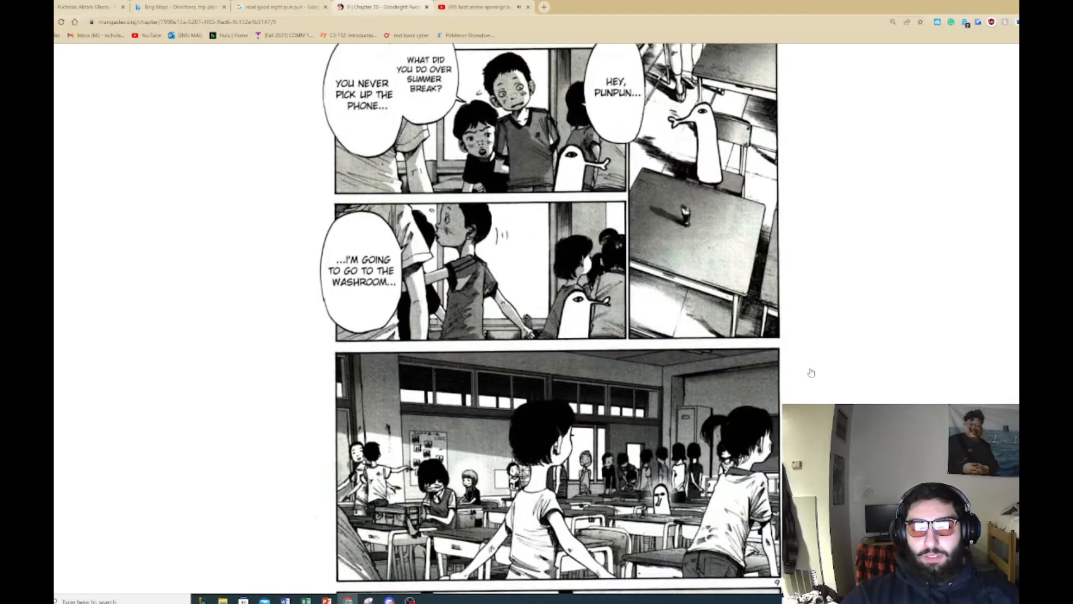
scroll(down, 3)
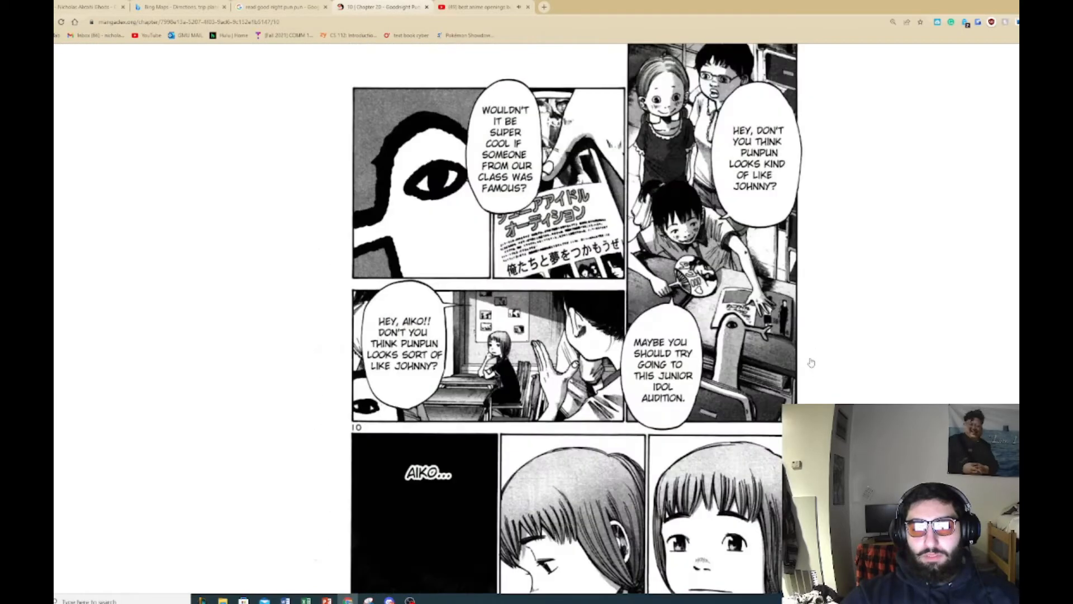
scroll(up, 3)
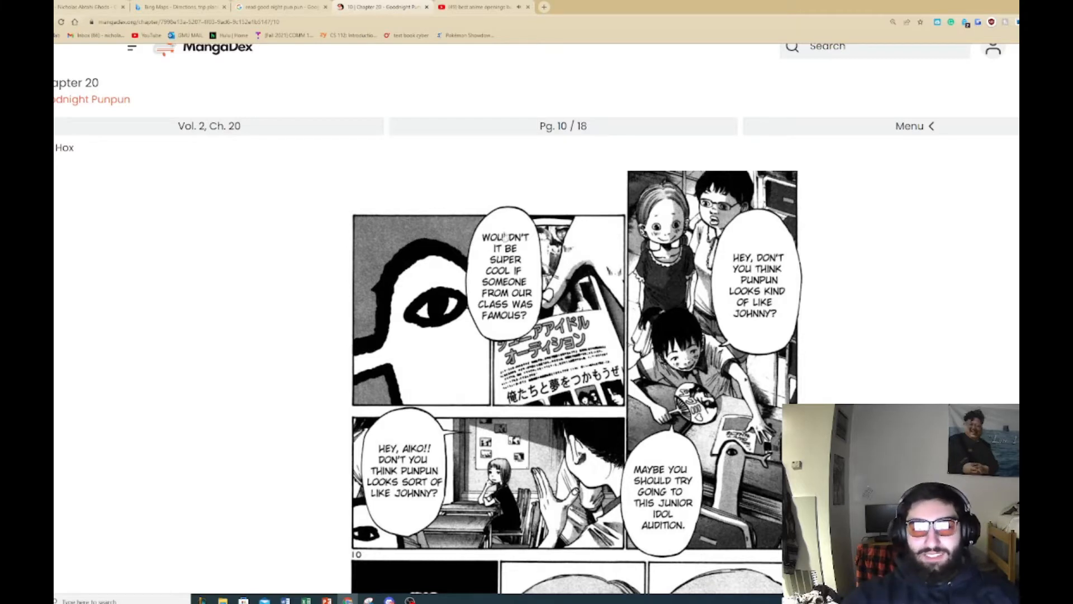
mouse_move(609, 260)
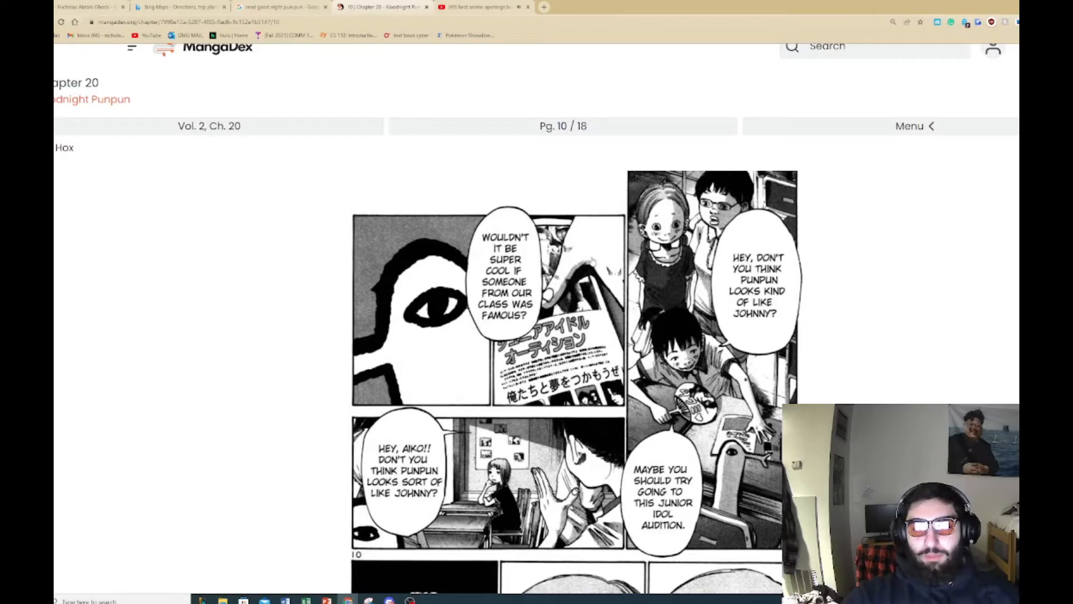
scroll(down, 3)
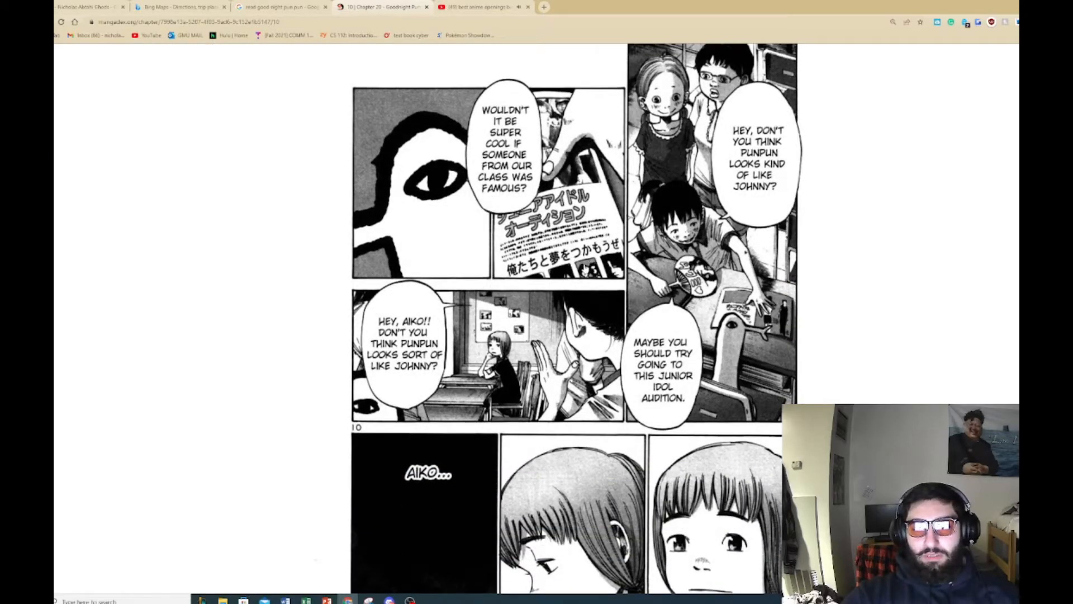
scroll(down, 3)
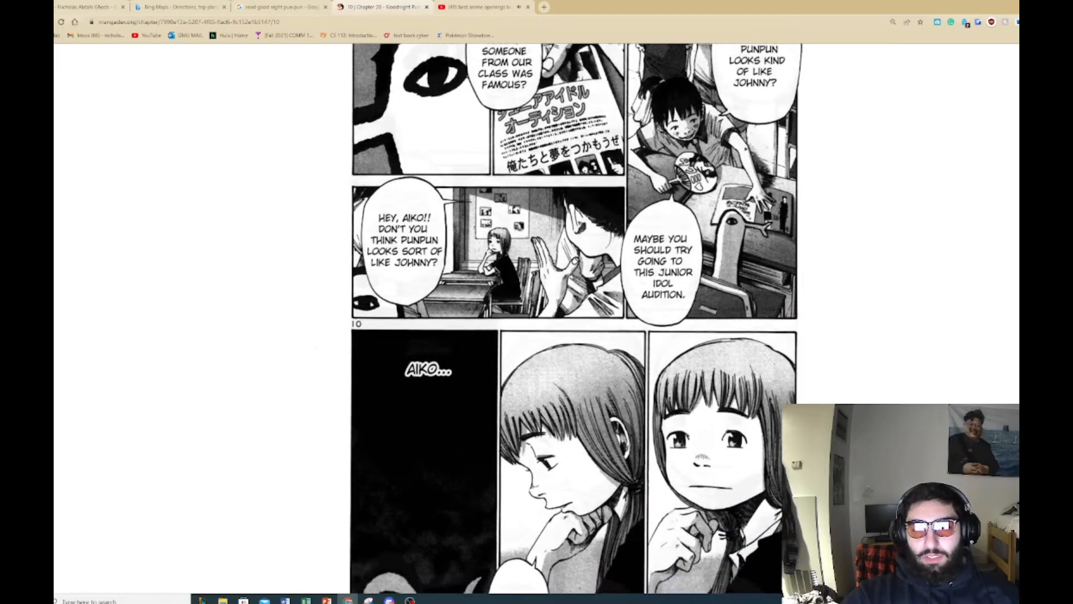
scroll(down, 3)
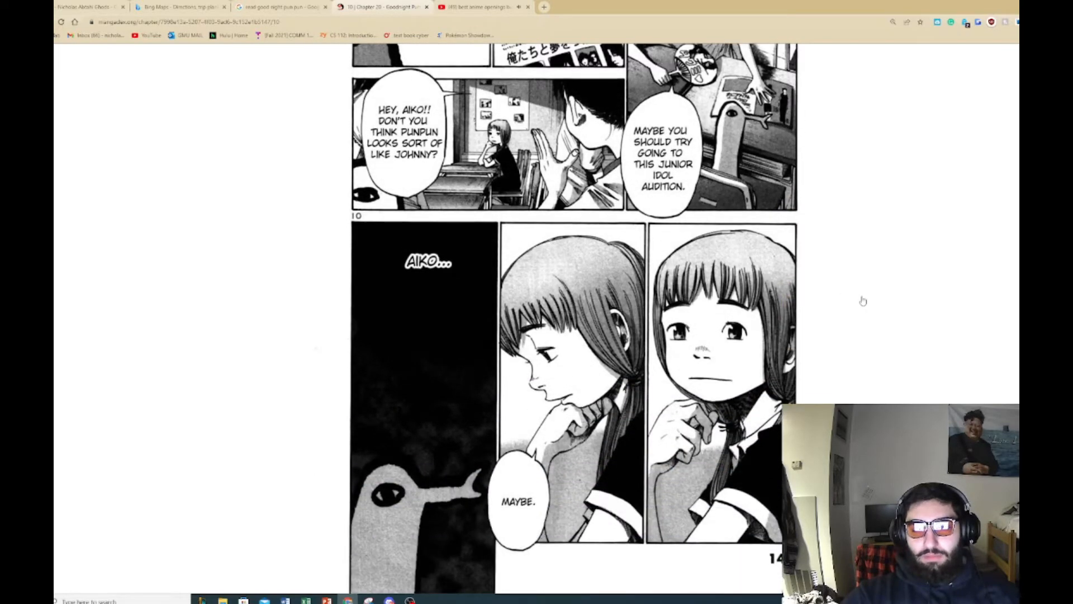
mouse_move(856, 273)
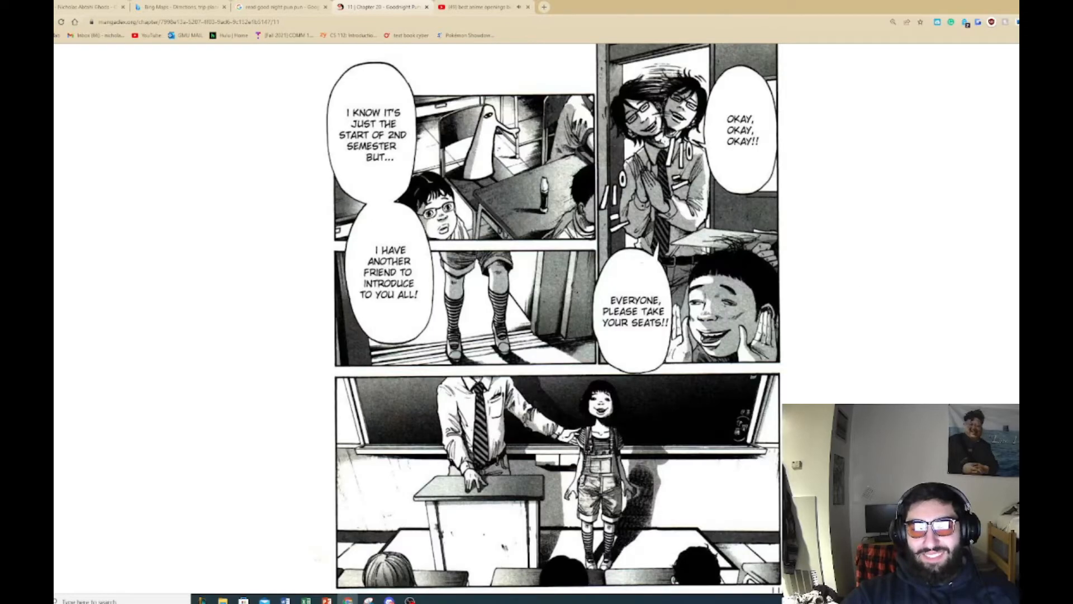
Step: Scroll back and forth through the upper panels of page 16 of chapter 20
scroll(down, 3)
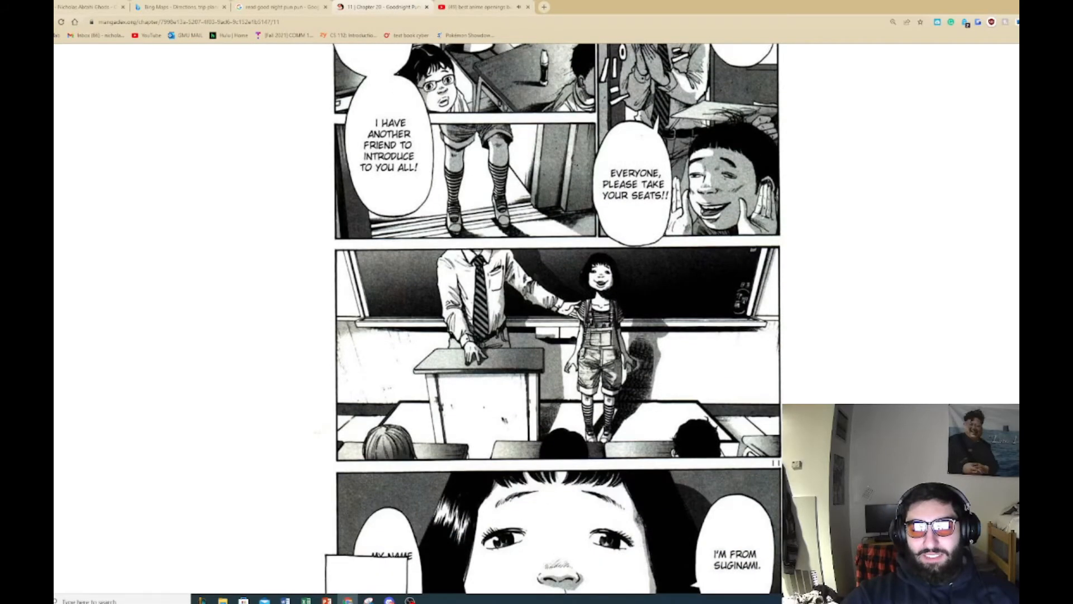
scroll(down, 3)
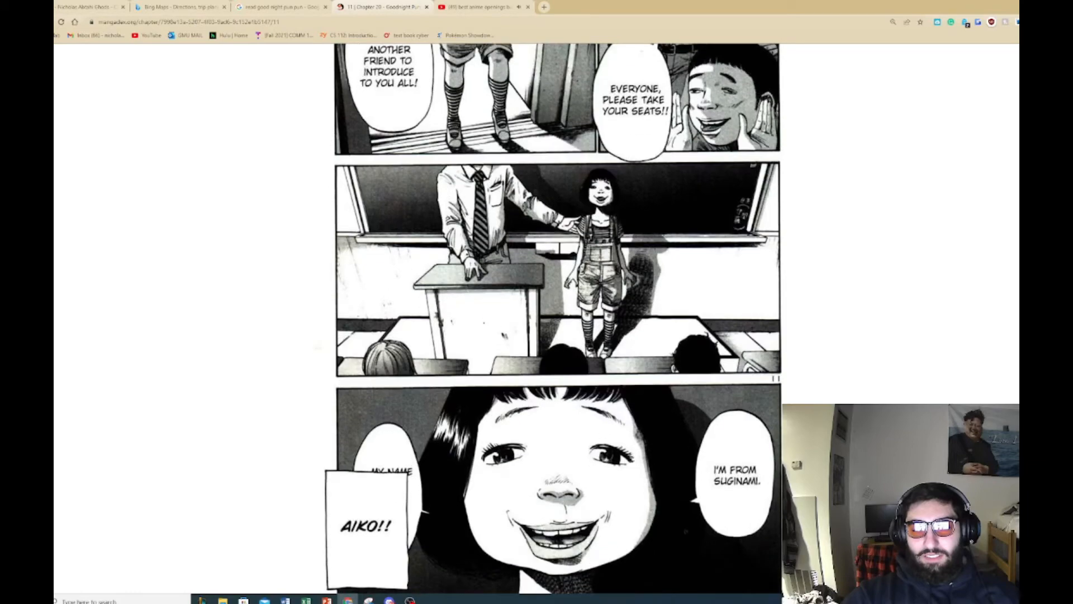
scroll(up, 3)
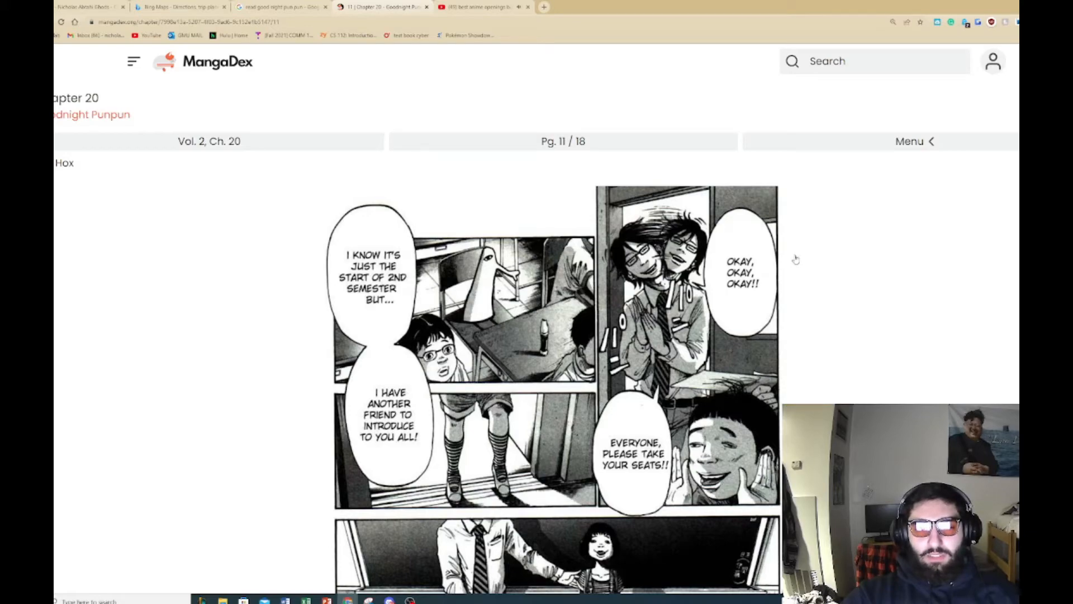
scroll(down, 3)
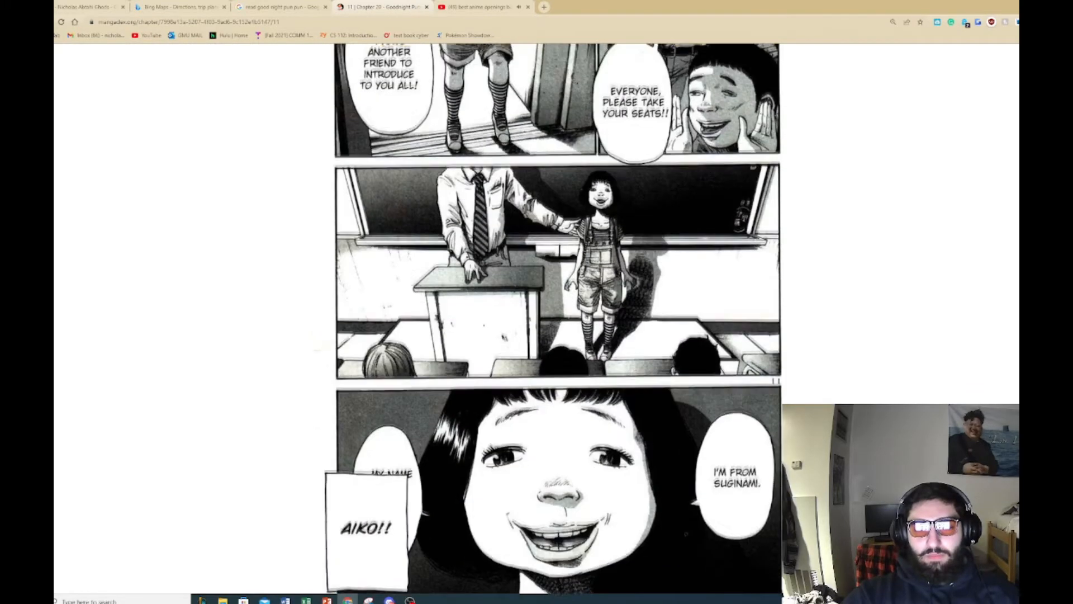
scroll(up, 3)
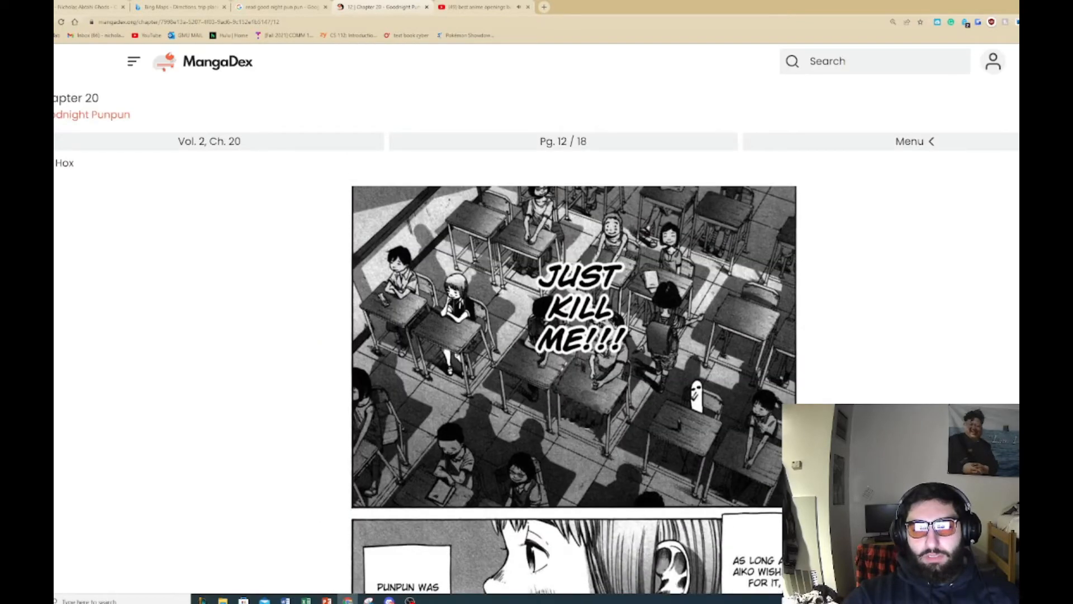
scroll(down, 3)
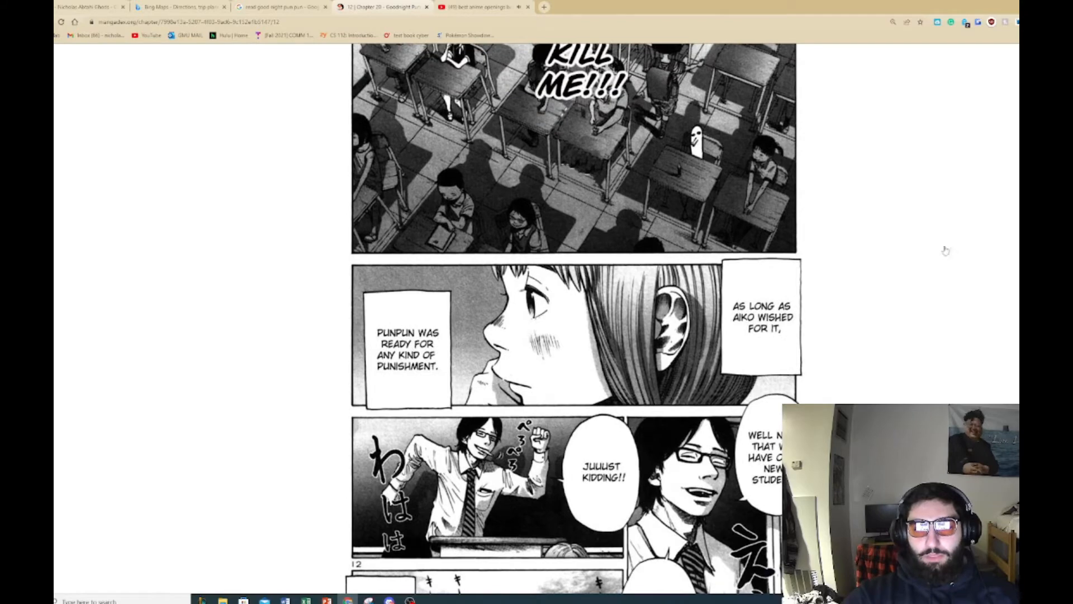
mouse_move(901, 245)
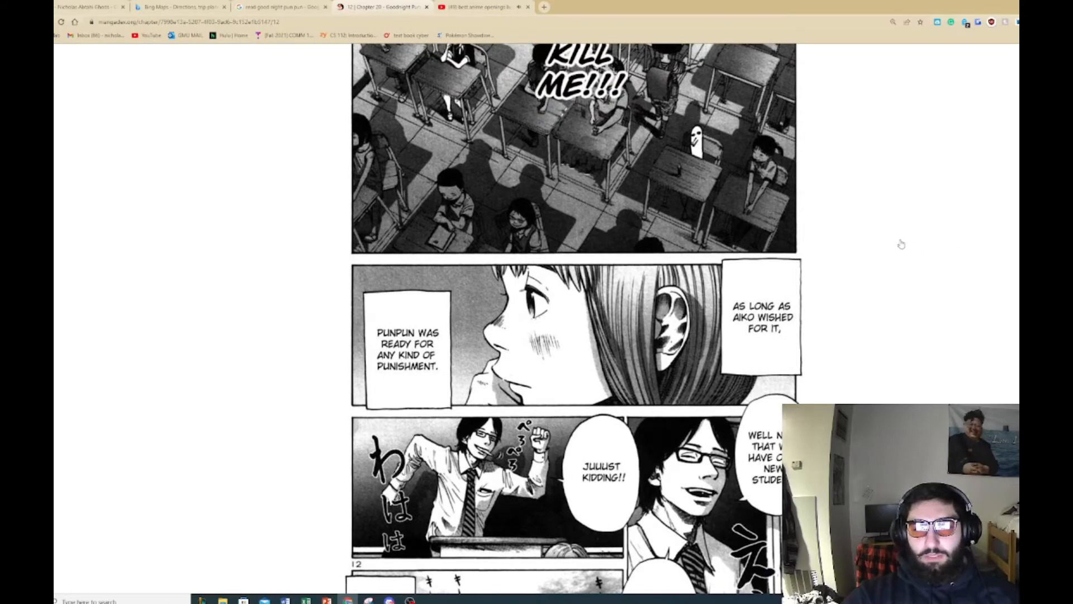
scroll(down, 3)
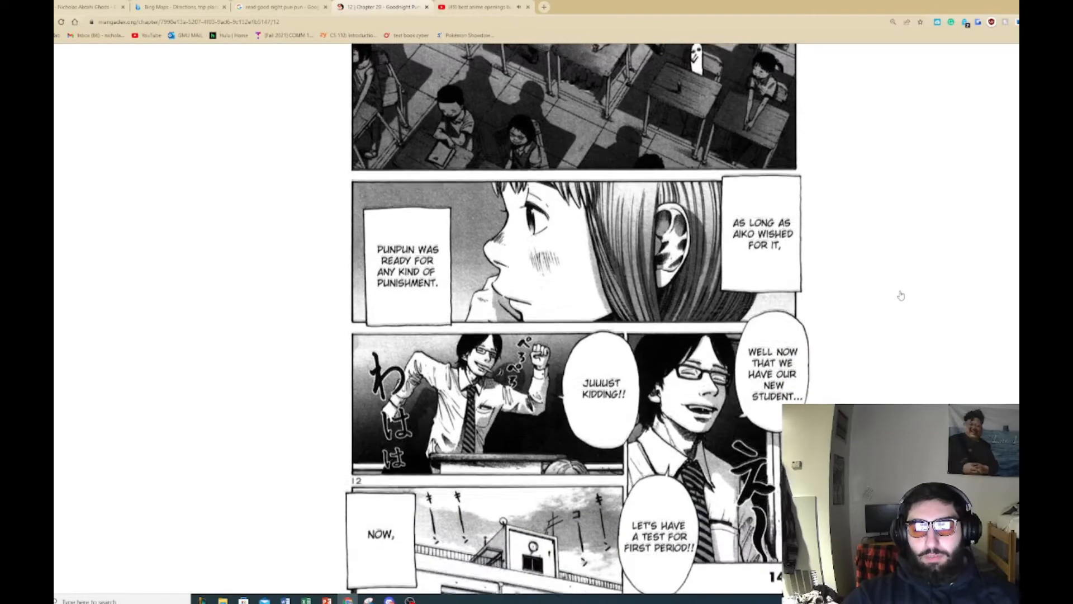
scroll(down, 3)
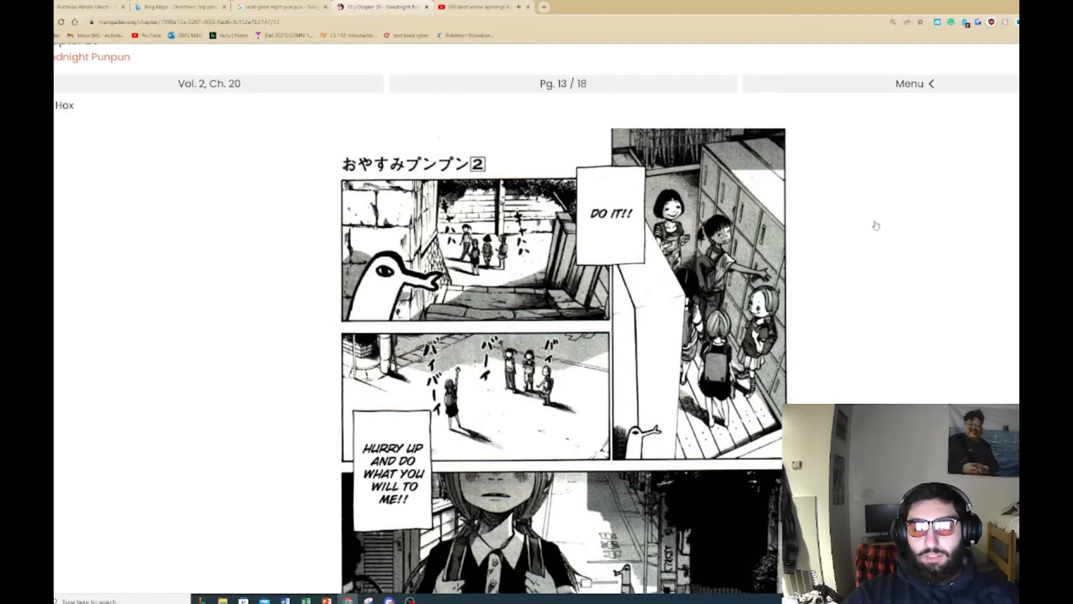
mouse_move(870, 231)
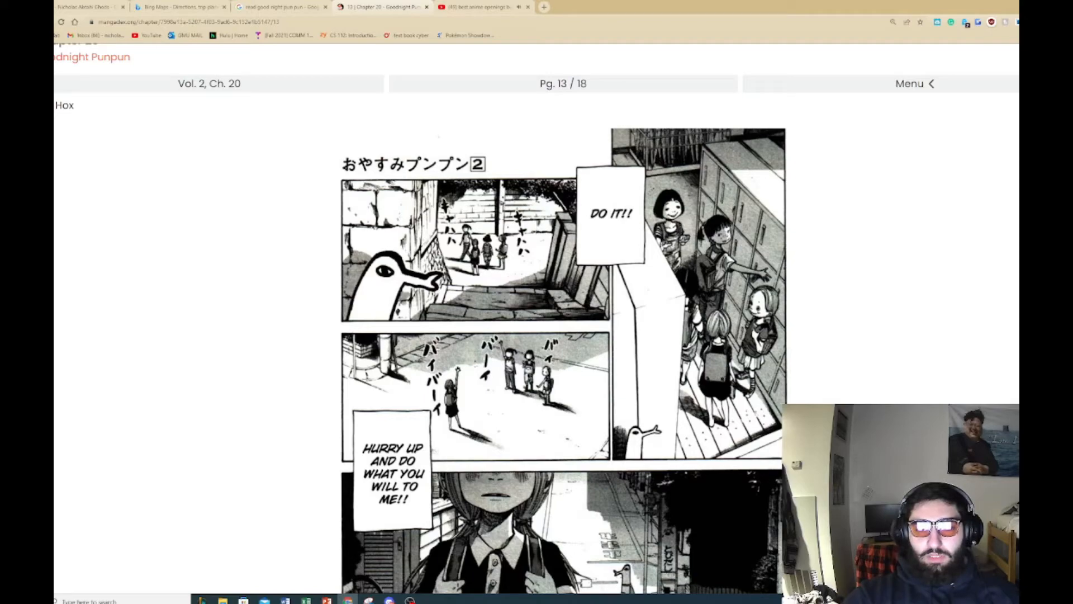
Step: Scroll to the bottom of page 16 and advance to page 17 of 18
scroll(down, 3)
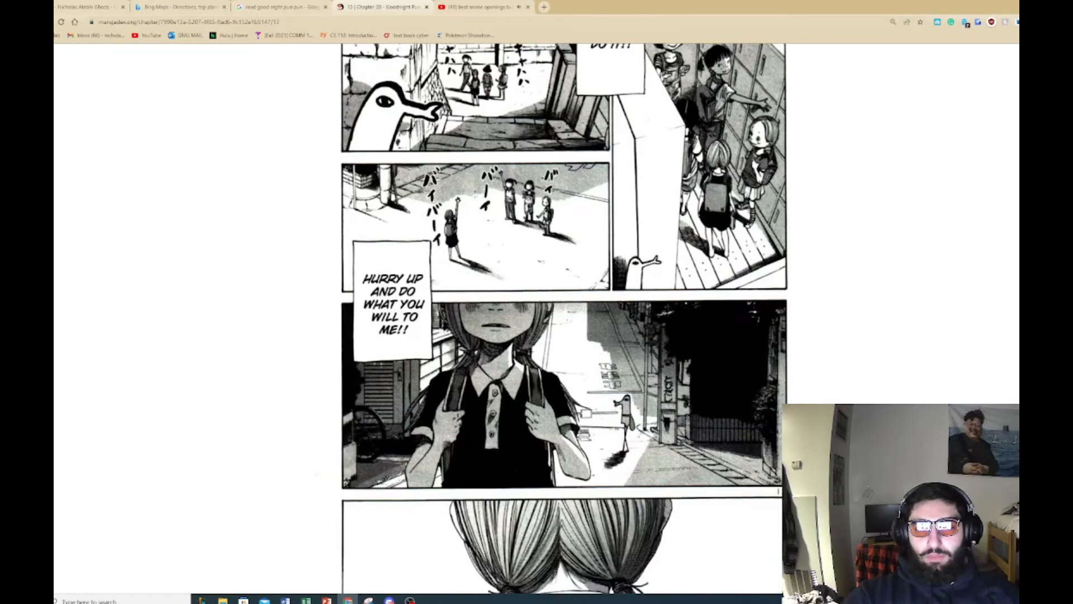
scroll(down, 3)
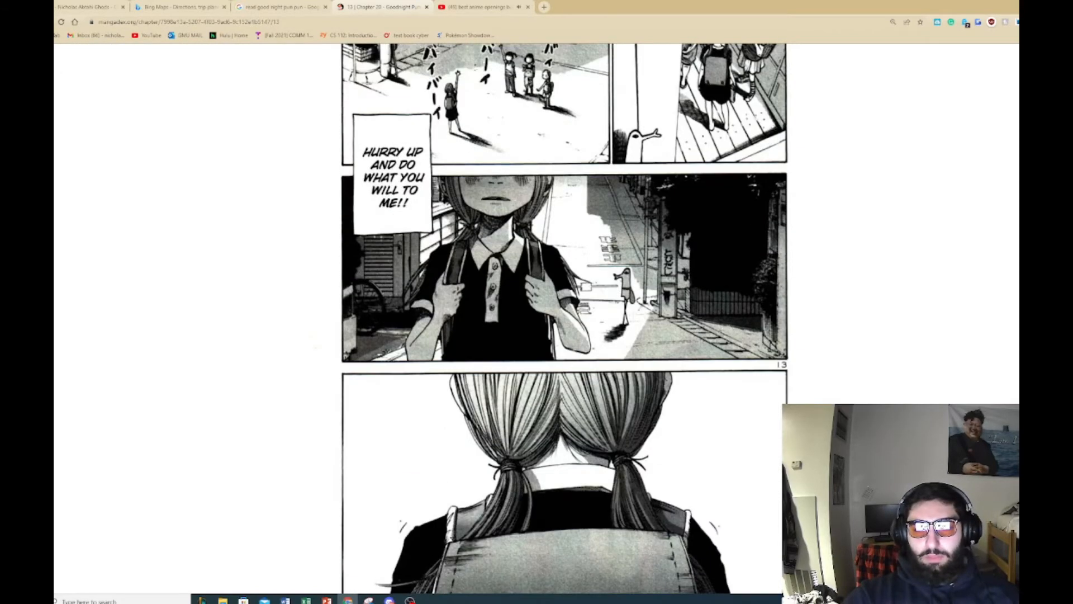
scroll(down, 3)
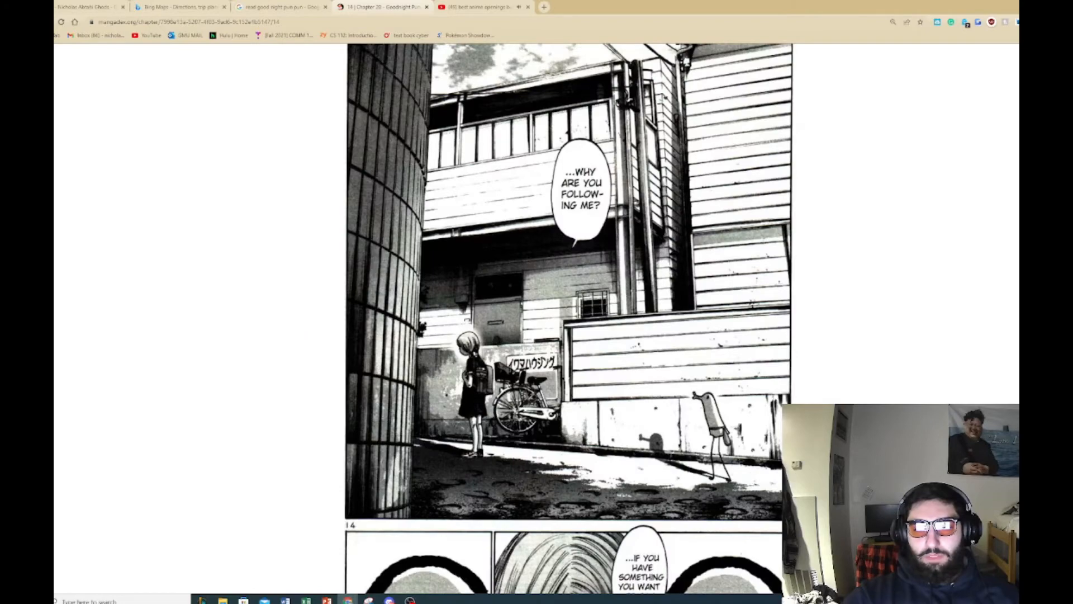
scroll(down, 3)
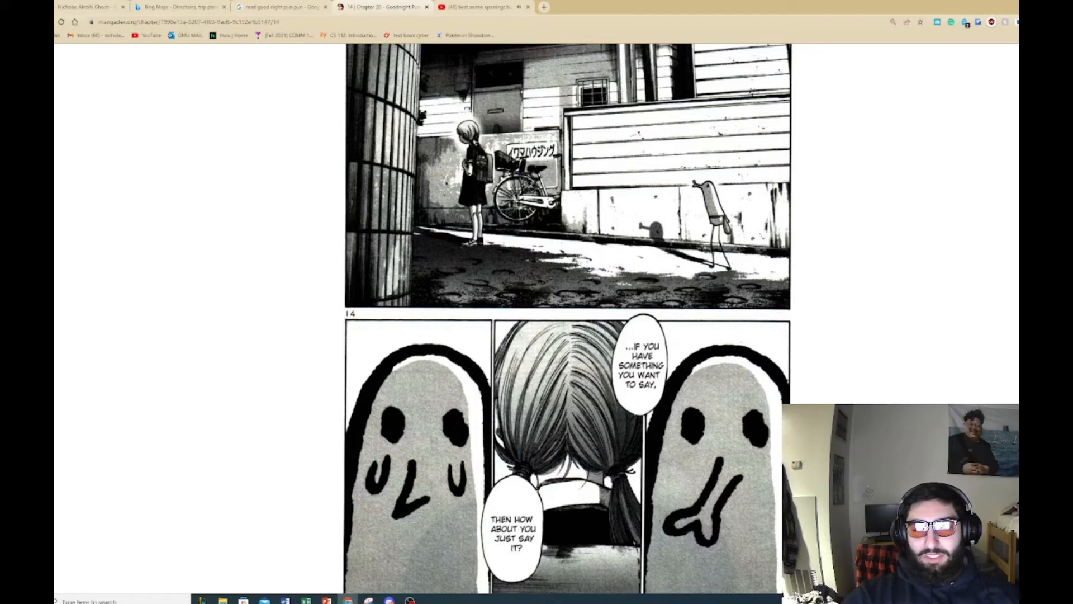
mouse_move(854, 213)
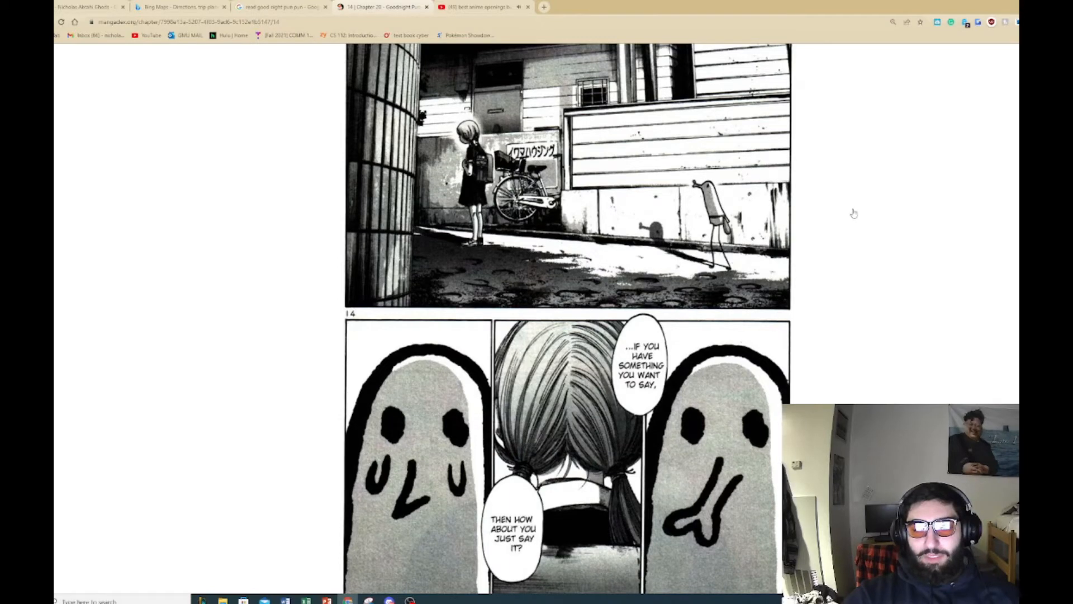
scroll(down, 3)
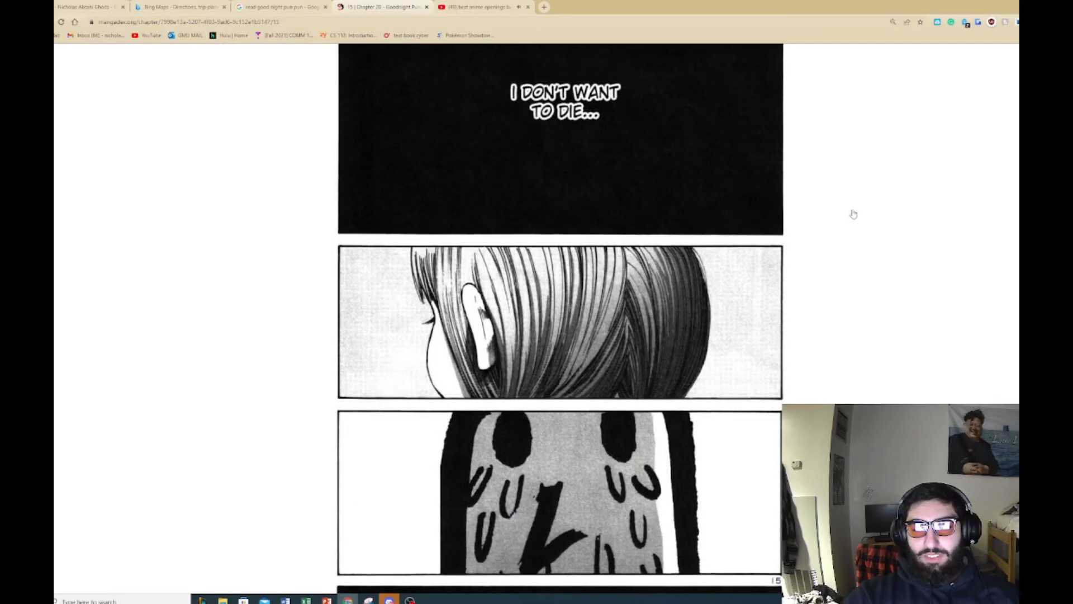
mouse_move(843, 219)
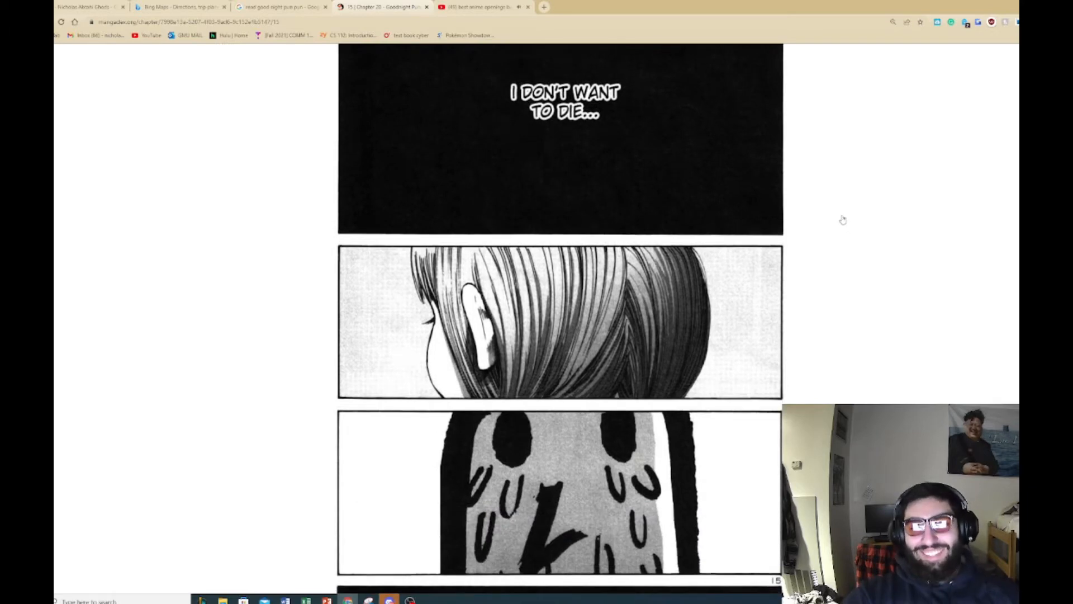
scroll(down, 3)
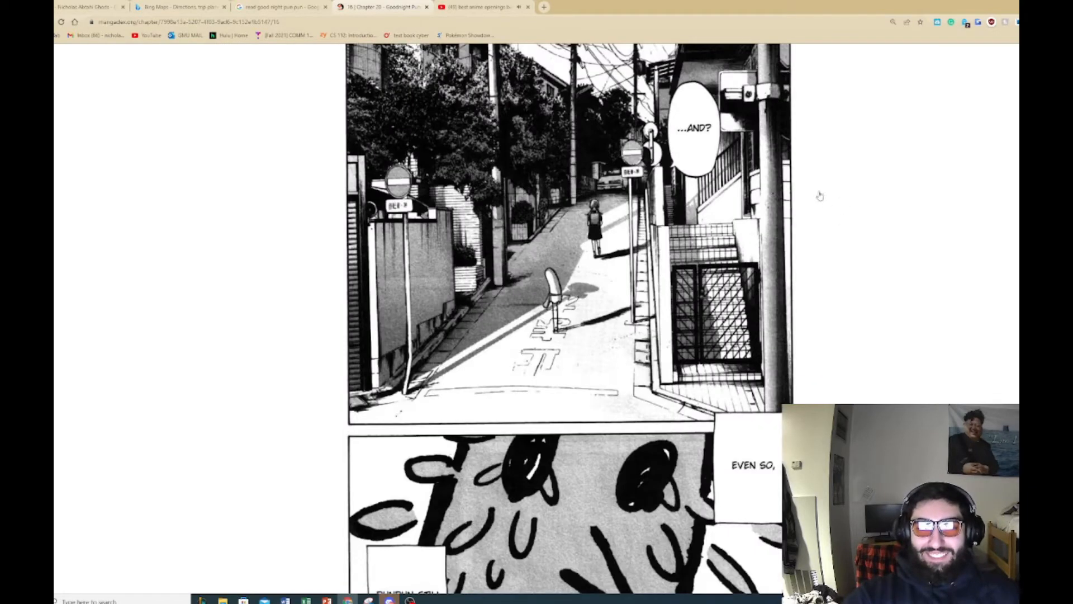
scroll(down, 3)
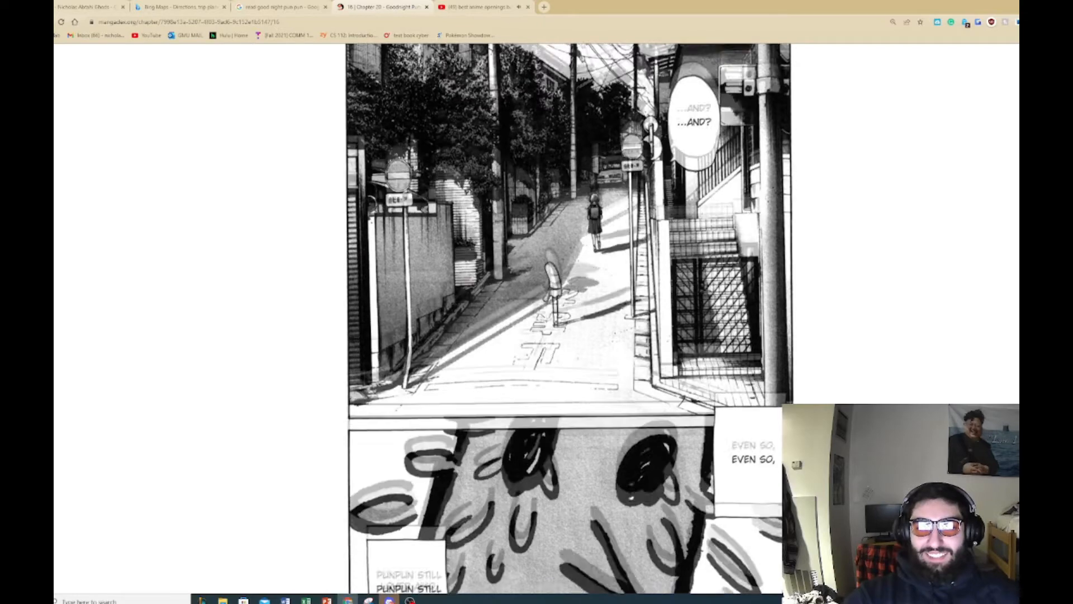
scroll(down, 3)
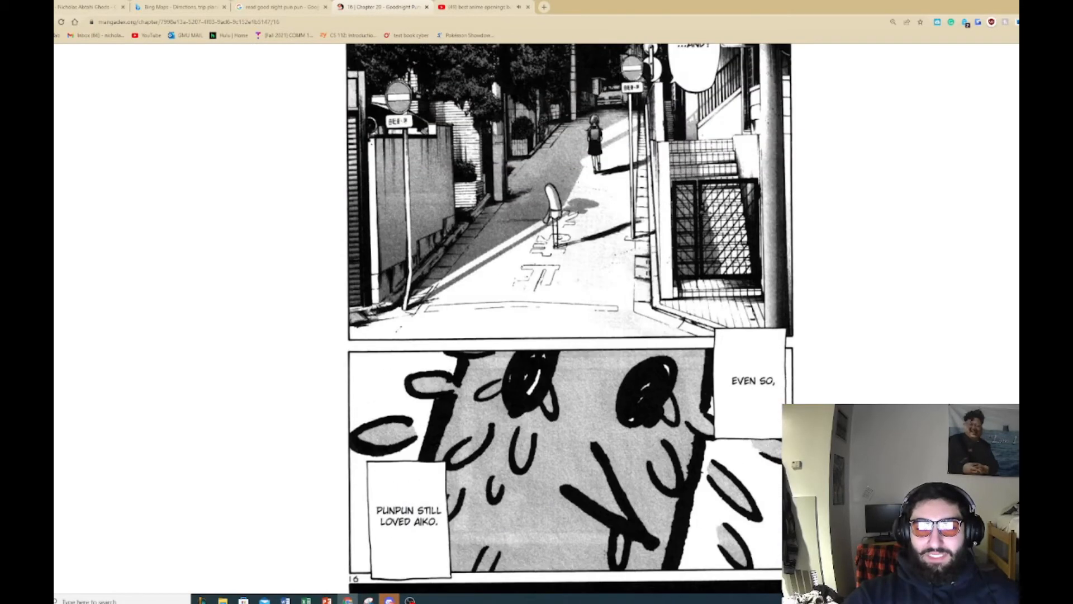
scroll(down, 3)
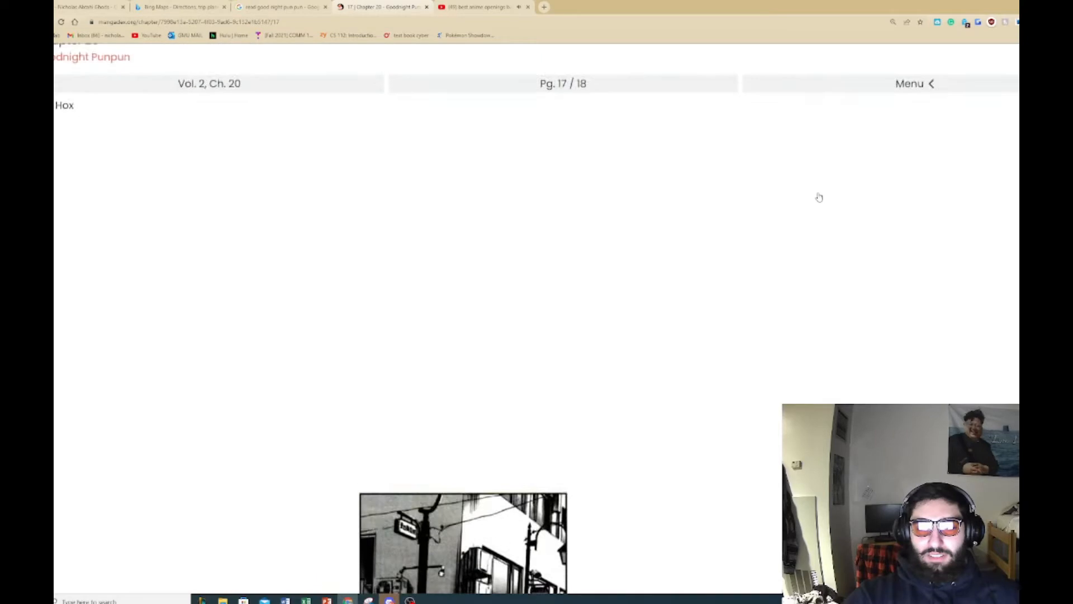
Step: Read the opening page of Goodnight Punpun Vol. 2, Chapter 21
scroll(down, 3)
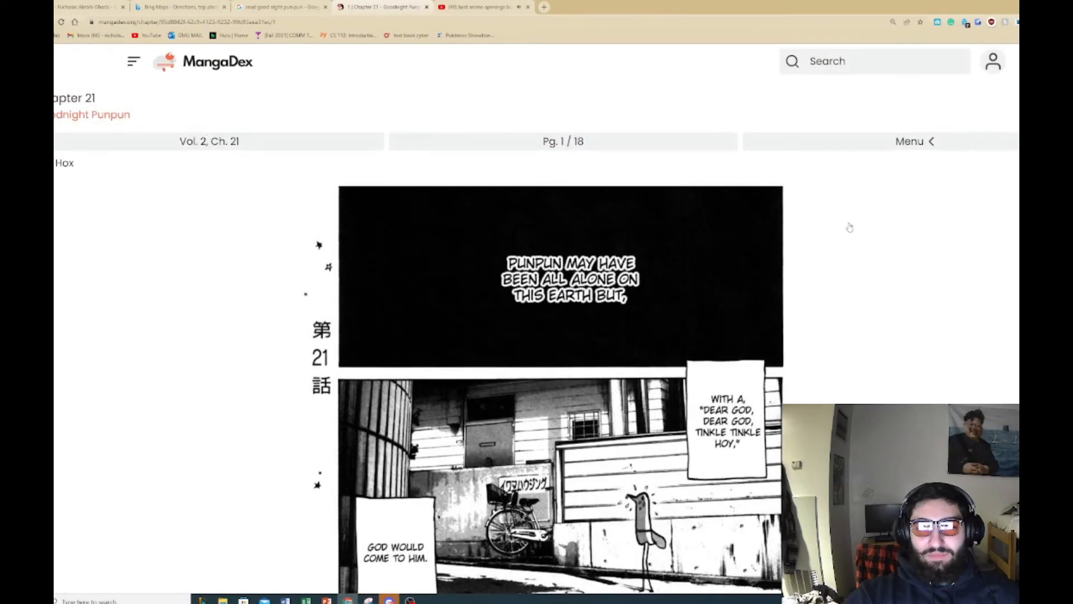
scroll(down, 3)
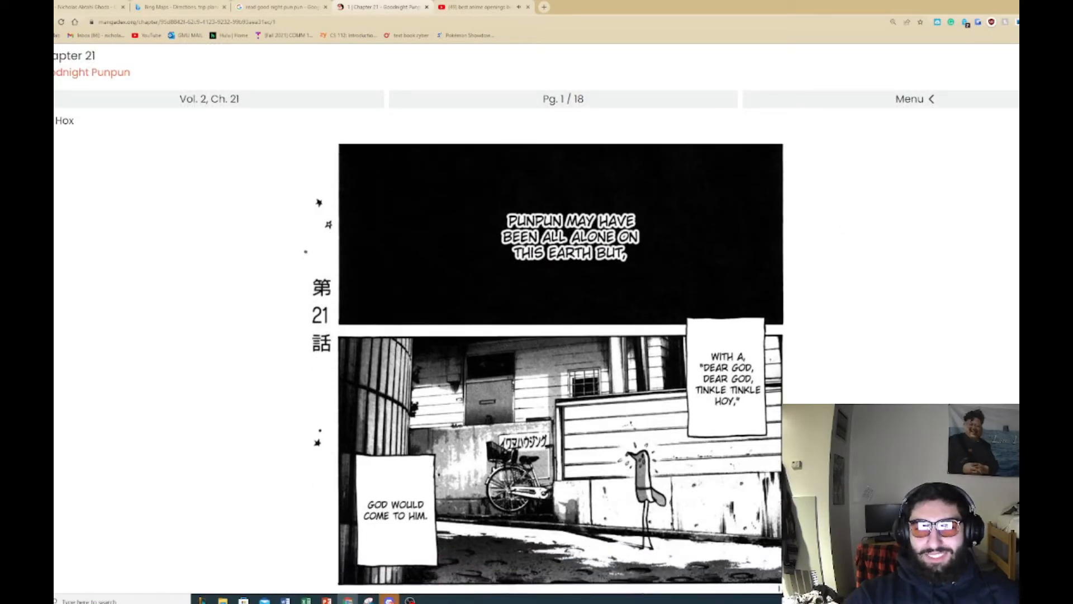
scroll(down, 3)
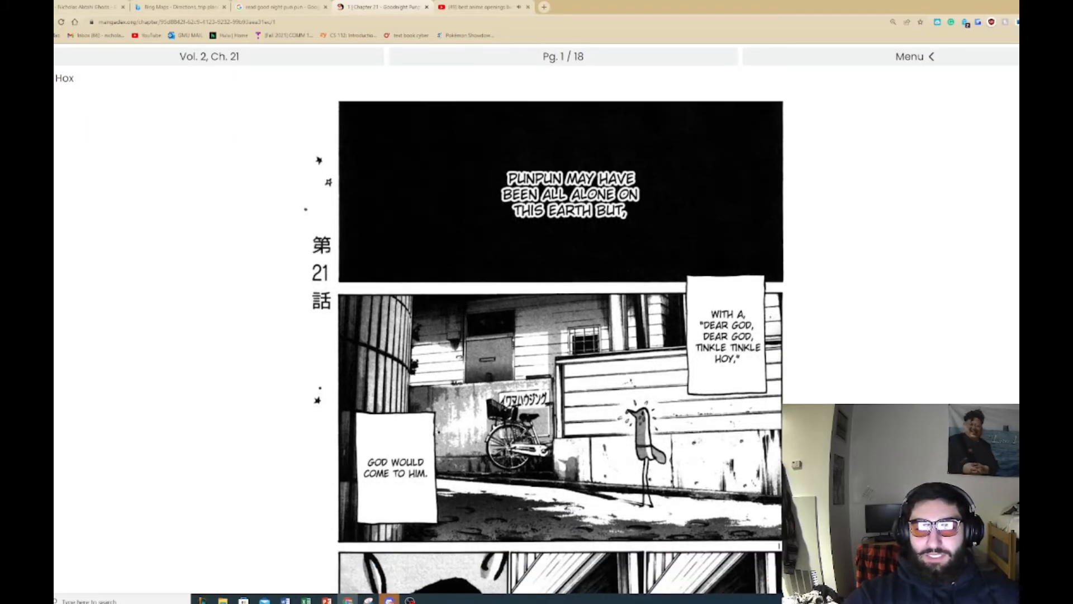
scroll(down, 3)
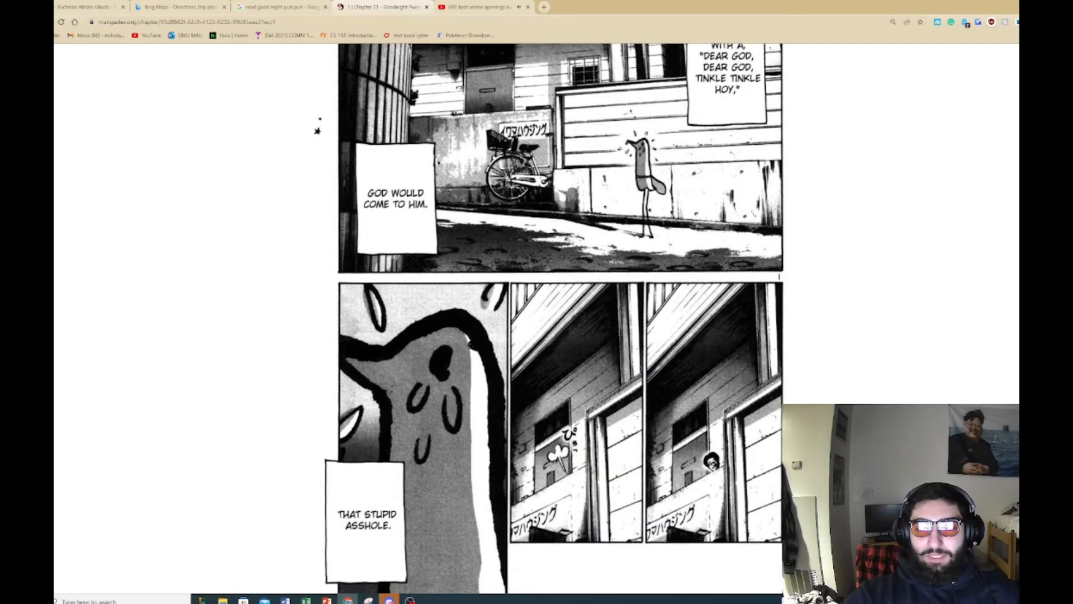
scroll(up, 3)
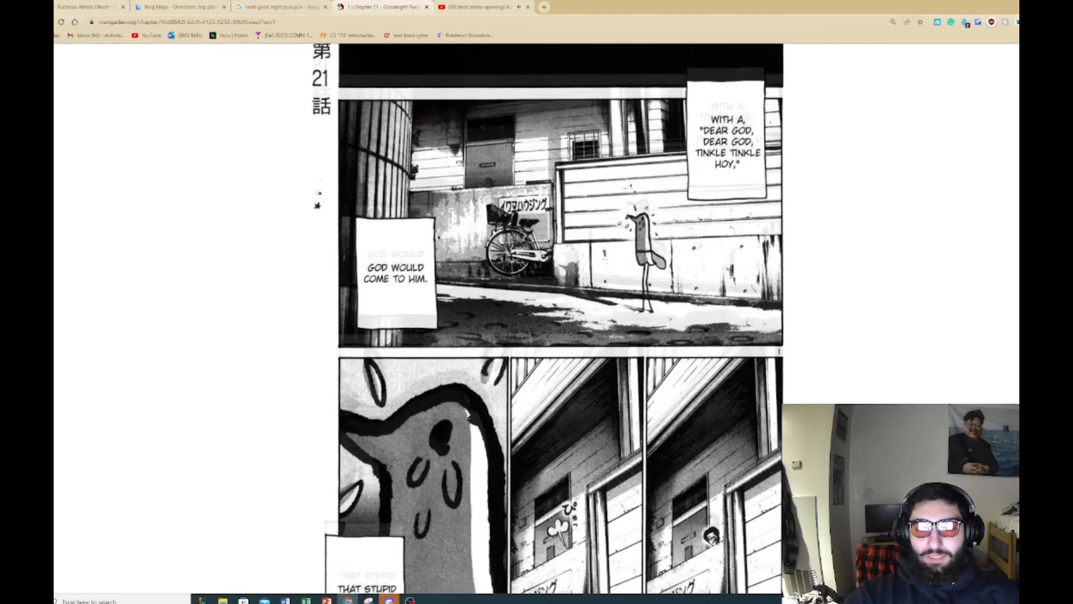
scroll(up, 3)
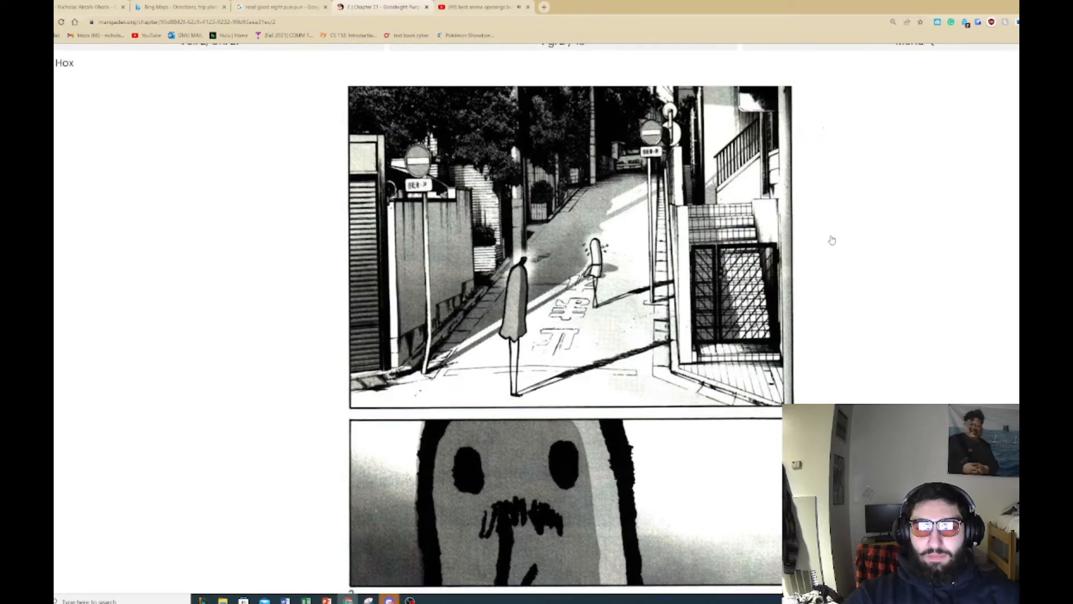
Step: Scroll through page 2 of chapter 21 and reach page 3 of 18
scroll(down, 3)
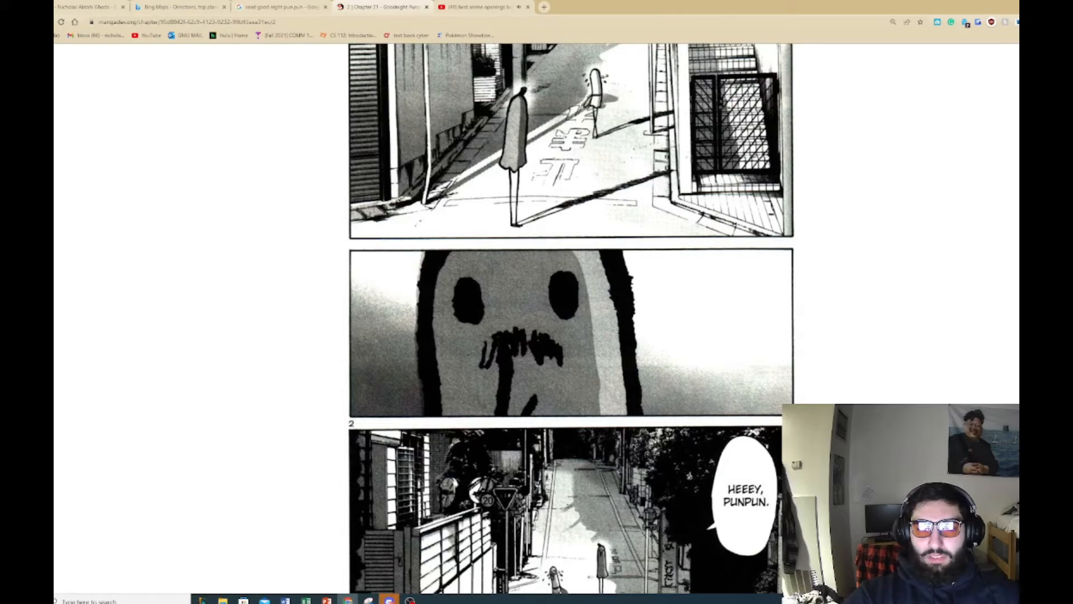
scroll(down, 3)
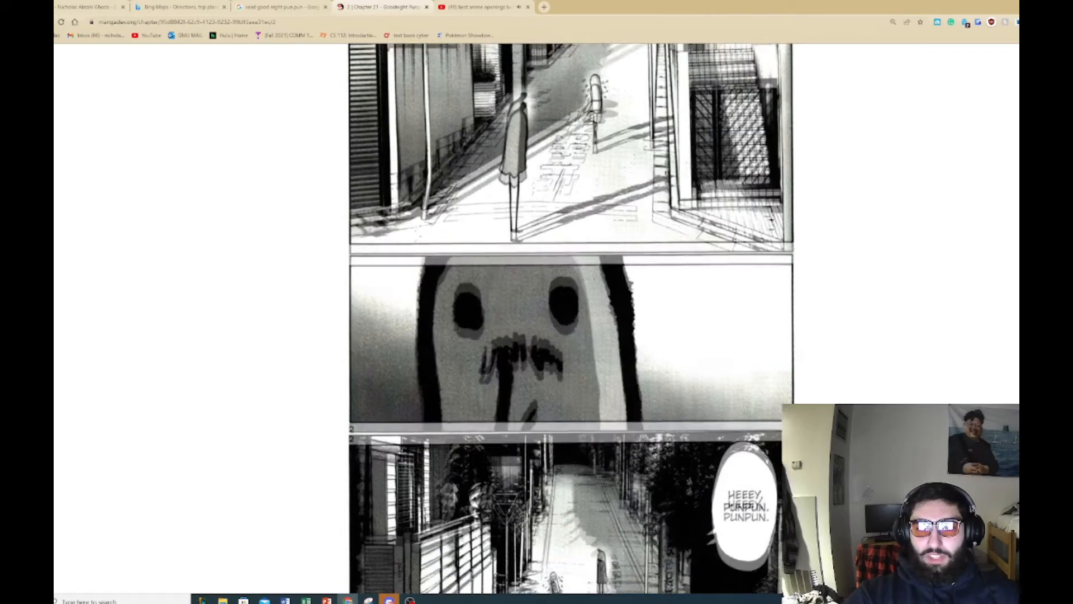
scroll(down, 3)
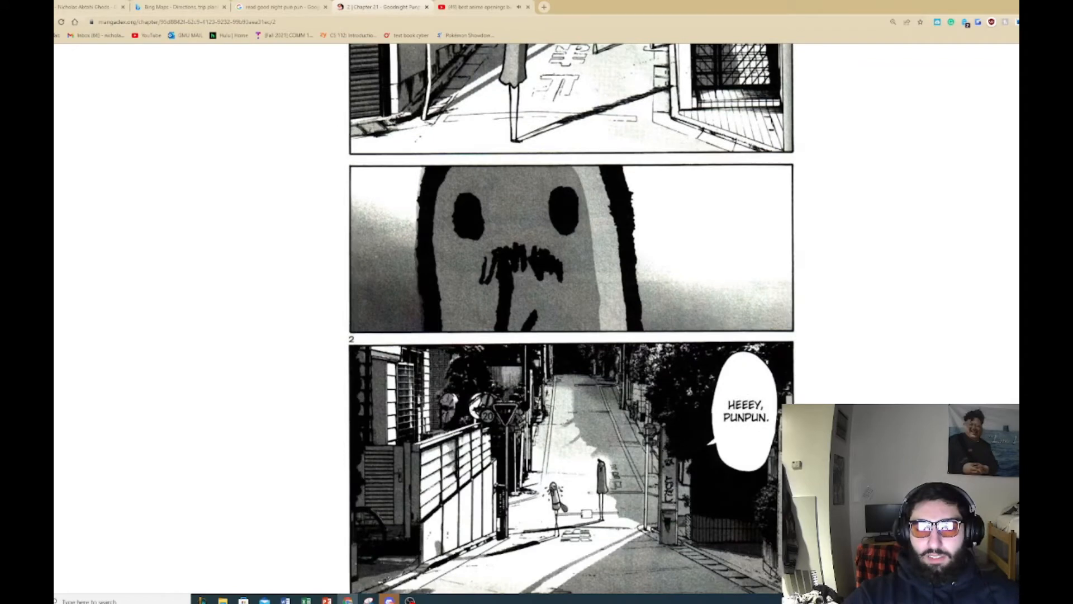
scroll(down, 3)
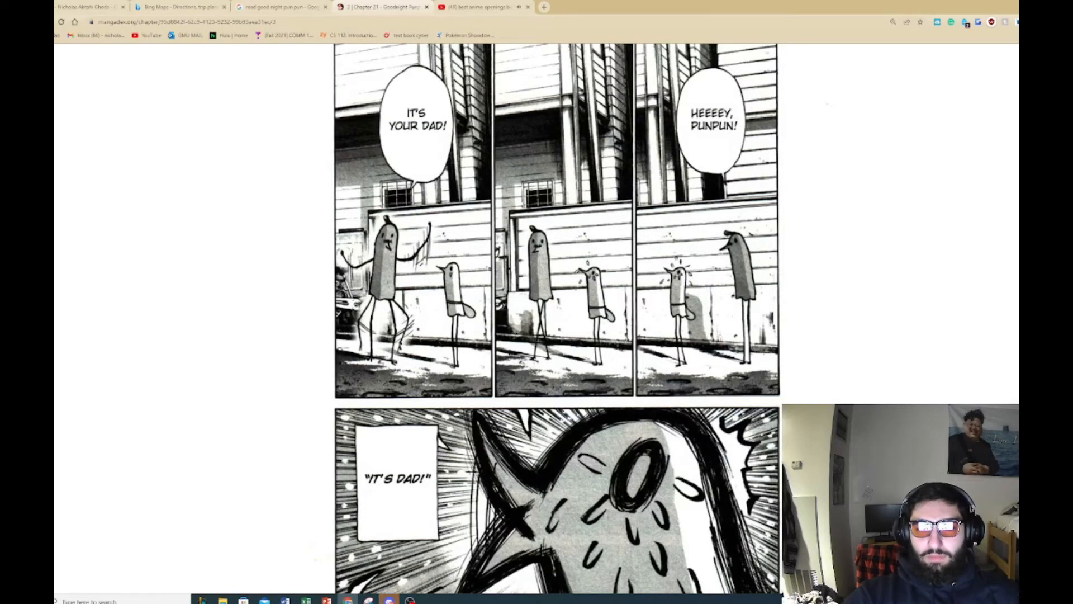
scroll(up, 3)
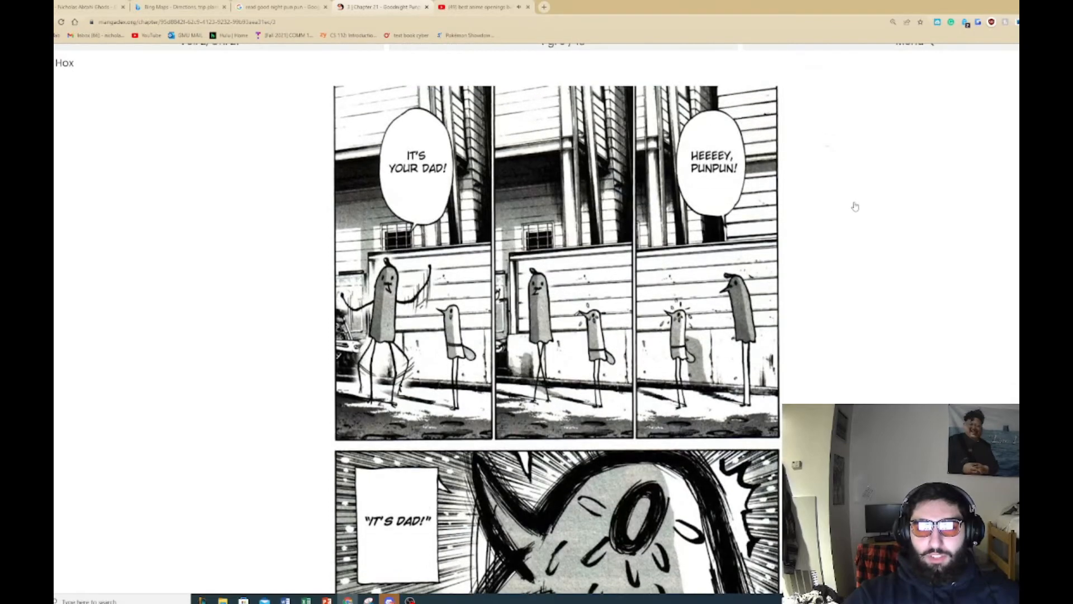
scroll(down, 3)
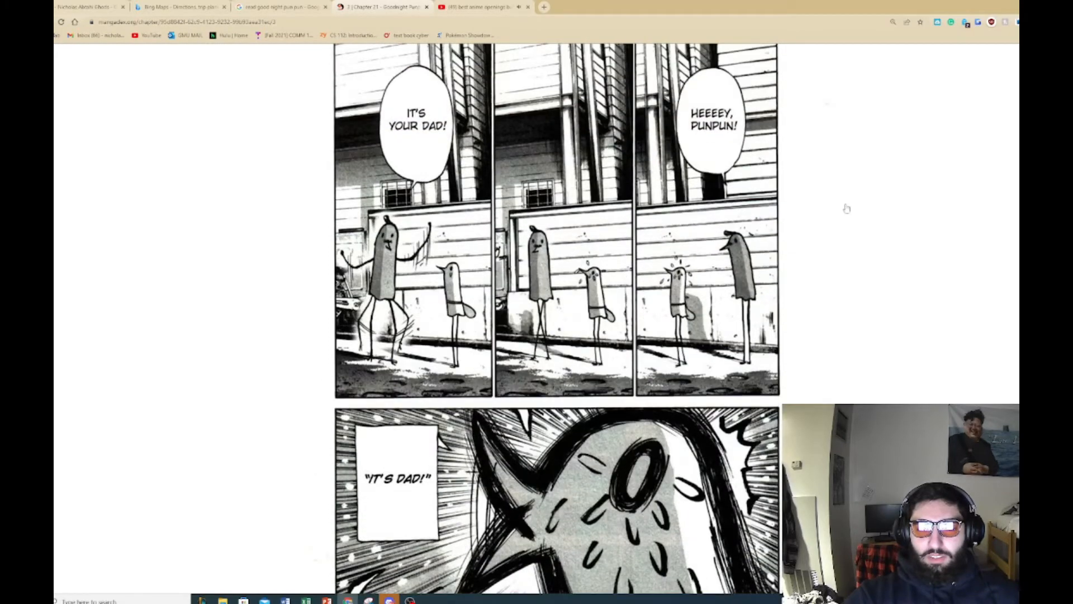
scroll(down, 3)
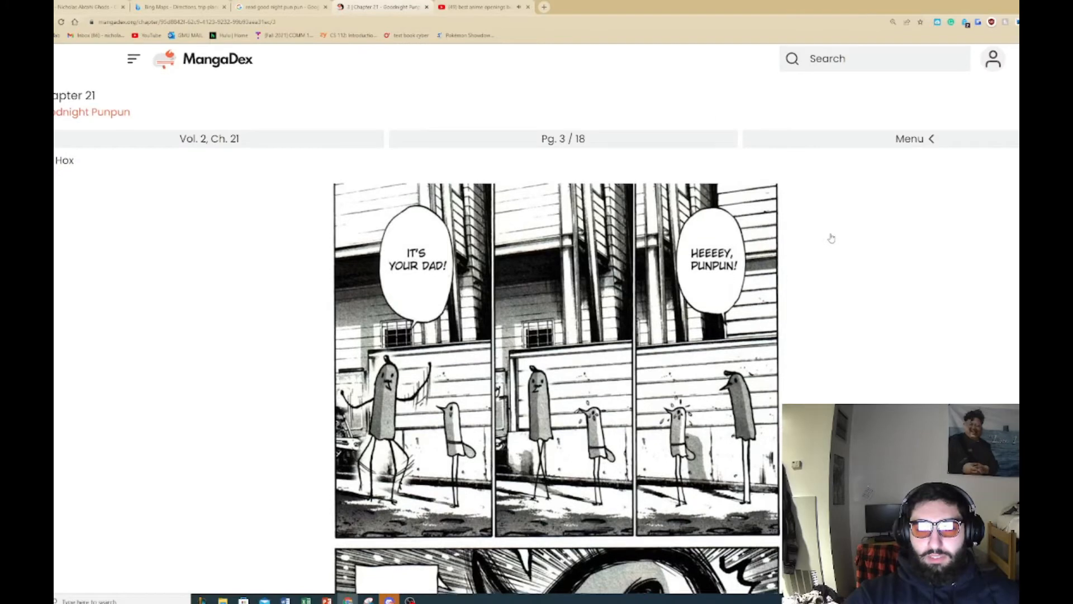
Step: Finish page 3 of chapter 21 and read down page 4, where Punpun's dad asks about crying
scroll(down, 3)
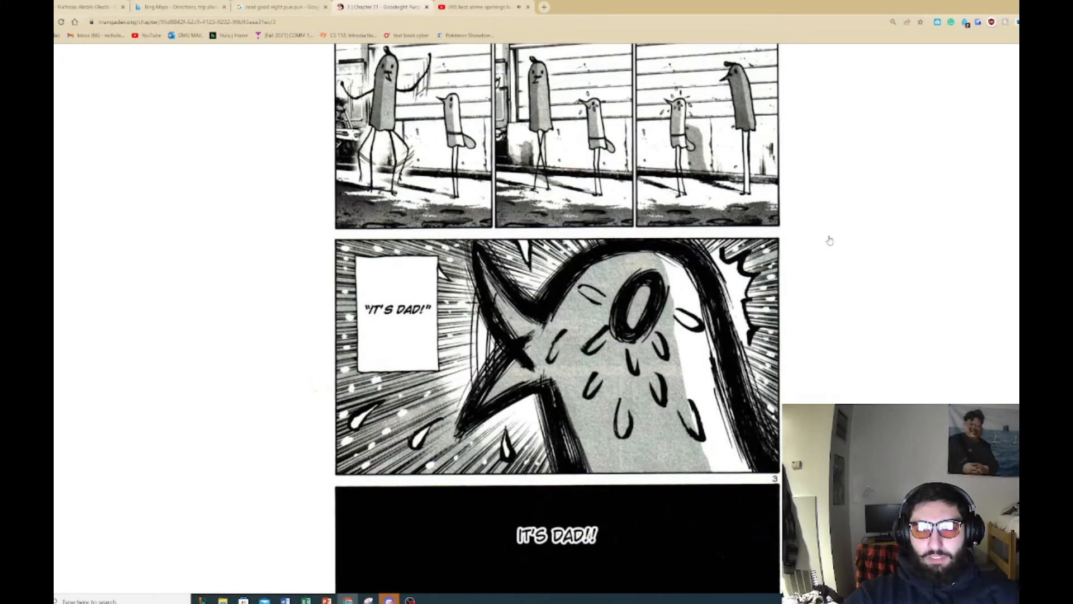
scroll(up, 3)
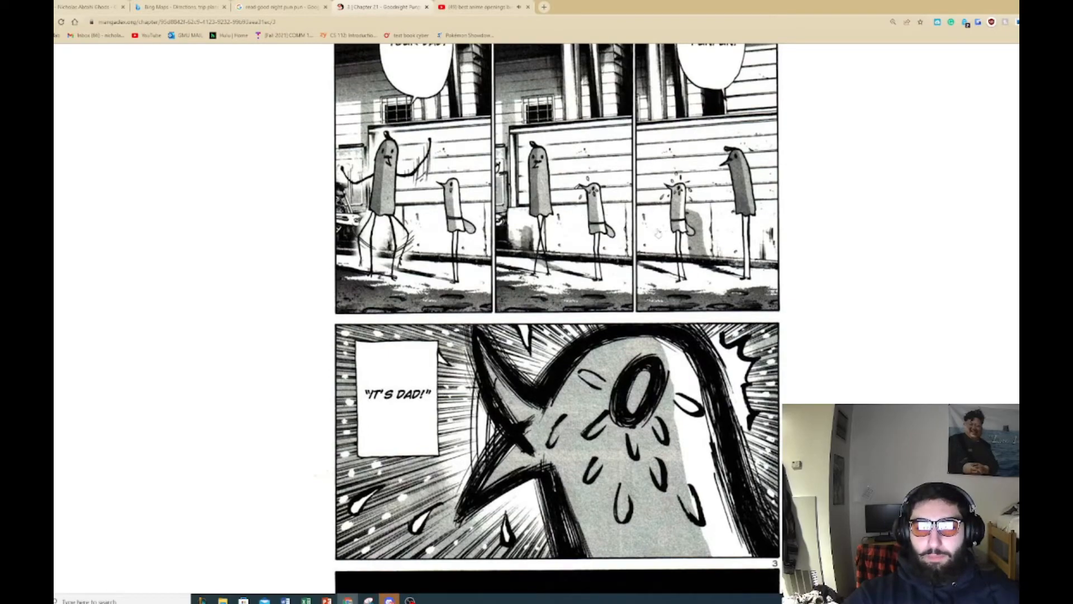
scroll(down, 3)
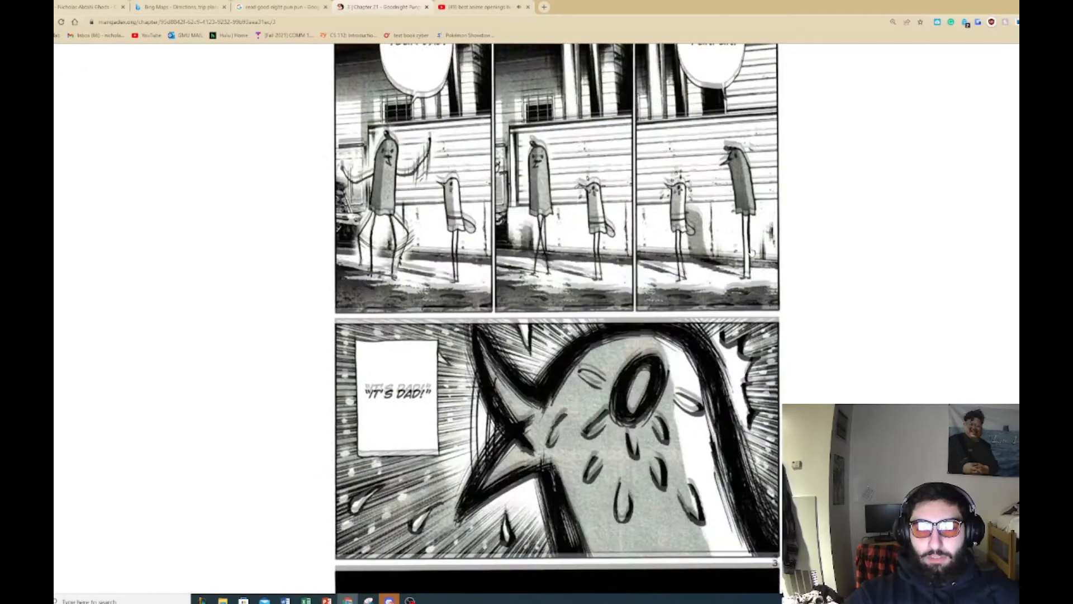
scroll(down, 3)
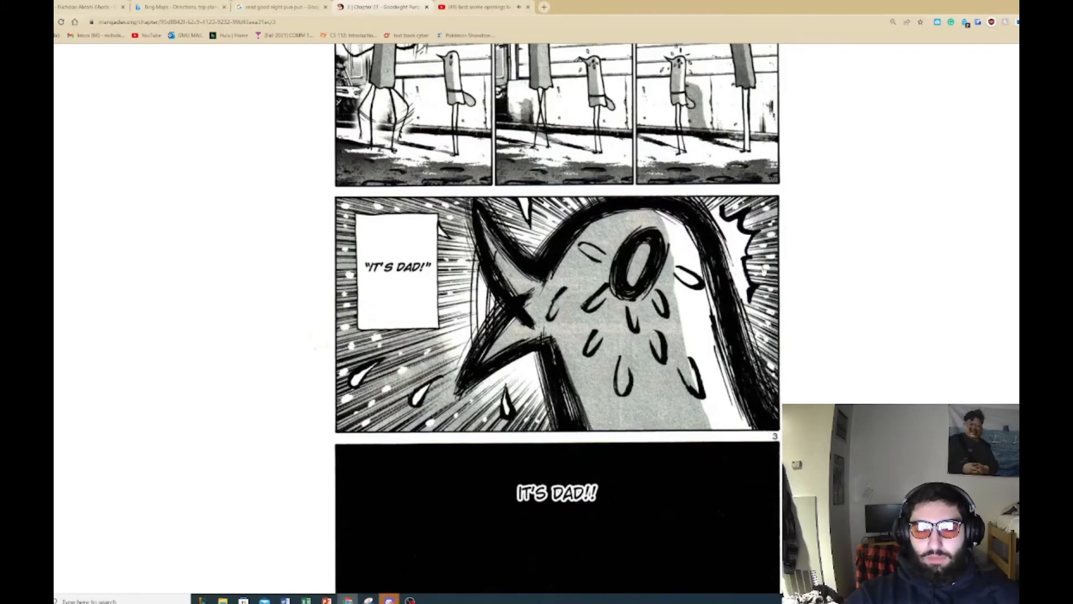
scroll(up, 3)
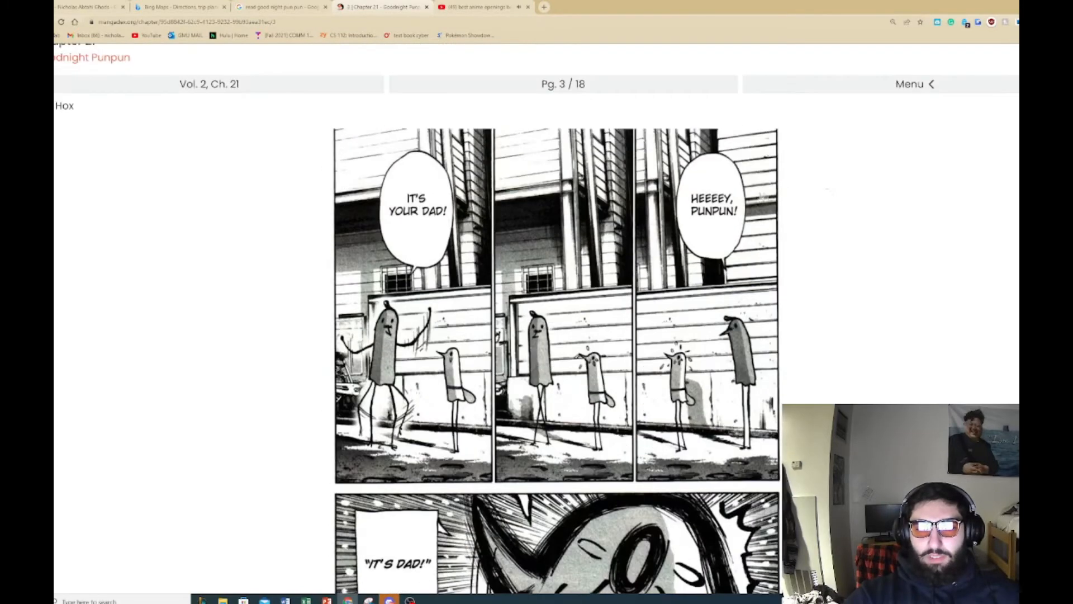
scroll(down, 3)
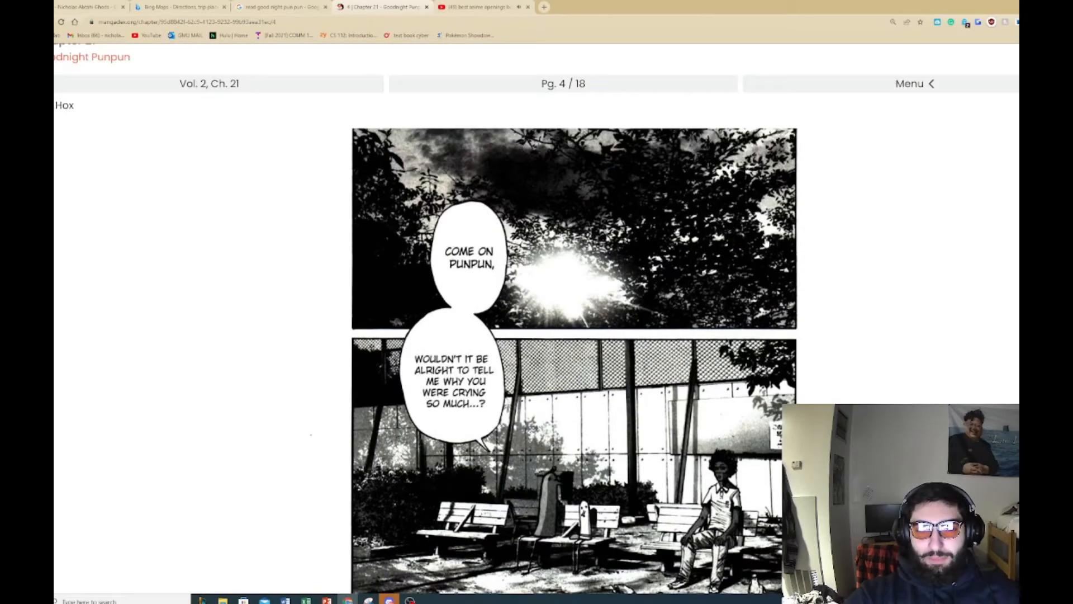
mouse_move(809, 253)
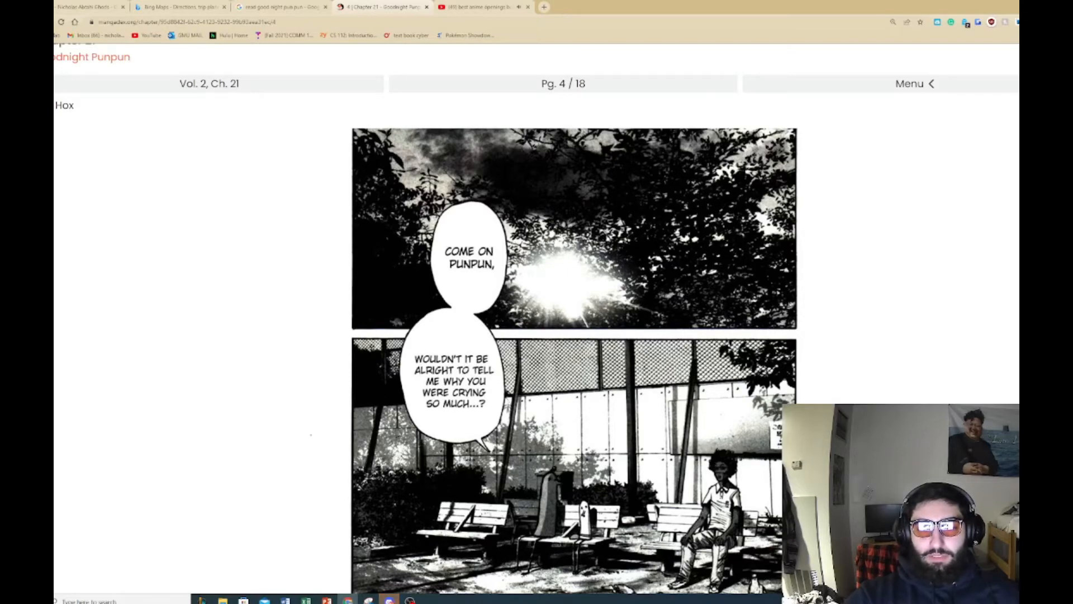
scroll(down, 3)
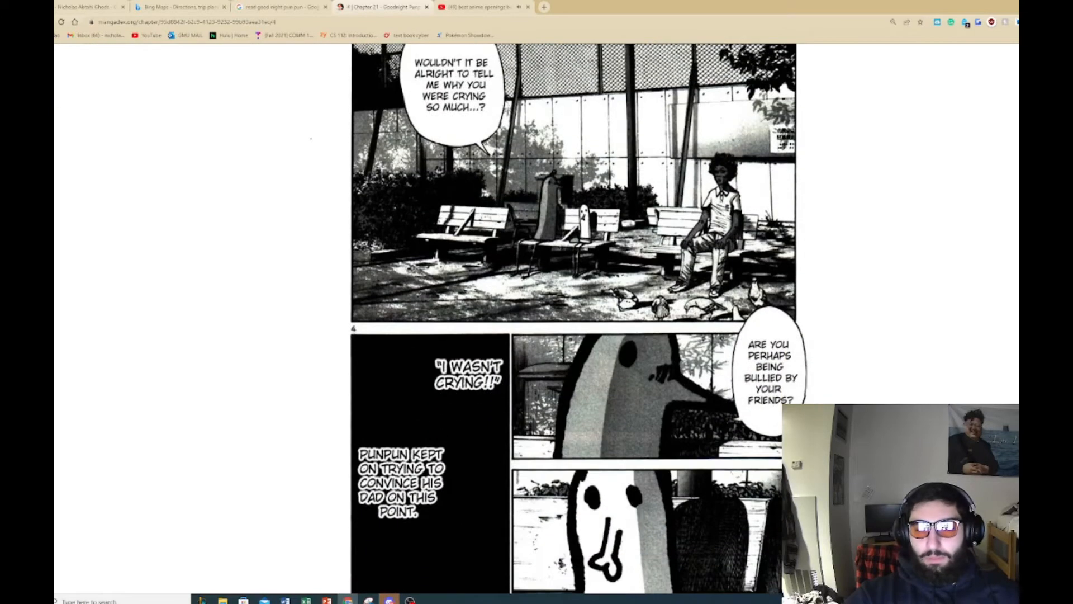
mouse_move(814, 263)
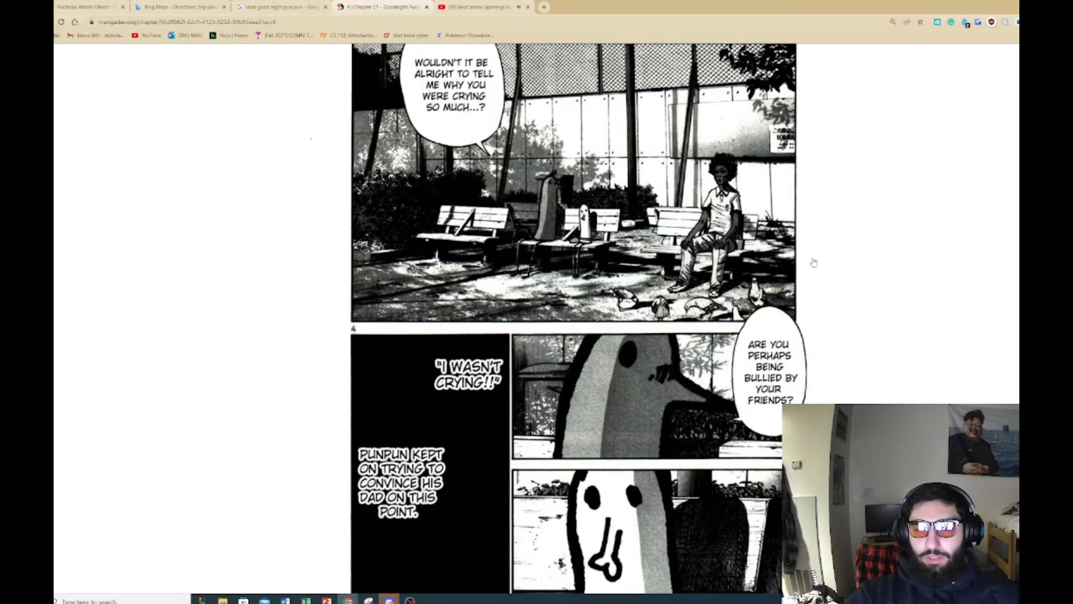
mouse_move(829, 280)
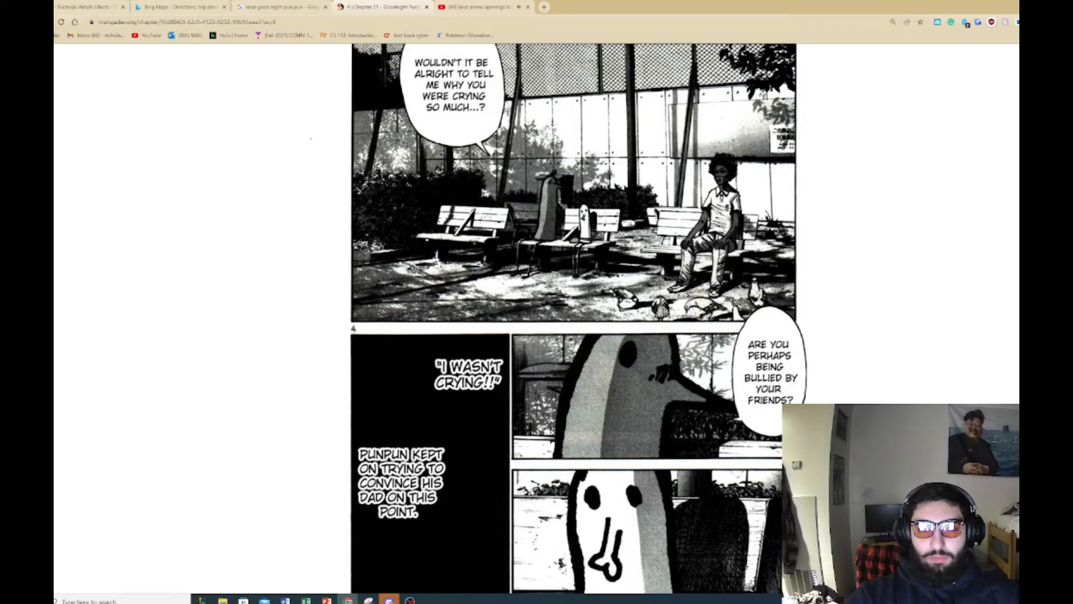
Step: Read pages 4 and 5 of chapter 21 and scroll partway down page 6 of 18
scroll(down, 3)
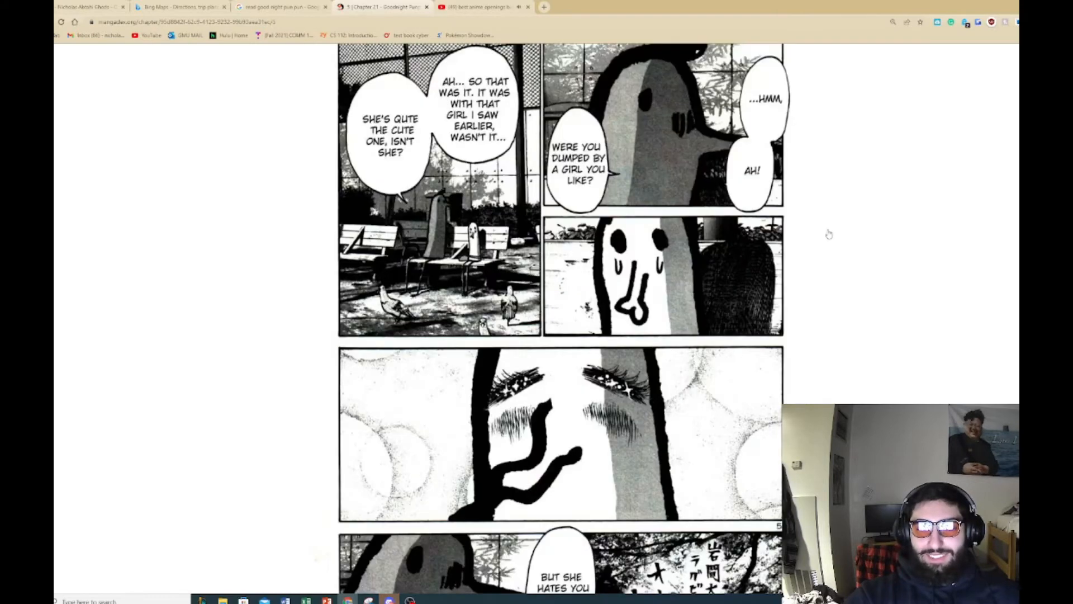
scroll(up, 3)
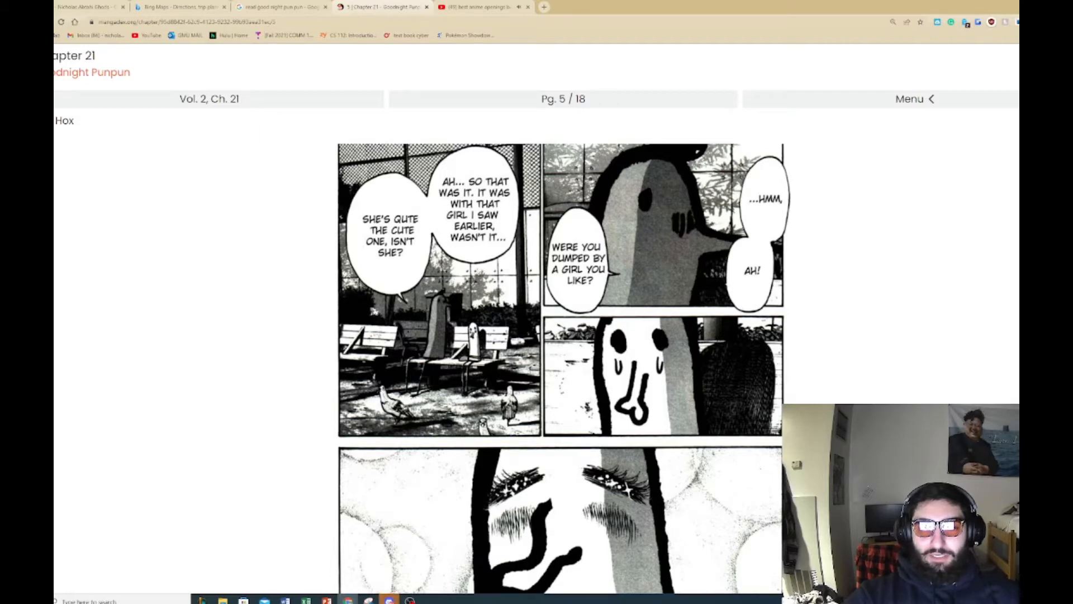
scroll(down, 3)
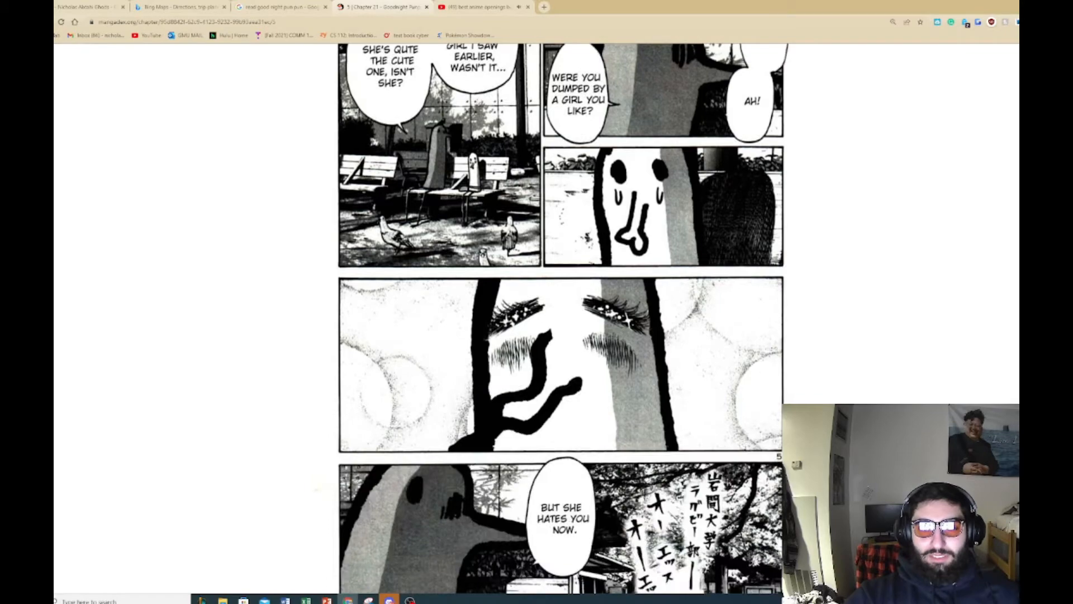
scroll(down, 3)
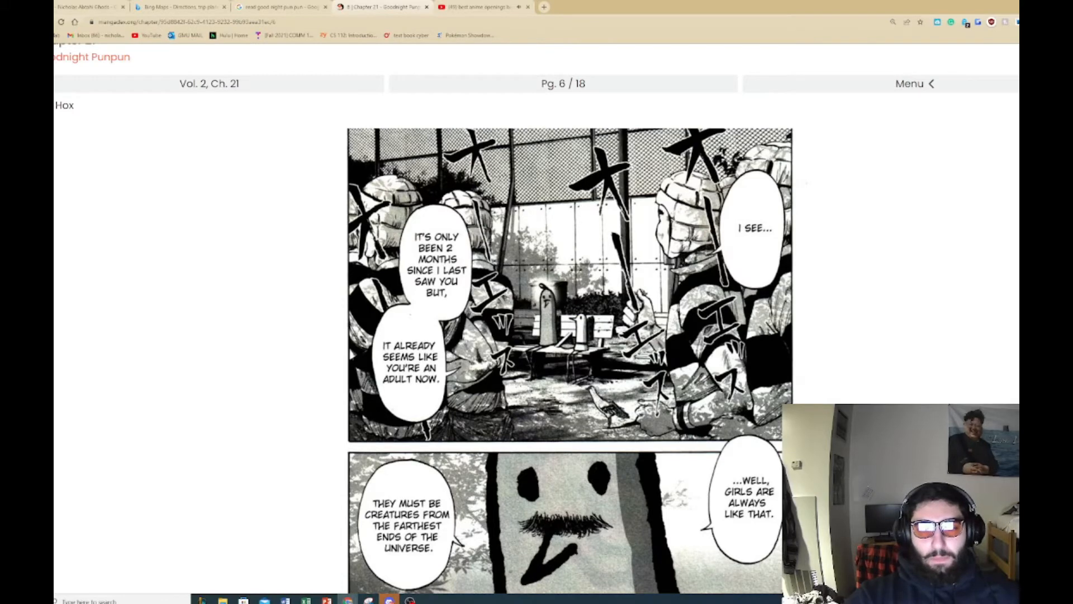
scroll(down, 3)
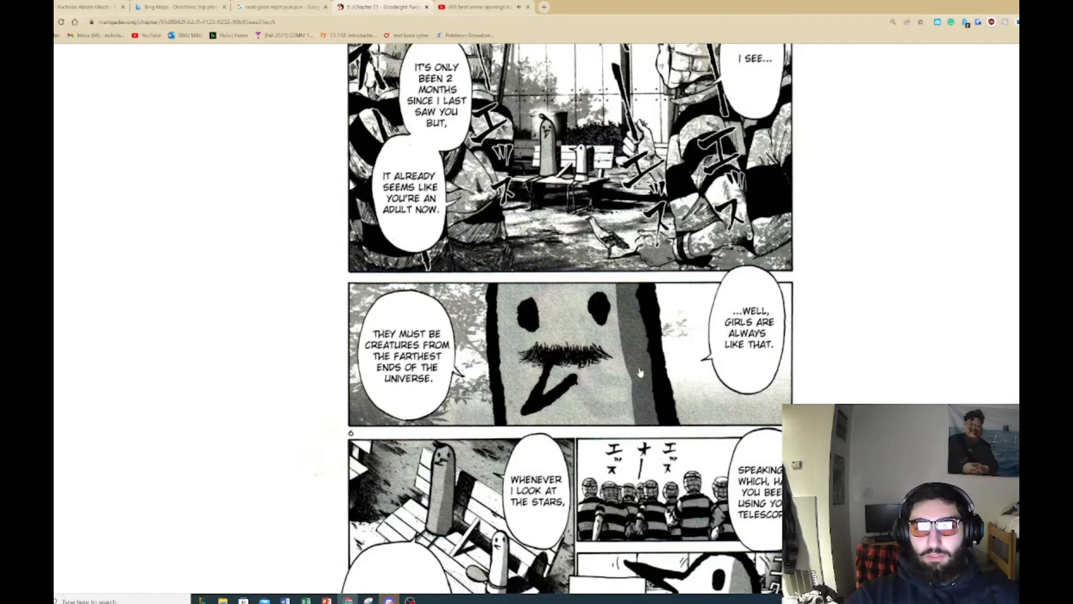
mouse_move(571, 380)
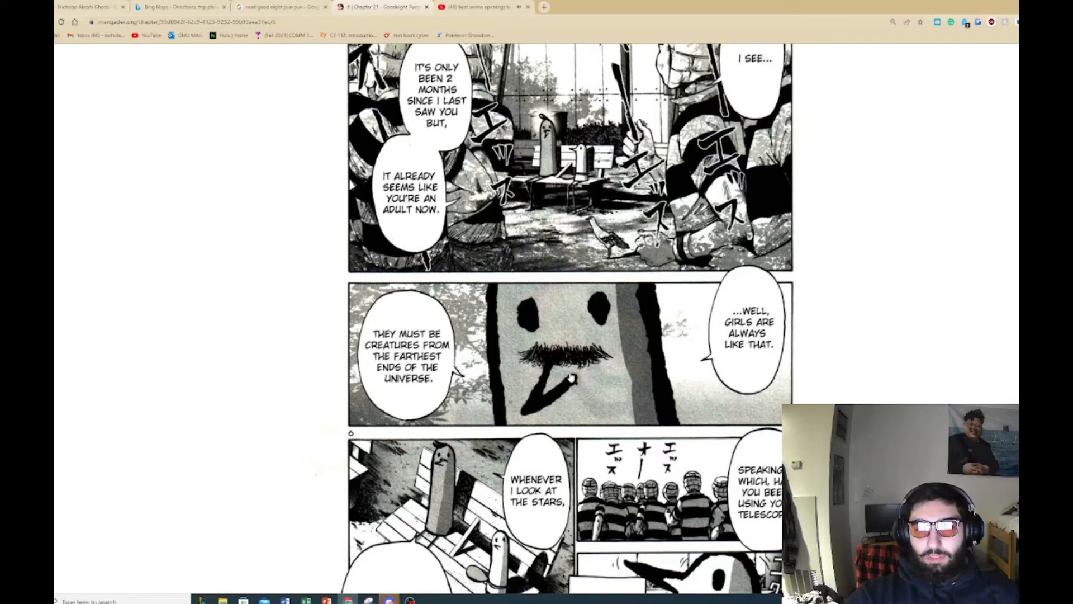
mouse_move(863, 333)
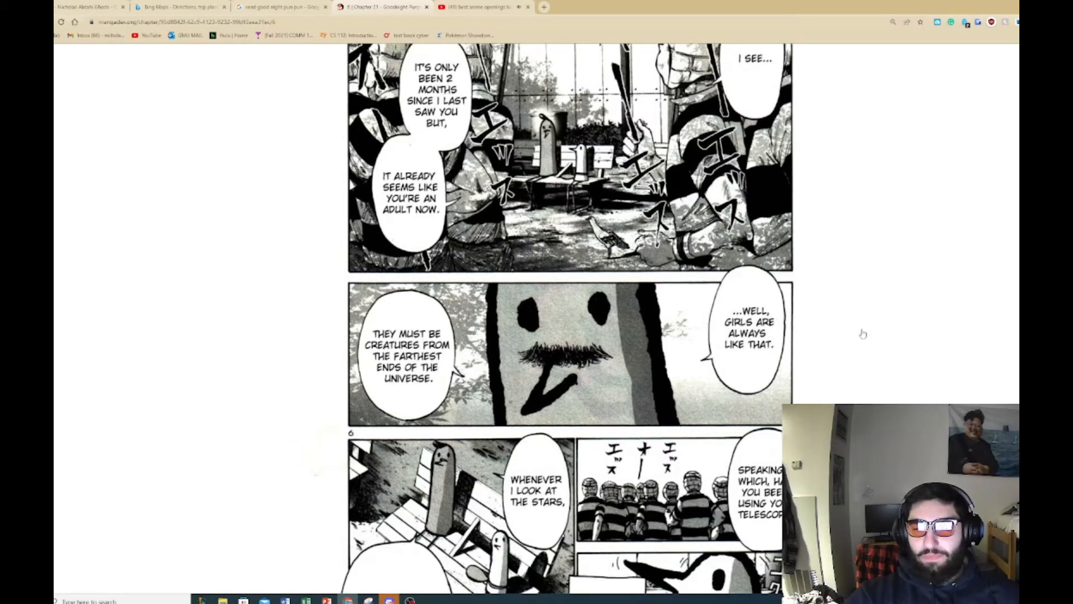
mouse_move(833, 329)
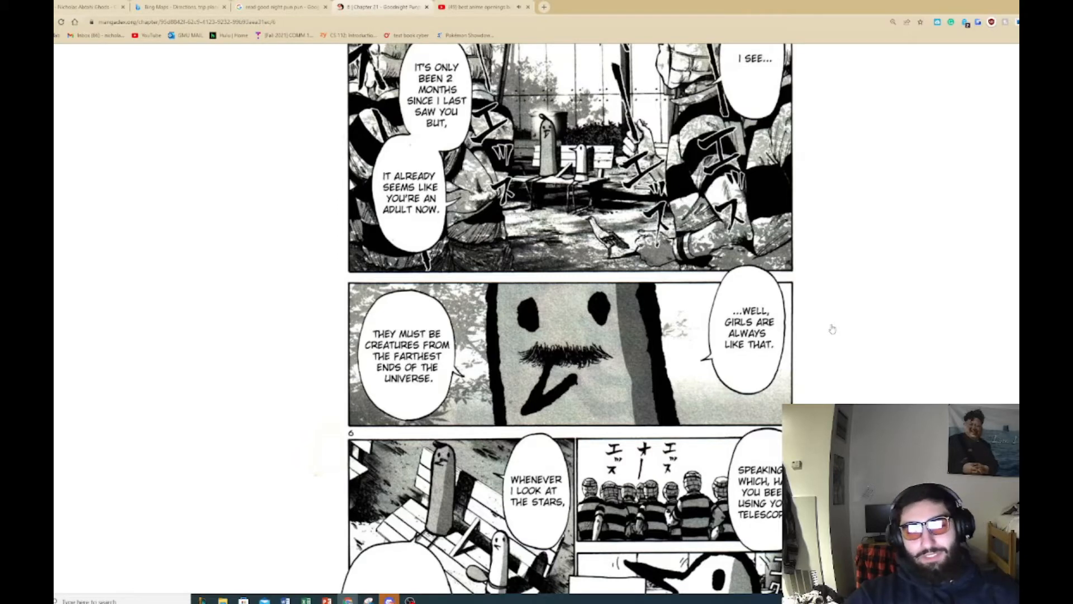
scroll(down, 3)
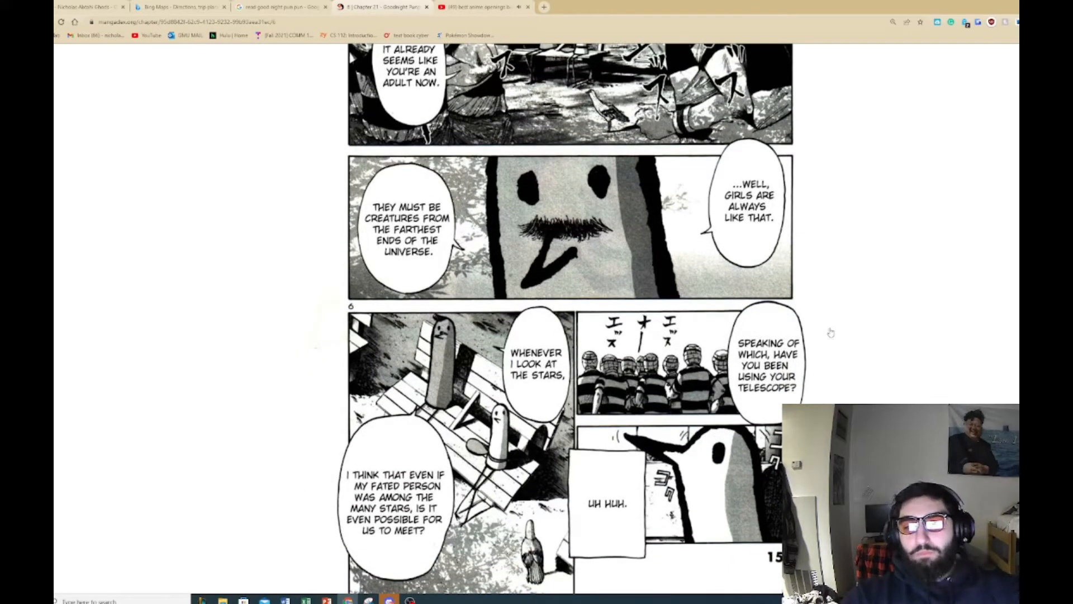
mouse_move(820, 342)
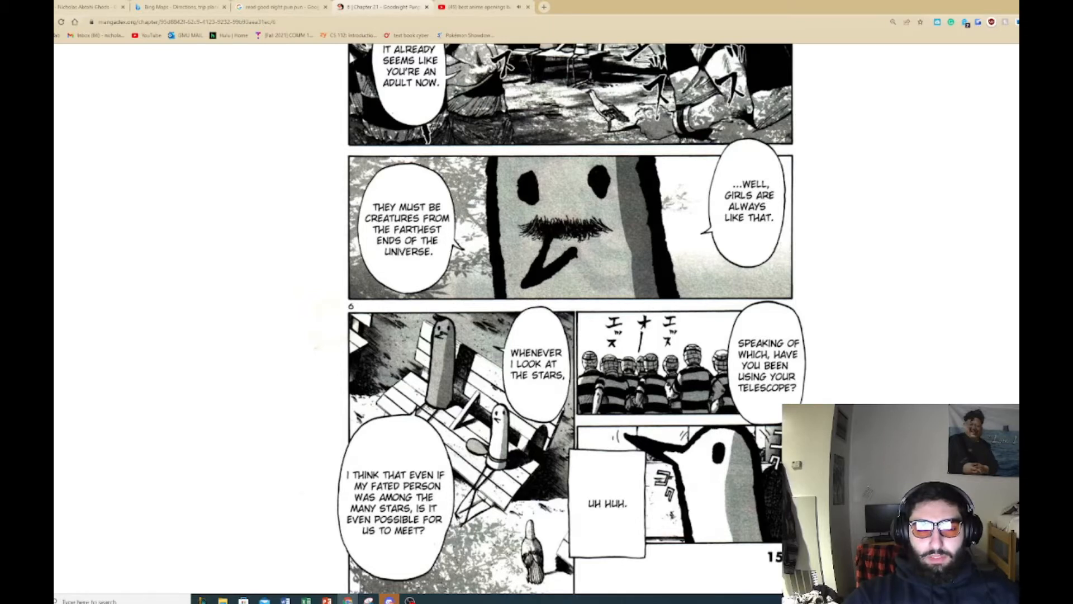
mouse_move(889, 289)
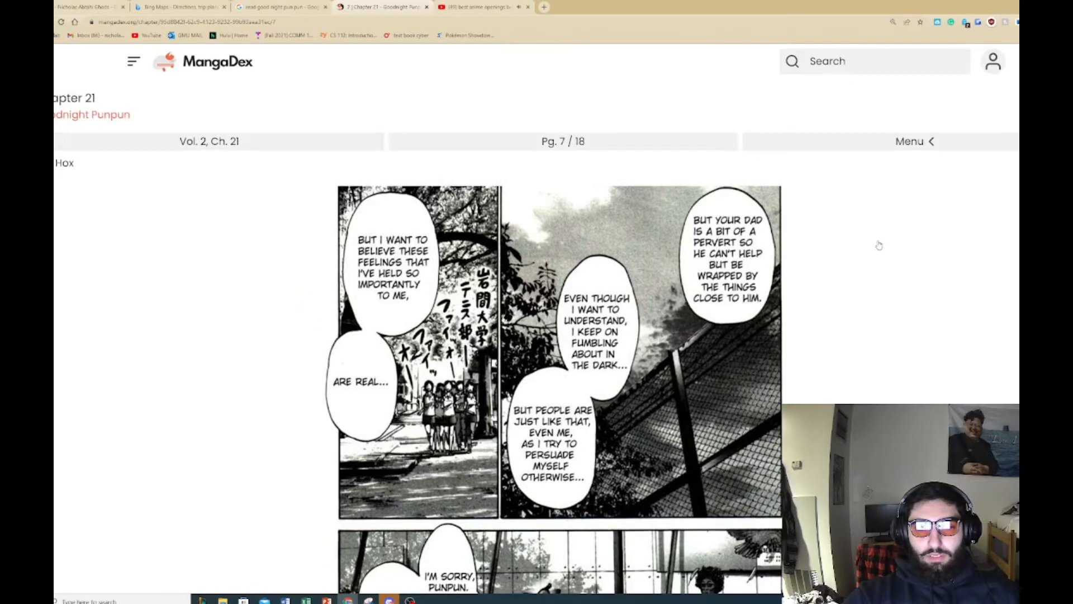
Step: Read pages 6 and 7 of chapter 21, reaching page 8 with girls running past
scroll(down, 3)
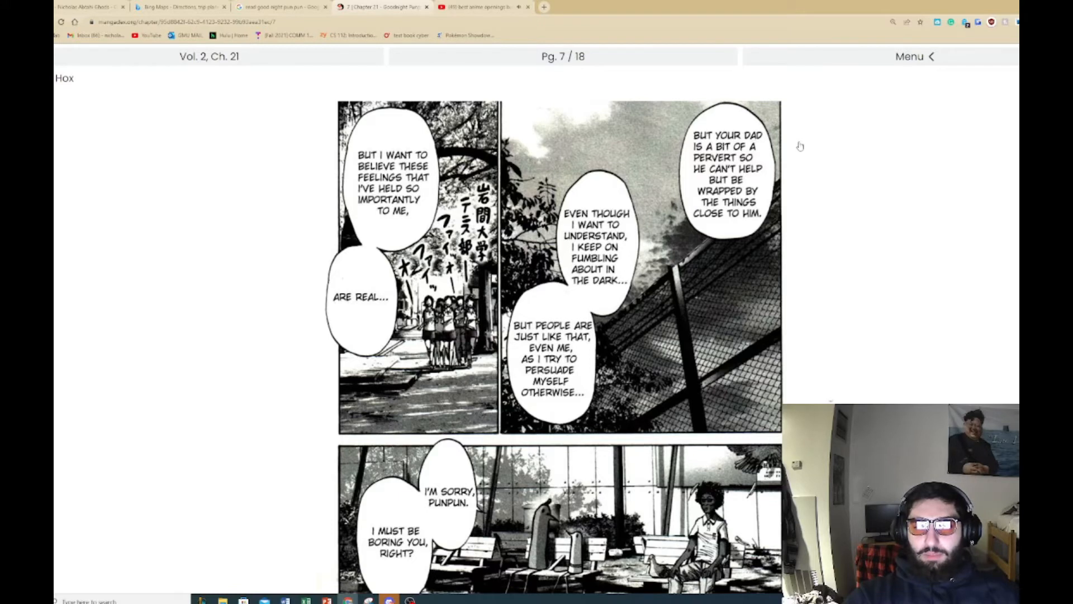
mouse_move(806, 153)
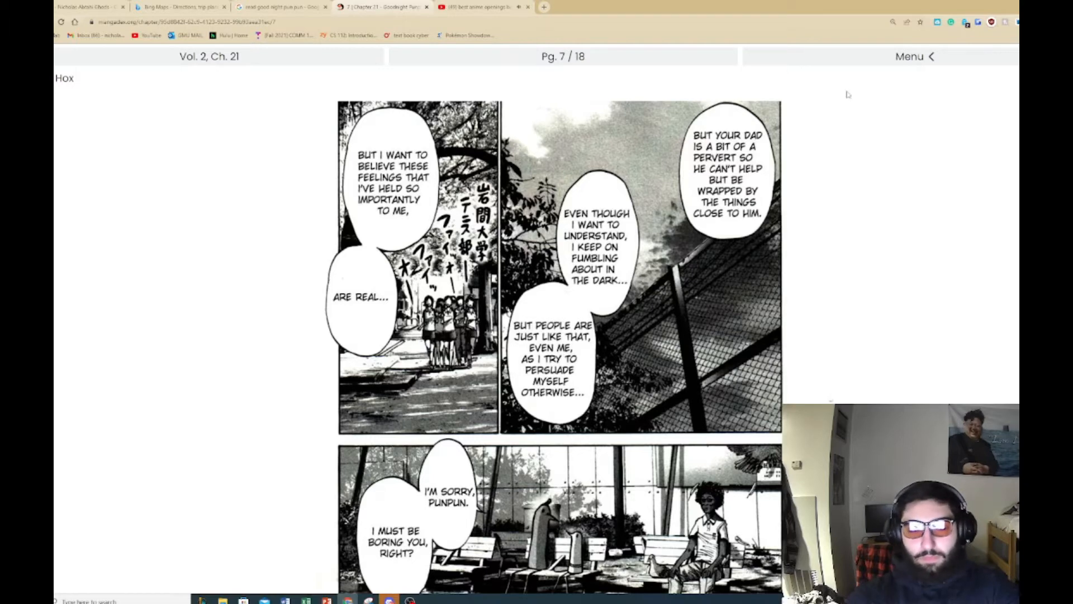
scroll(down, 3)
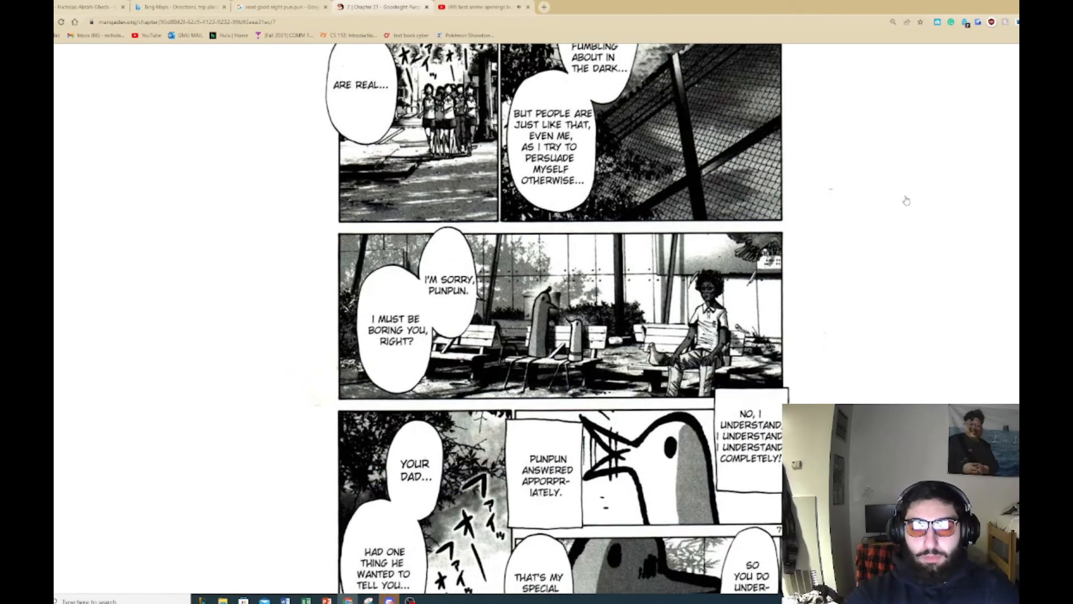
mouse_move(907, 200)
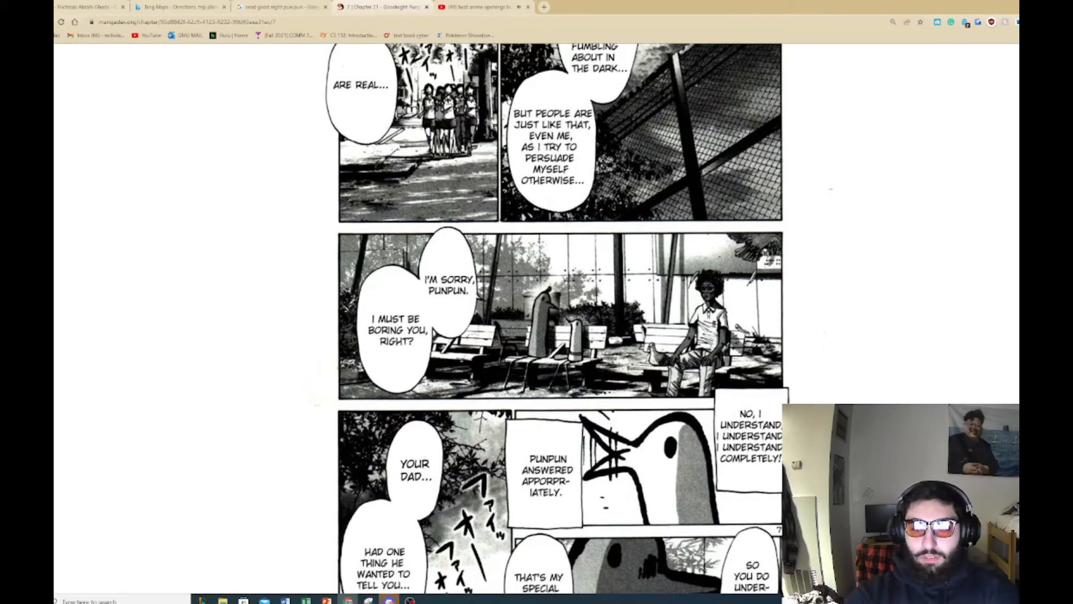
scroll(down, 3)
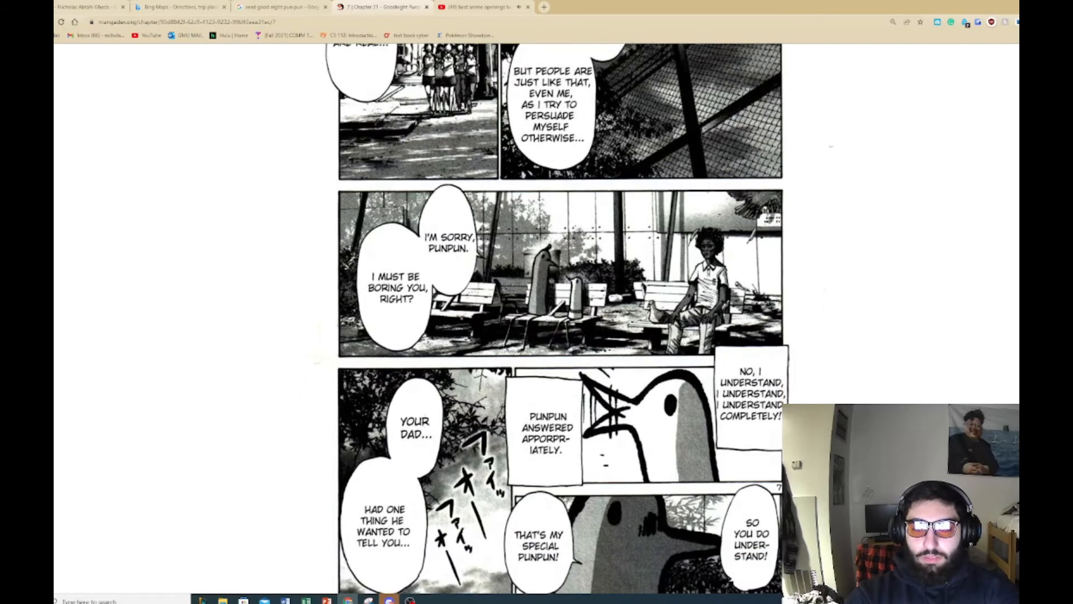
scroll(up, 3)
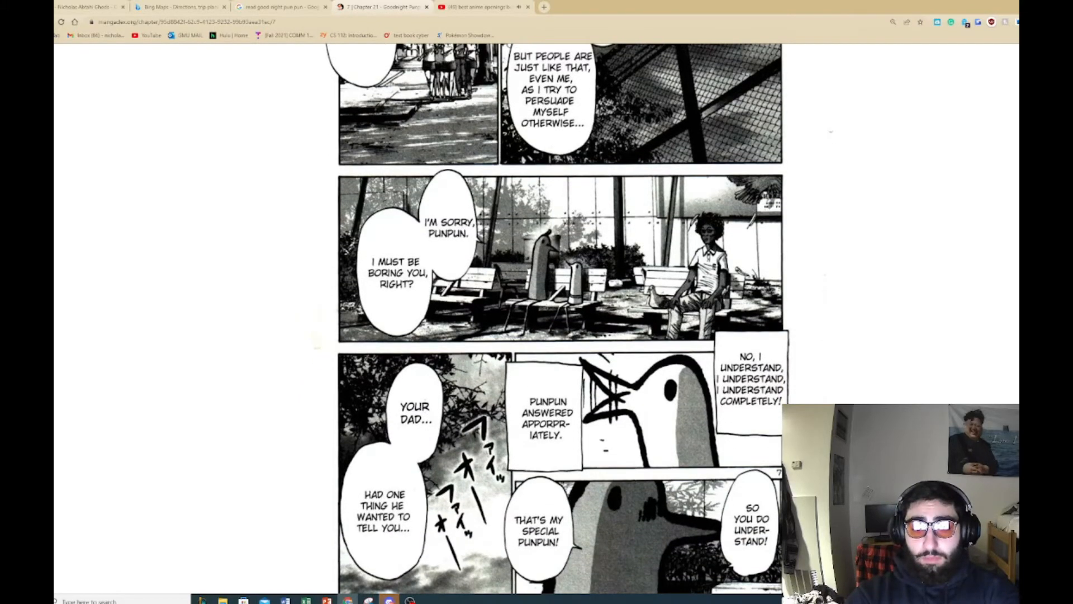
mouse_move(810, 391)
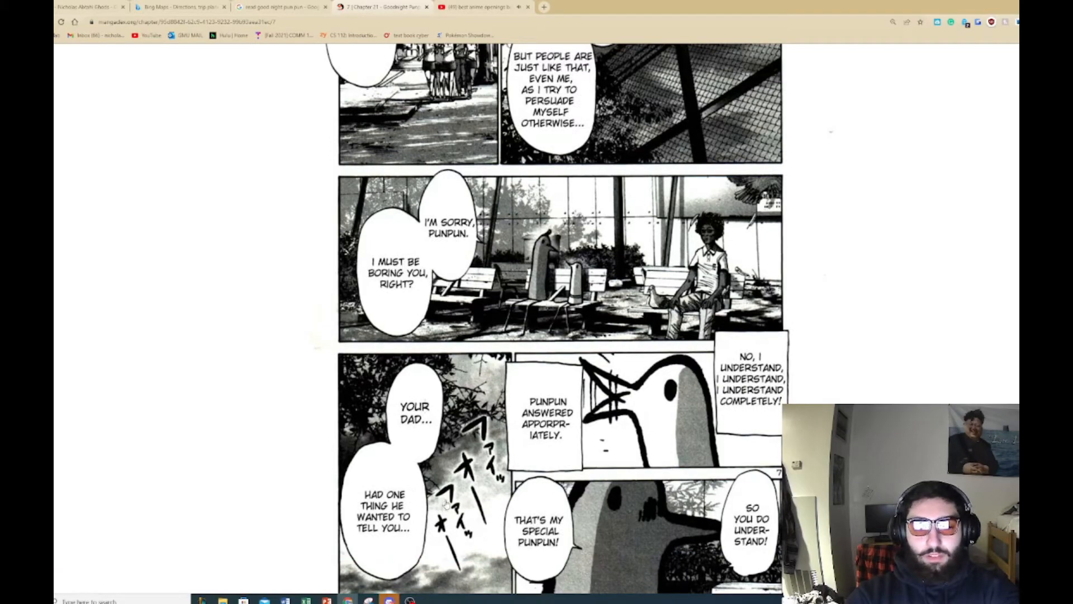
scroll(up, 3)
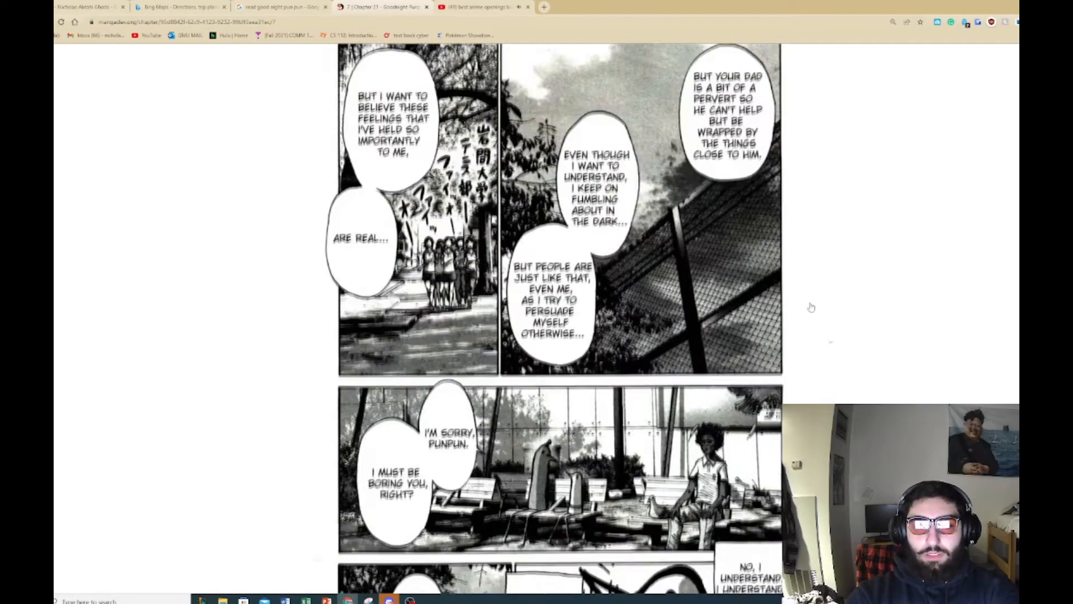
scroll(up, 3)
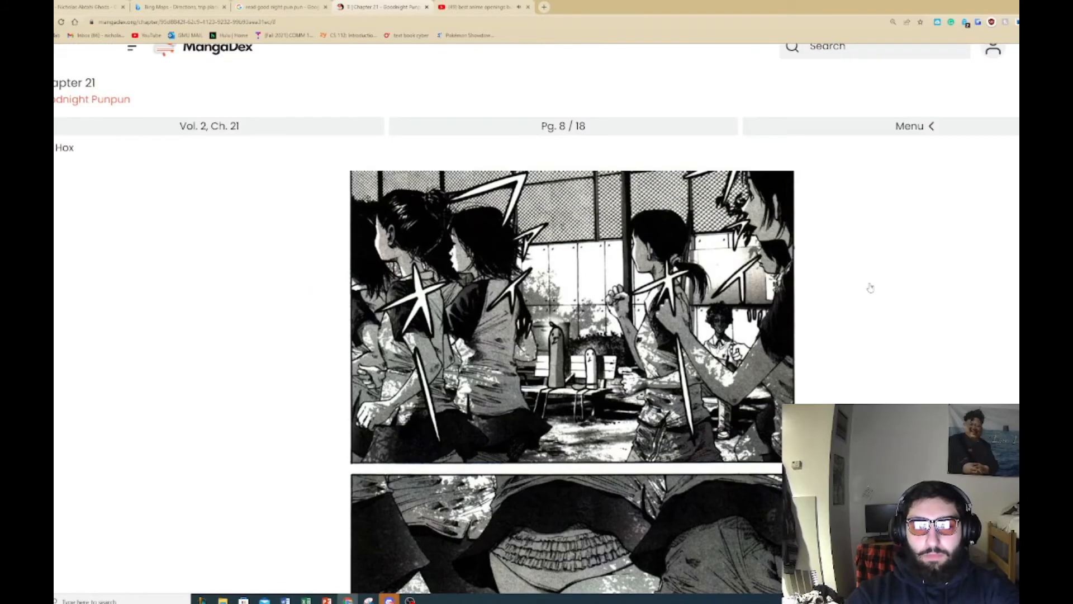
Step: Read page 8 of chapter 21, briefly scroll back, then reach page 9 of 18
scroll(down, 3)
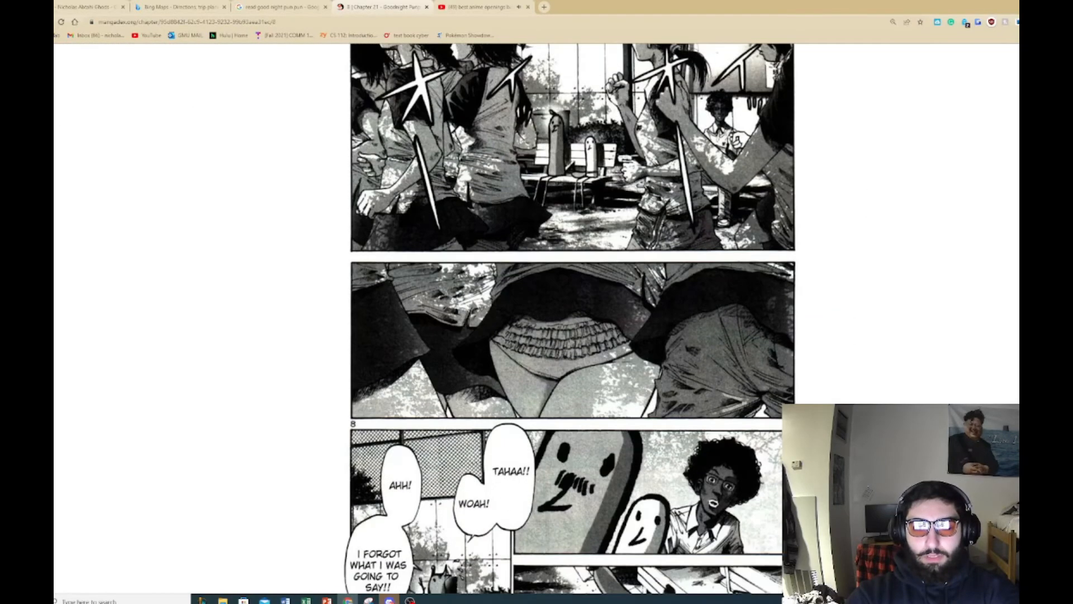
scroll(down, 3)
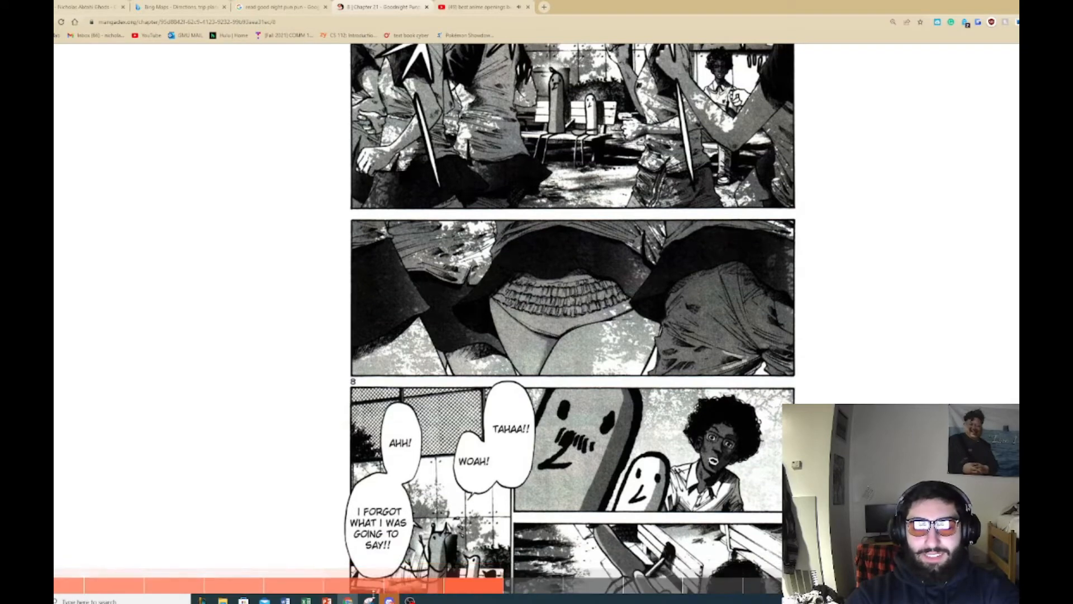
scroll(down, 3)
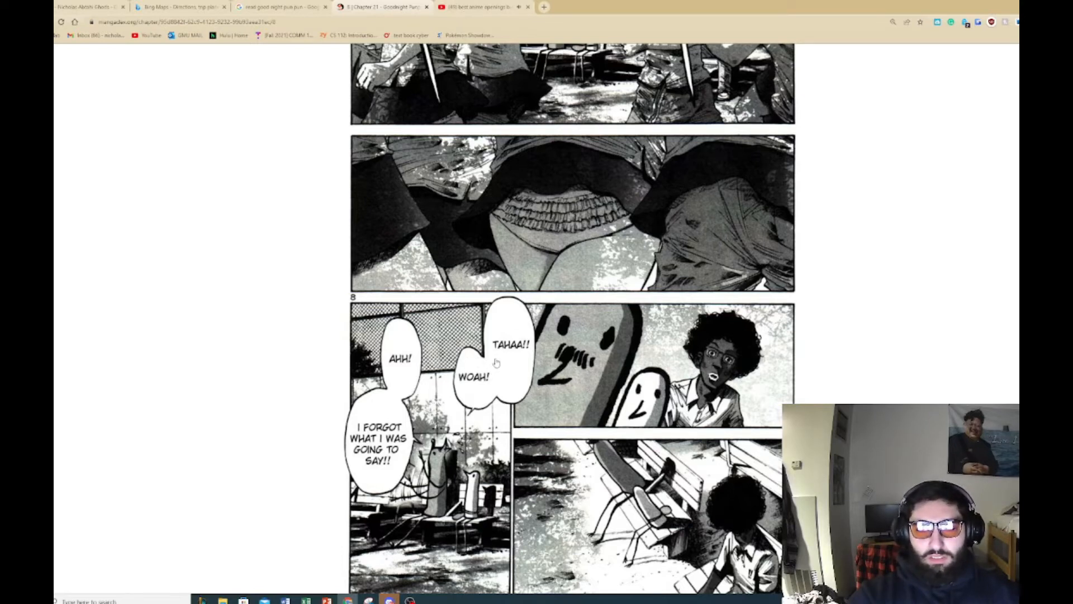
mouse_move(383, 418)
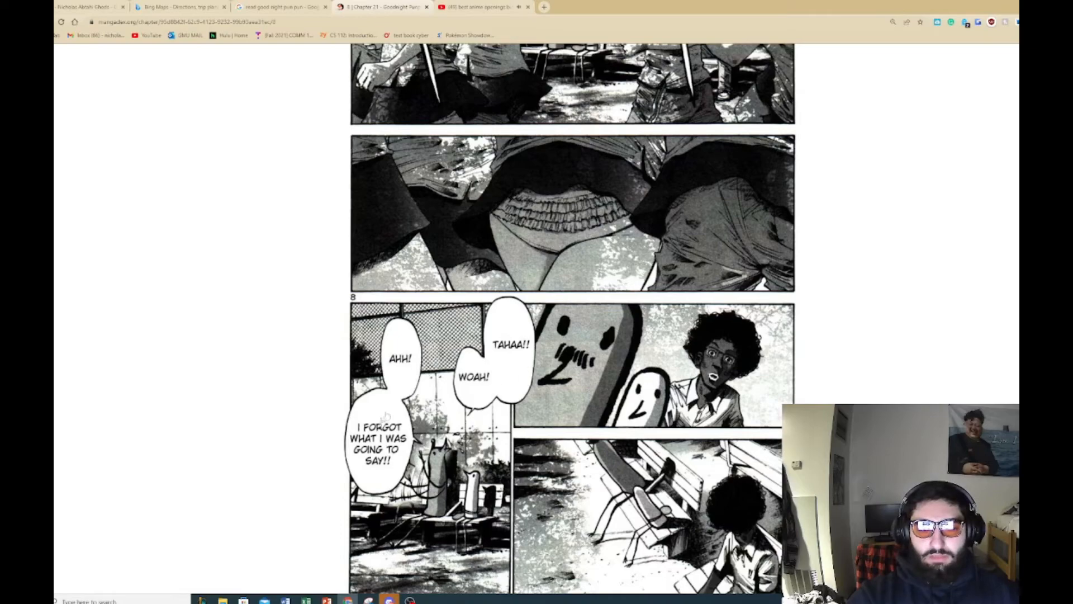
scroll(up, 3)
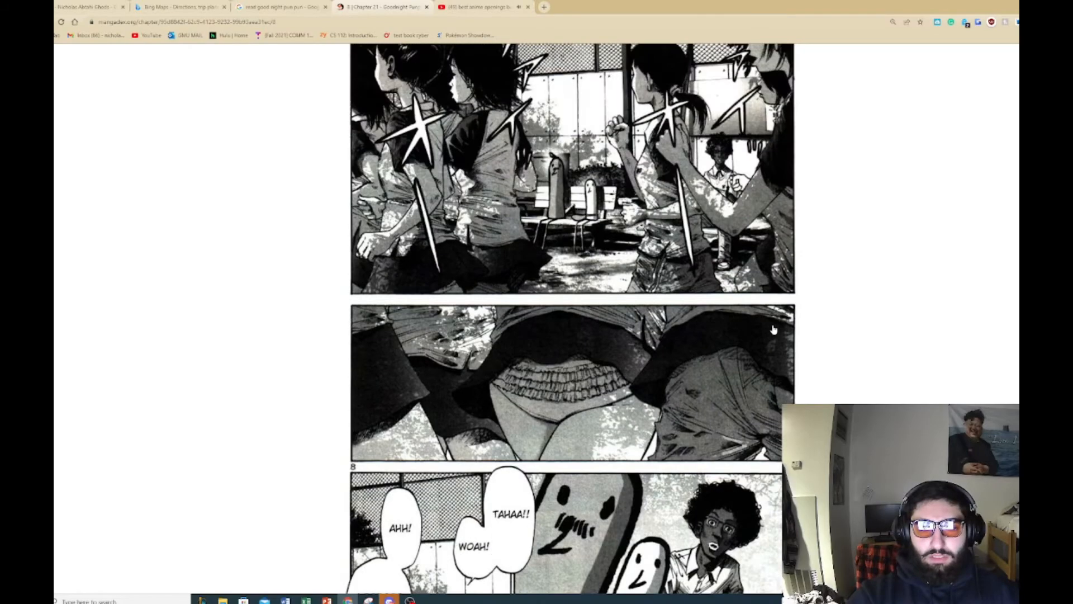
scroll(down, 3)
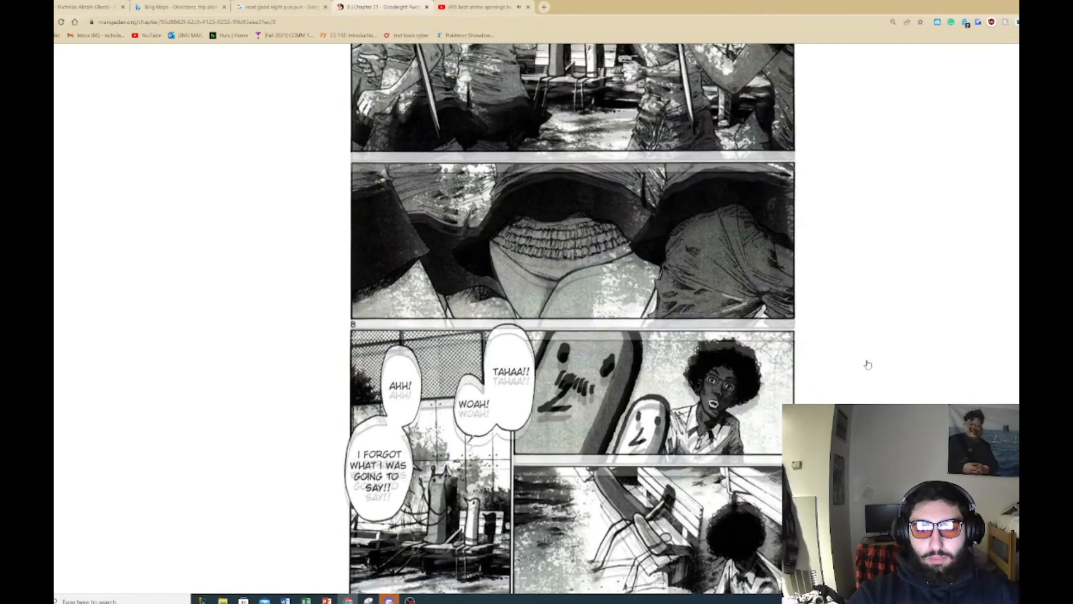
scroll(down, 3)
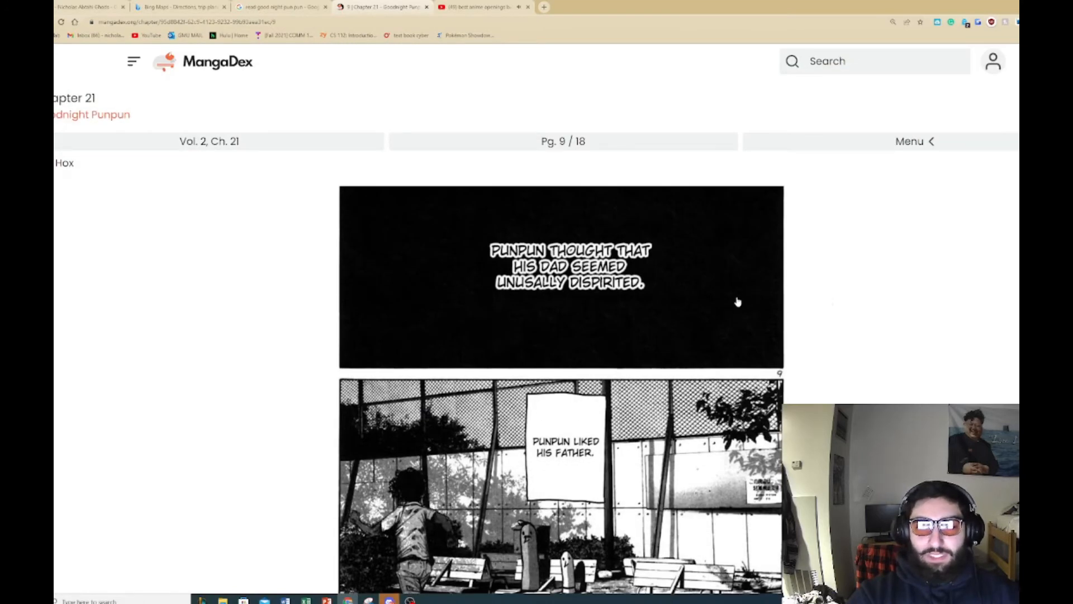
mouse_move(717, 296)
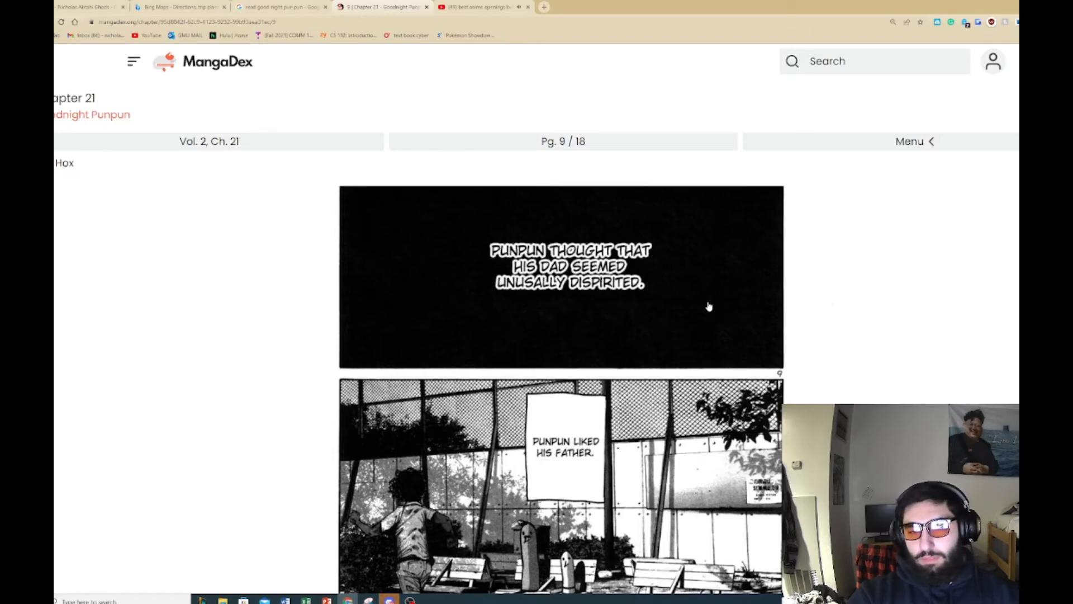
Step: Scroll page 9 to the panel where Punpun's dad recalls dreaming of a faraway planet
scroll(down, 3)
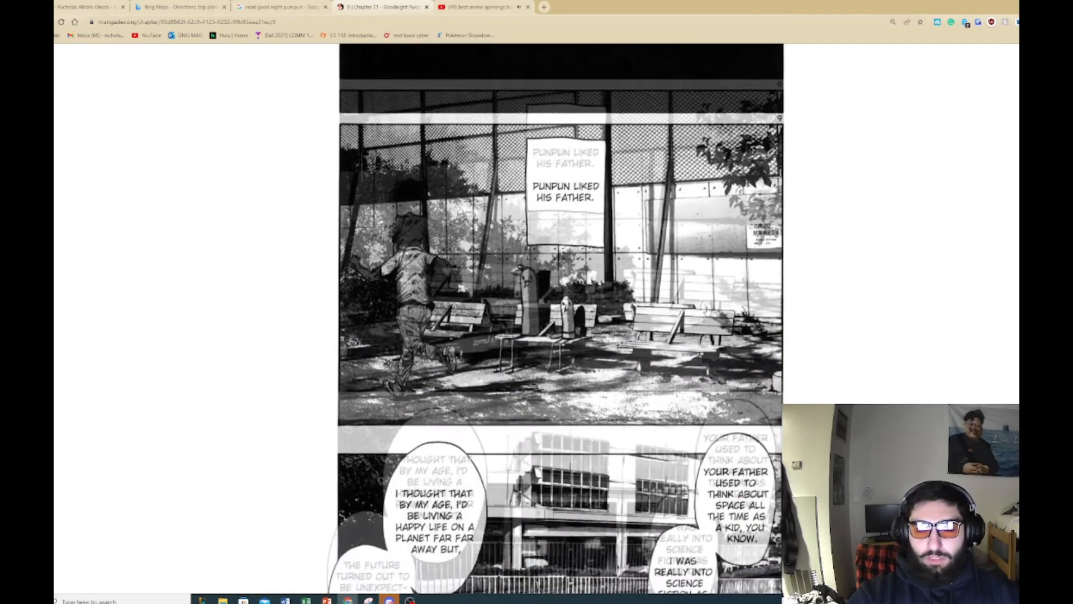
scroll(down, 3)
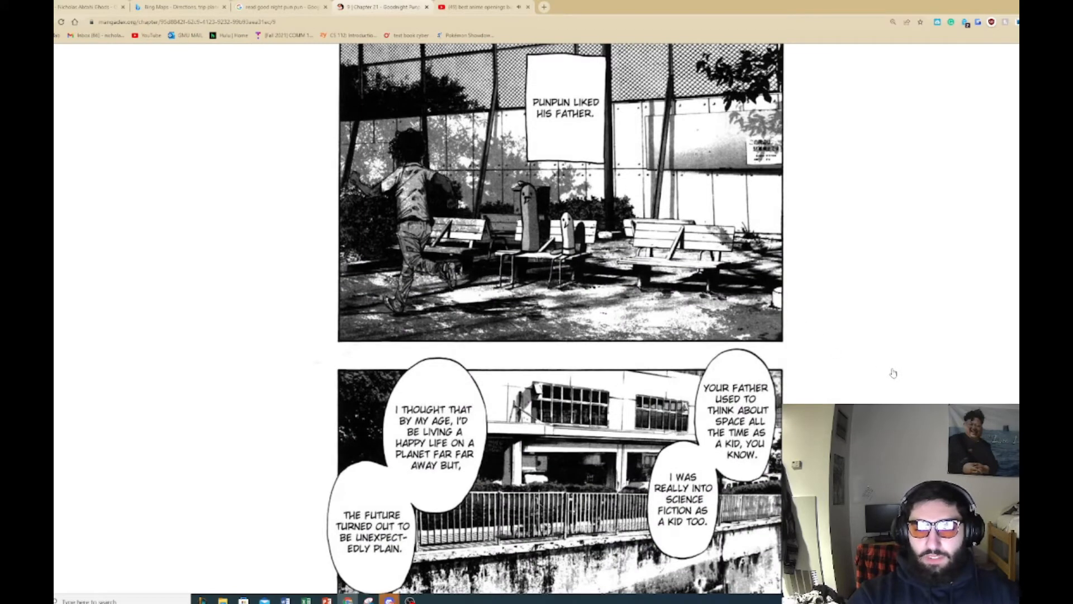
mouse_move(870, 386)
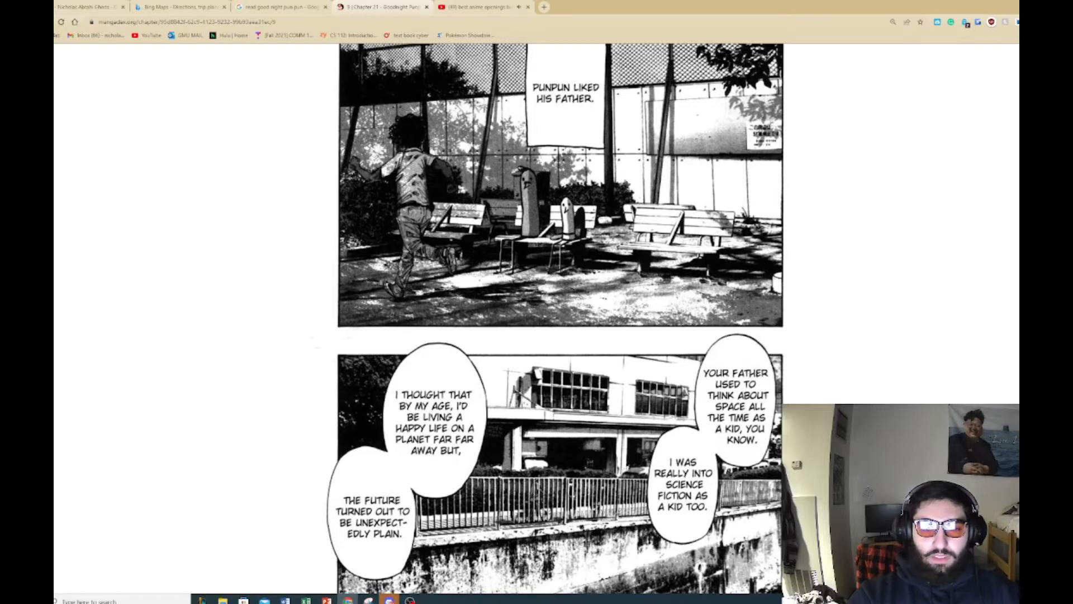
mouse_move(816, 380)
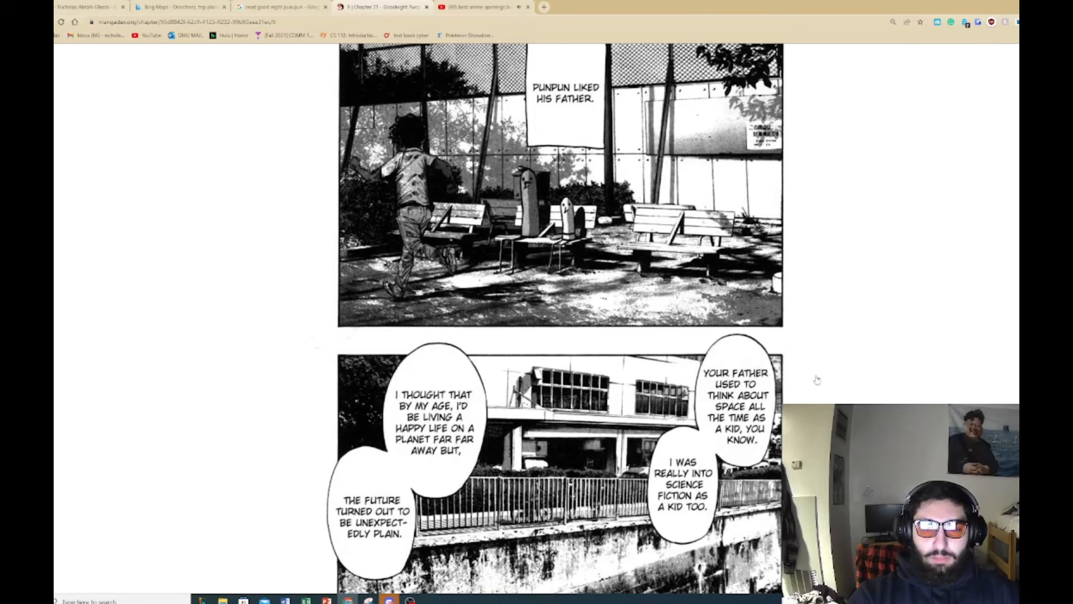
mouse_move(820, 382)
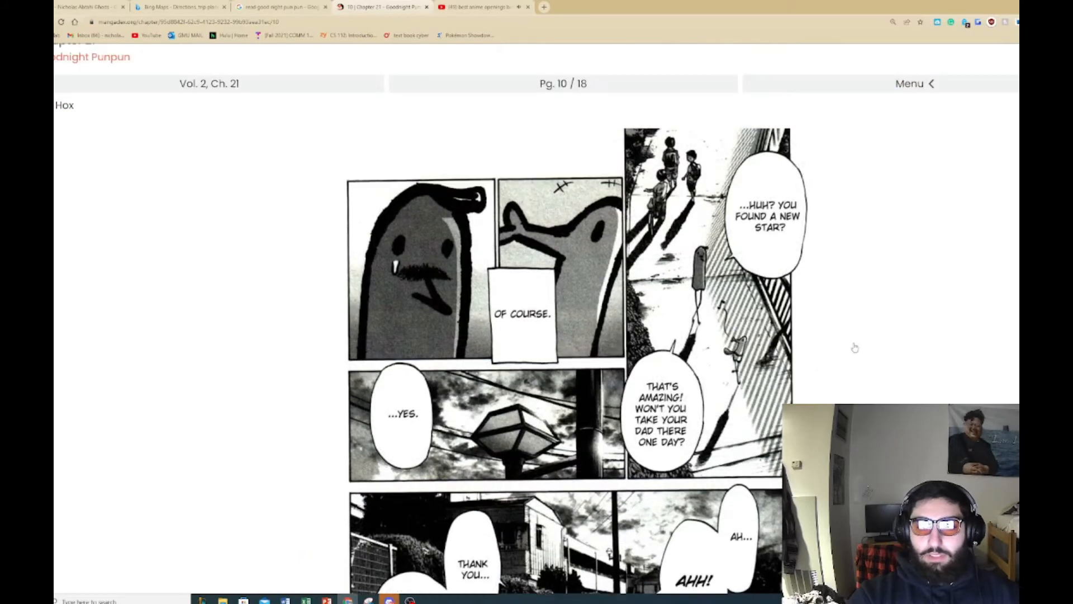
Step: Read page 10 of chapter 21 and reach page 11, where Punpun's dad sees him off
scroll(down, 3)
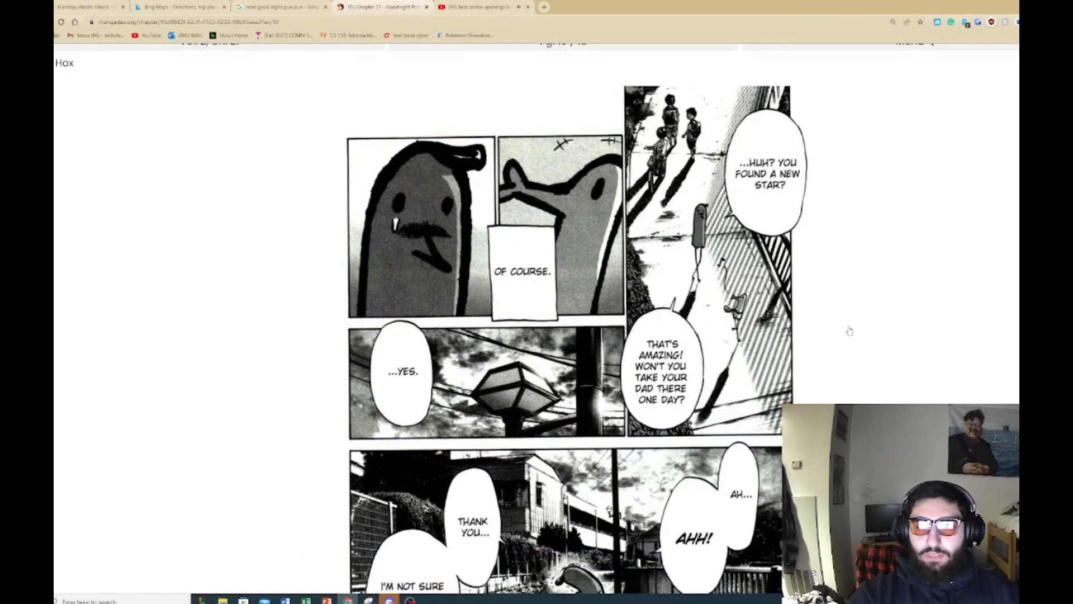
mouse_move(849, 333)
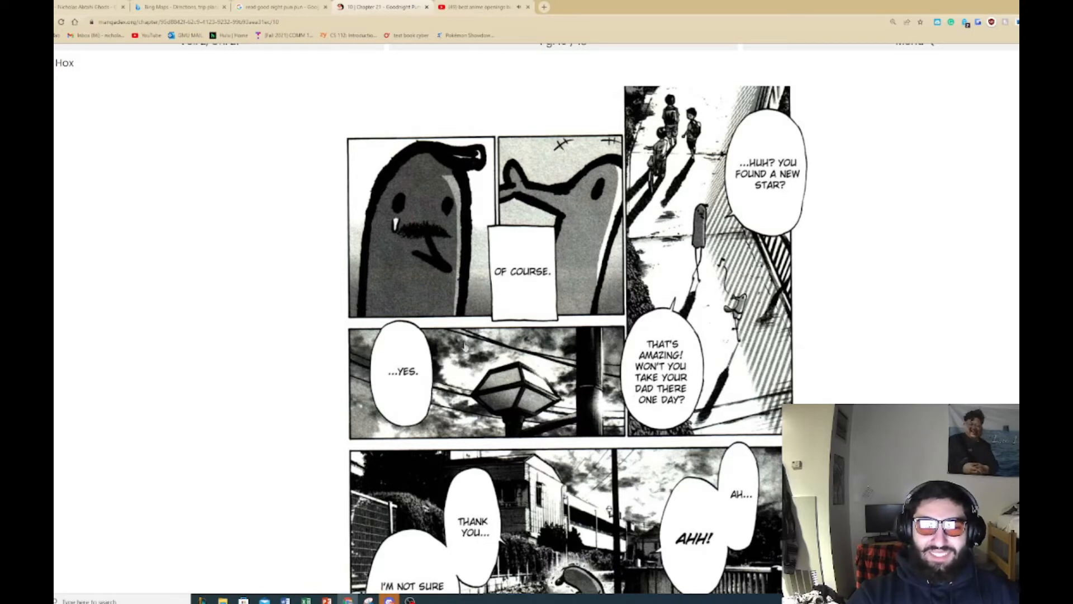
mouse_move(435, 260)
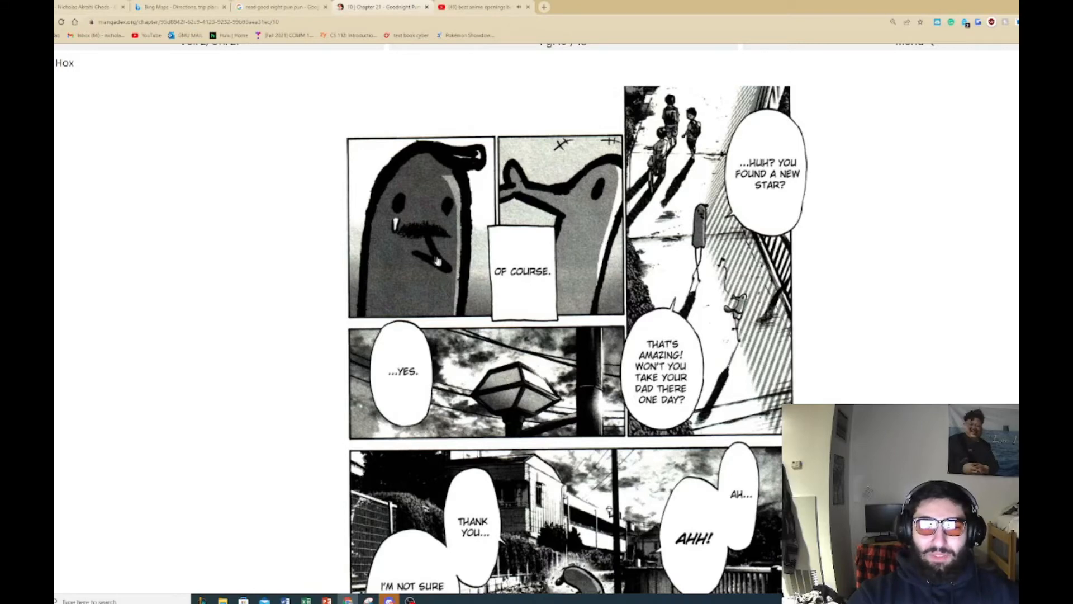
scroll(down, 3)
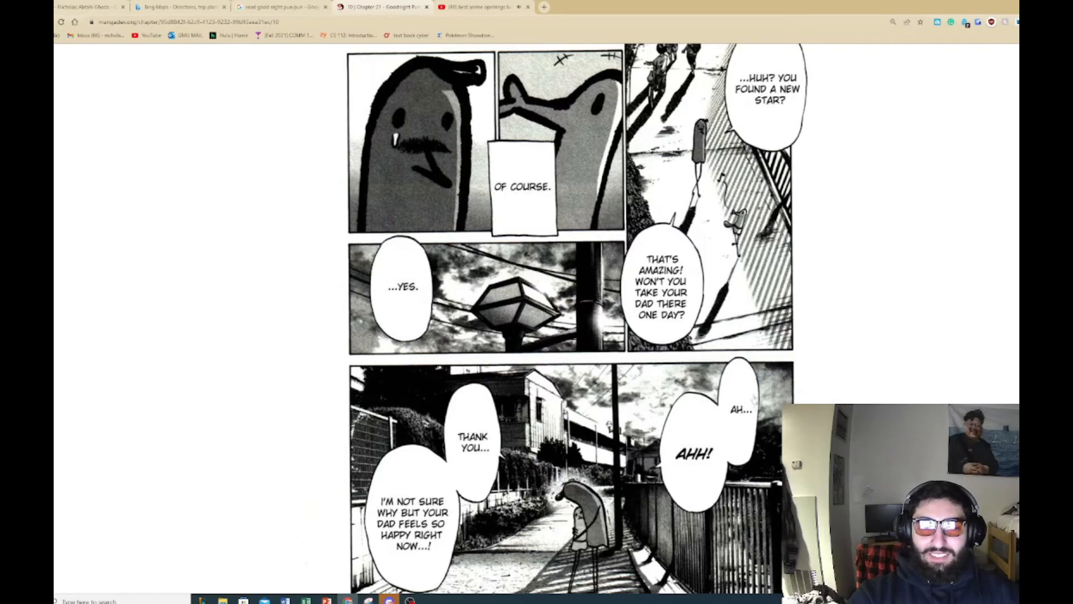
scroll(down, 3)
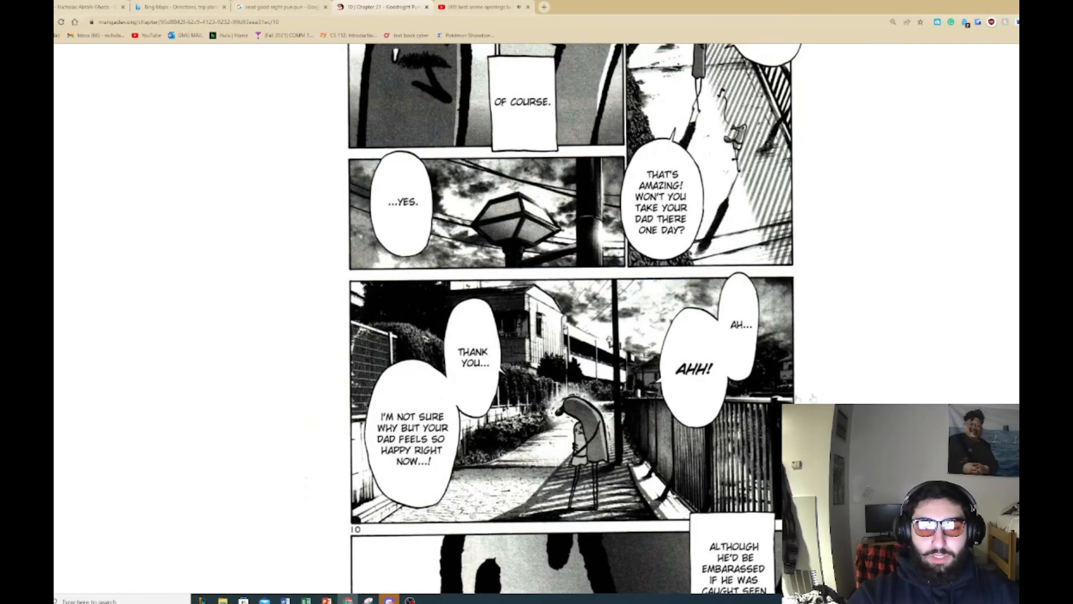
scroll(down, 3)
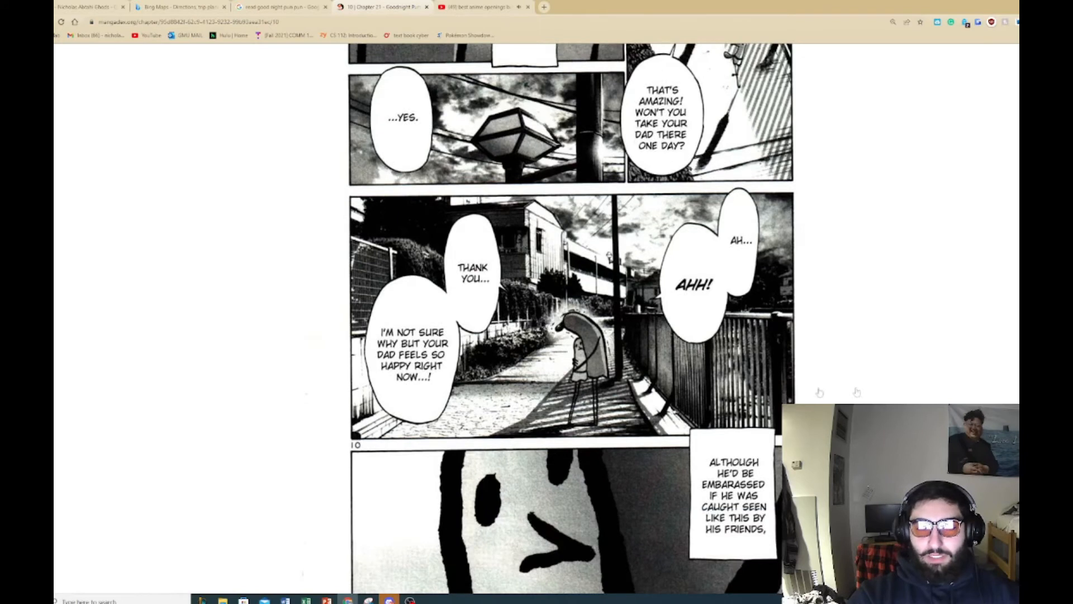
mouse_move(910, 394)
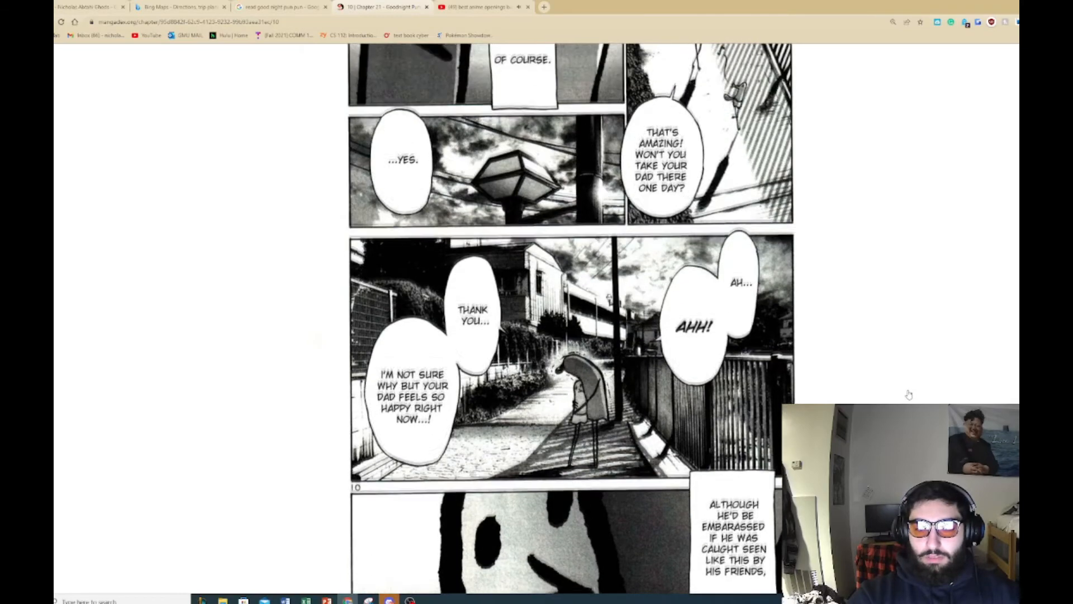
scroll(down, 3)
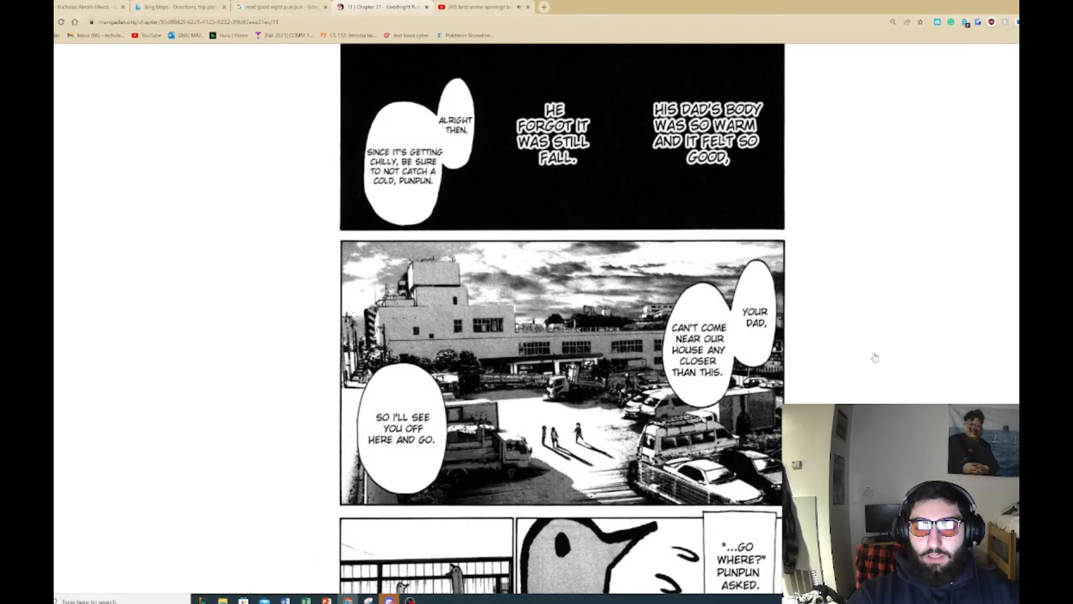
Step: Read page 11, reach page 12 of 18, and close the Discord chat covering it
scroll(up, 3)
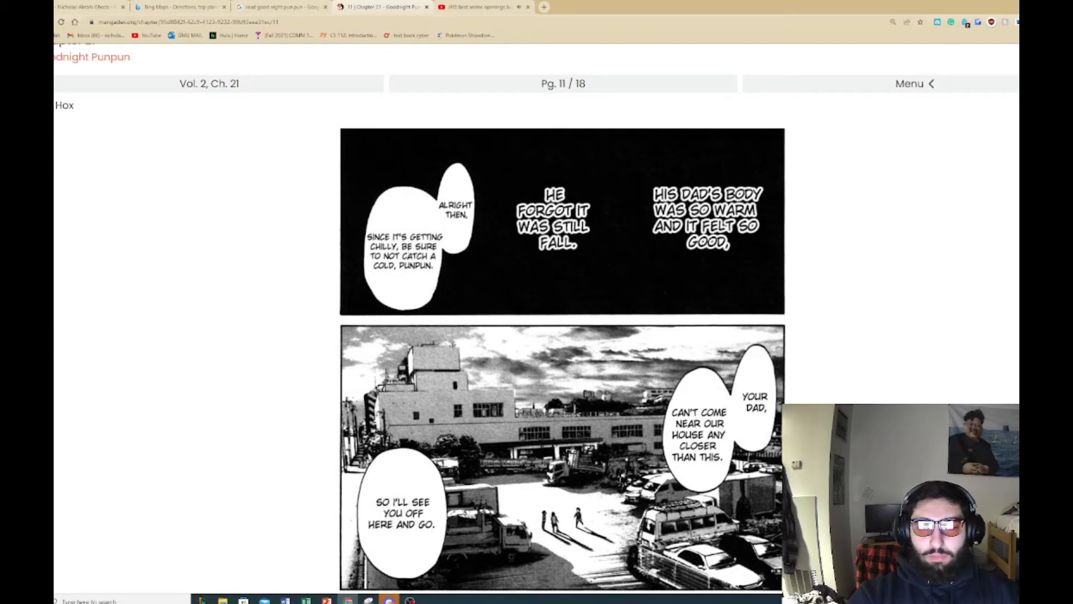
scroll(down, 3)
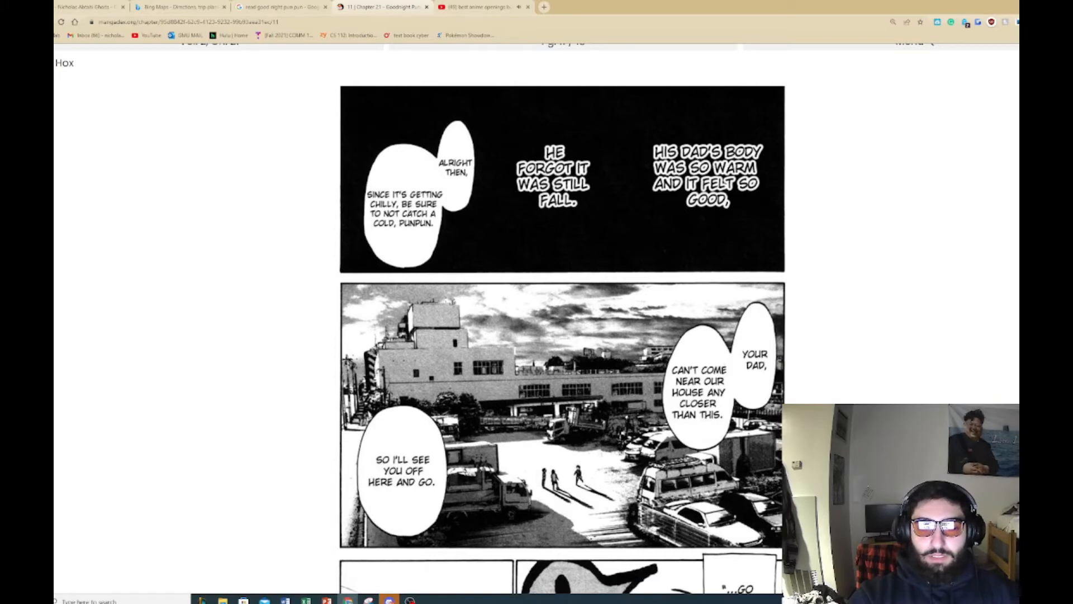
scroll(down, 3)
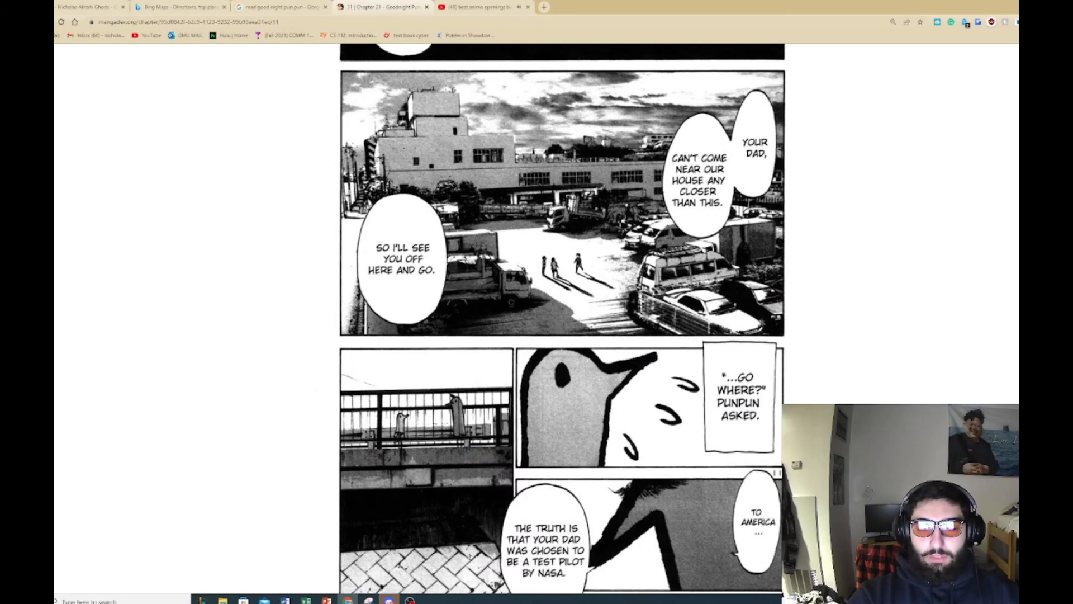
scroll(down, 3)
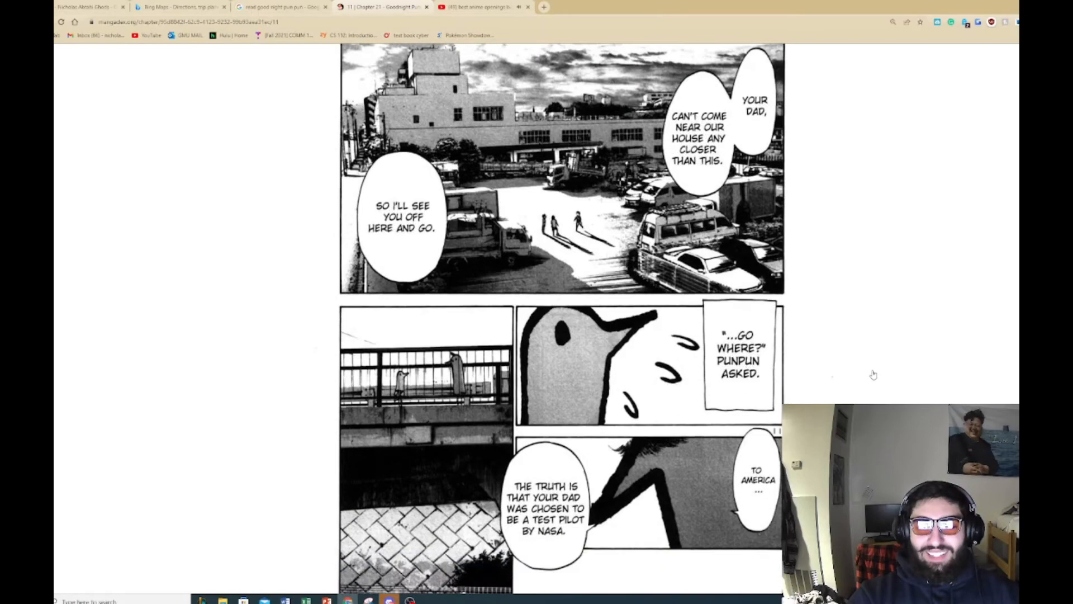
mouse_move(878, 379)
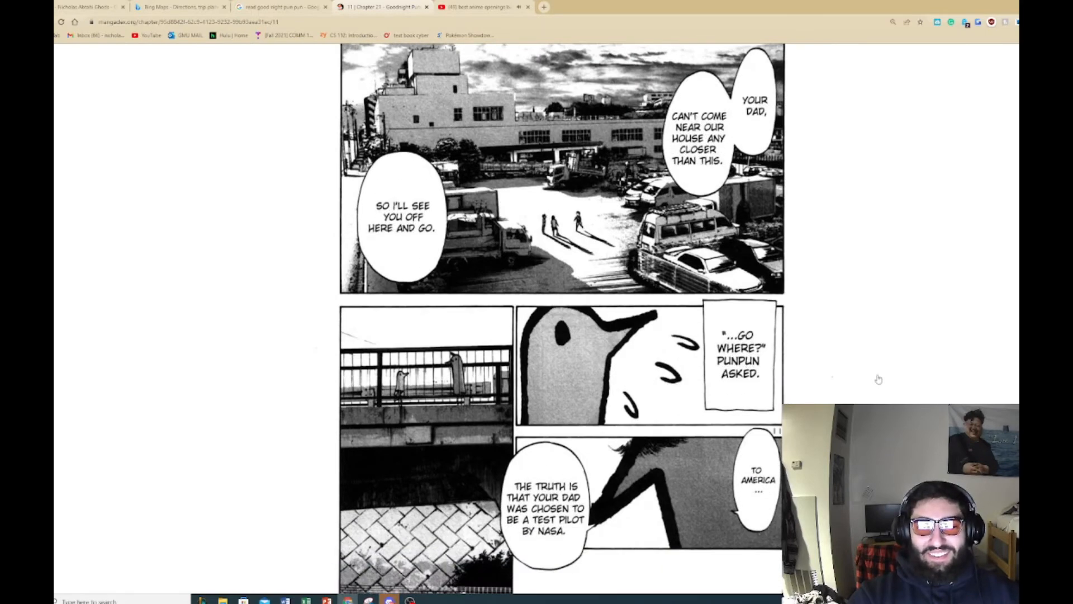
scroll(up, 3)
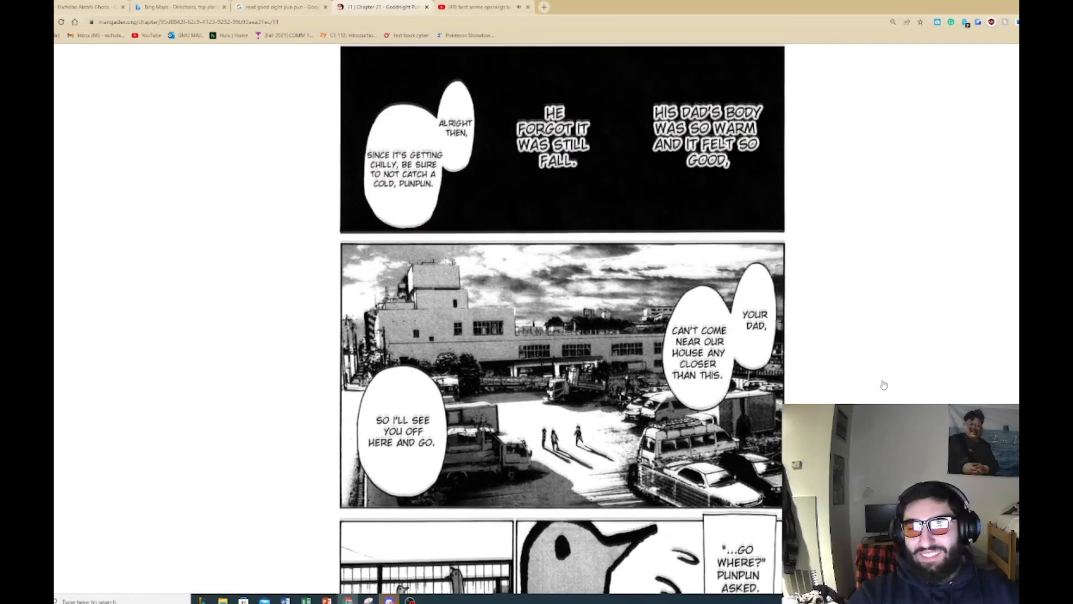
scroll(down, 3)
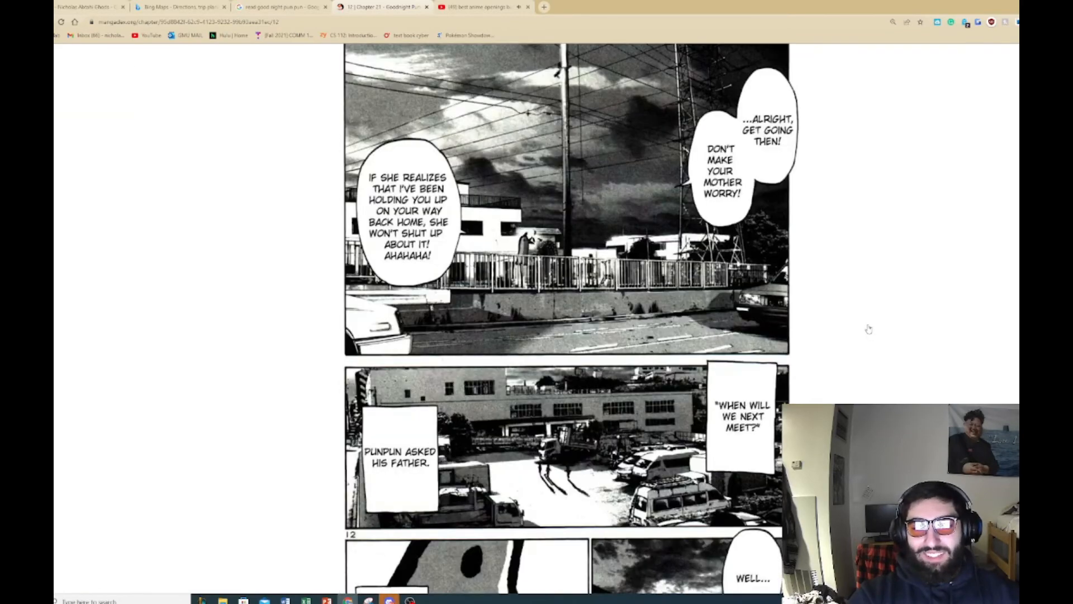
scroll(up, 3)
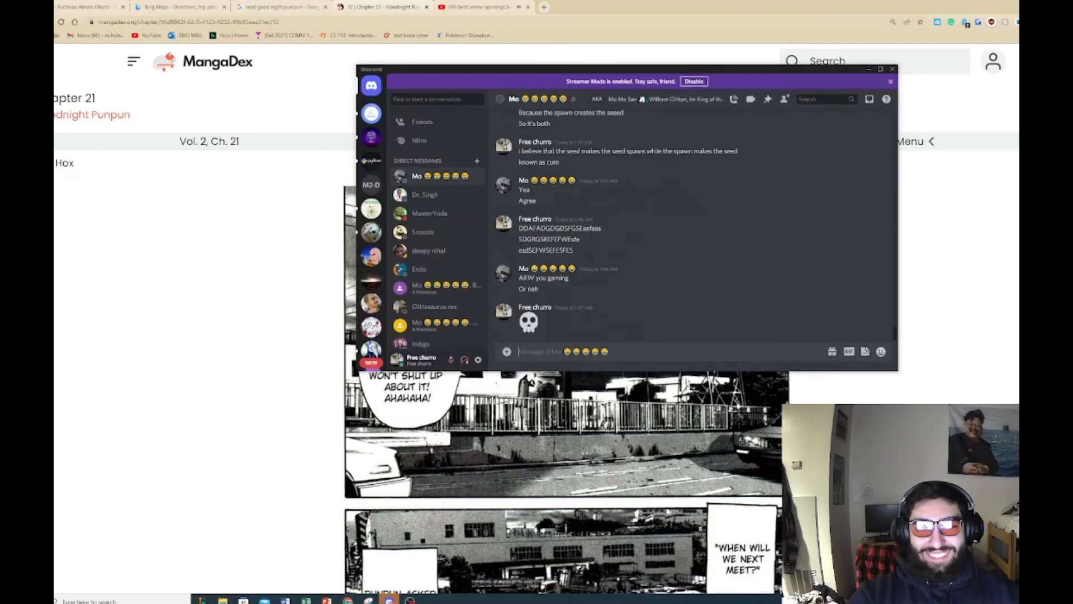
click(890, 68)
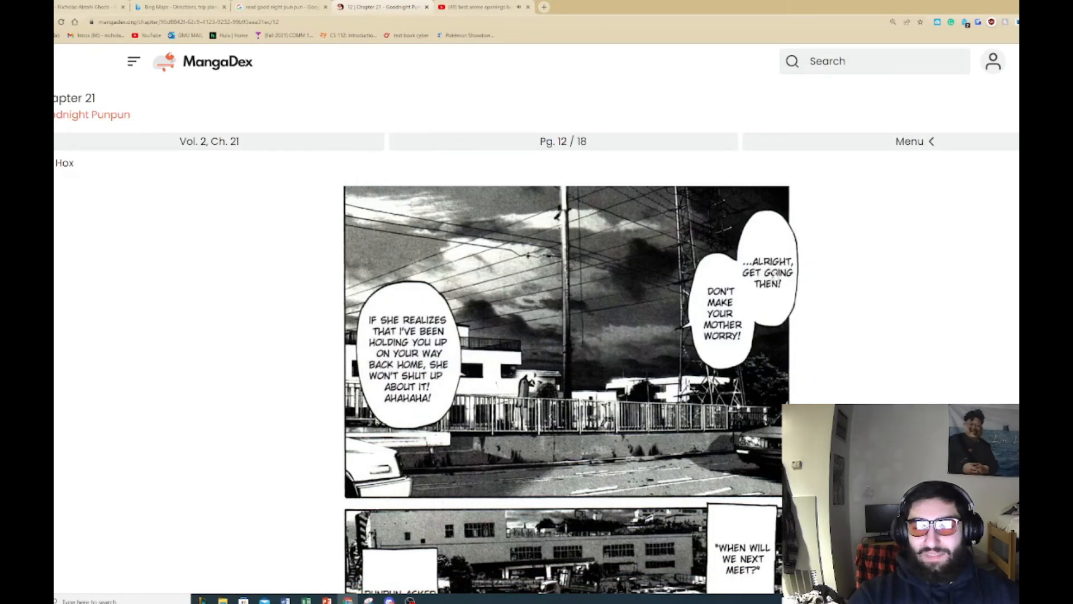
mouse_move(739, 304)
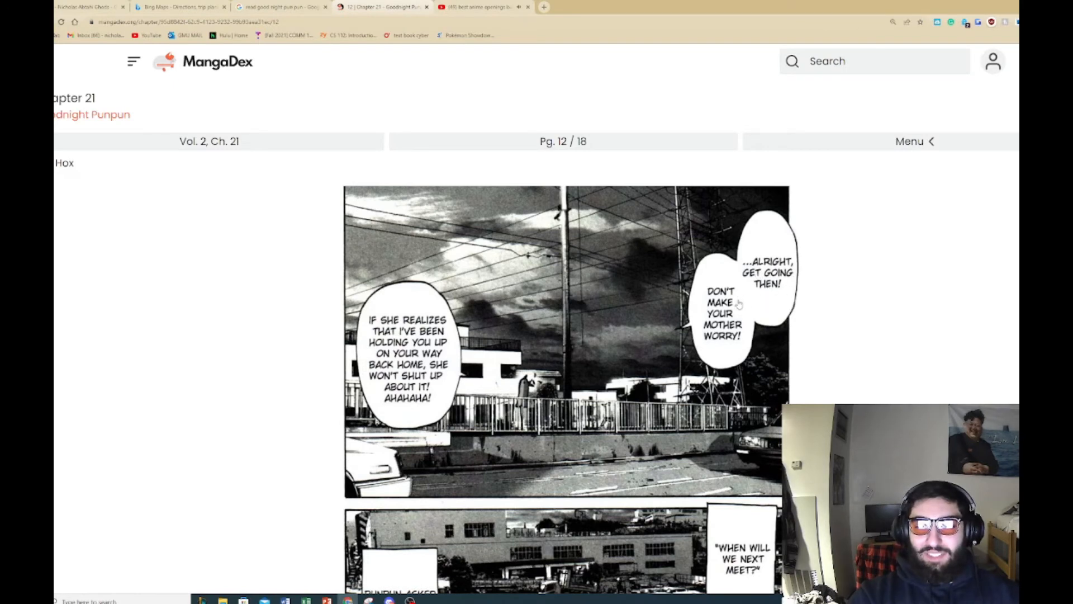
mouse_move(768, 348)
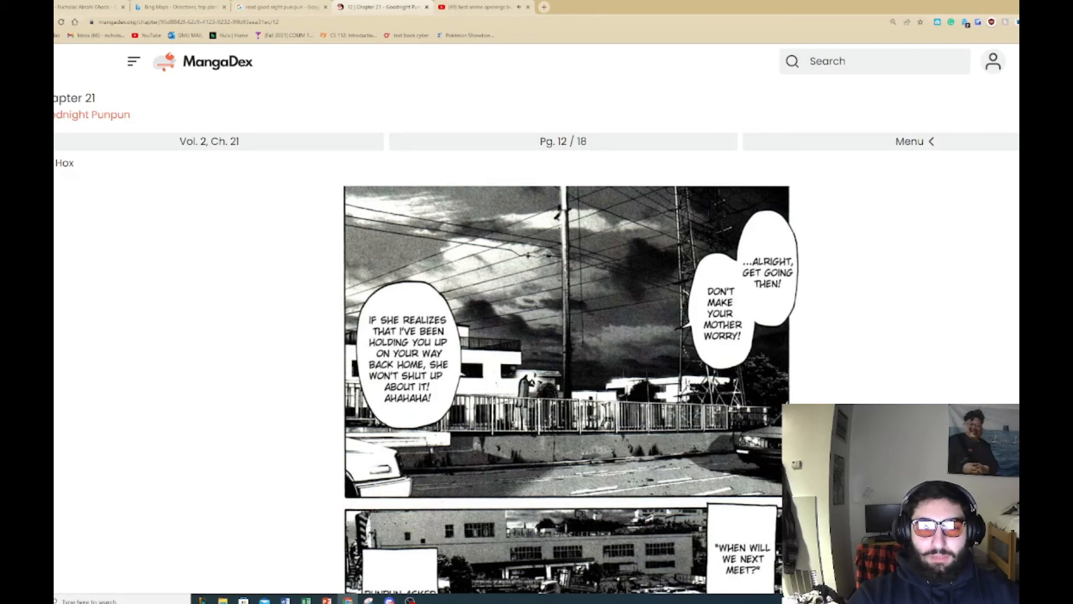
Step: Read page 12 with Punpun's "...LIAR." and reach page 13's bridge scene
scroll(down, 3)
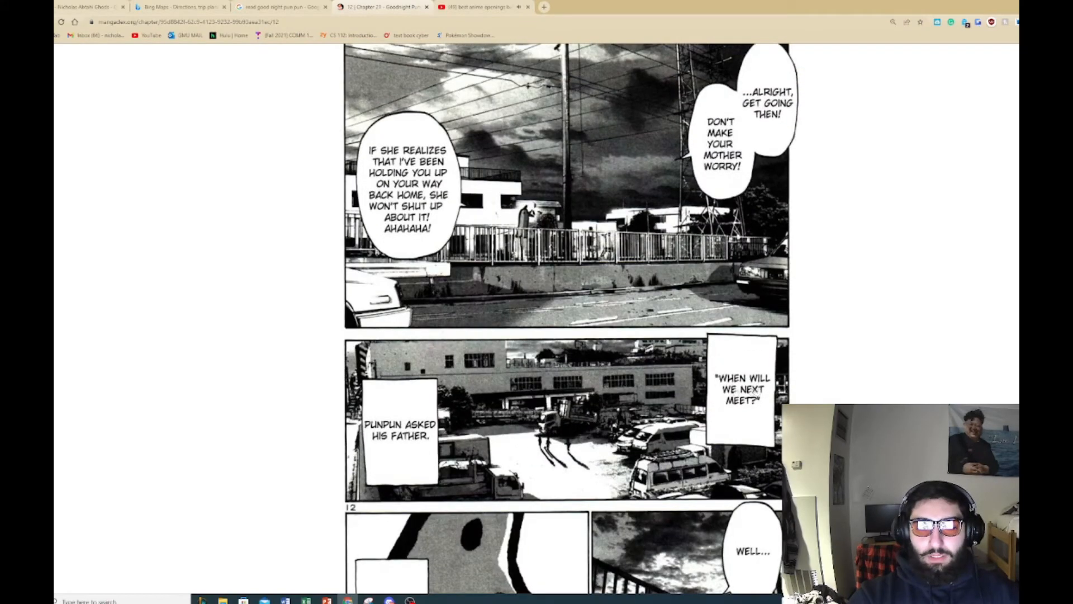
scroll(down, 3)
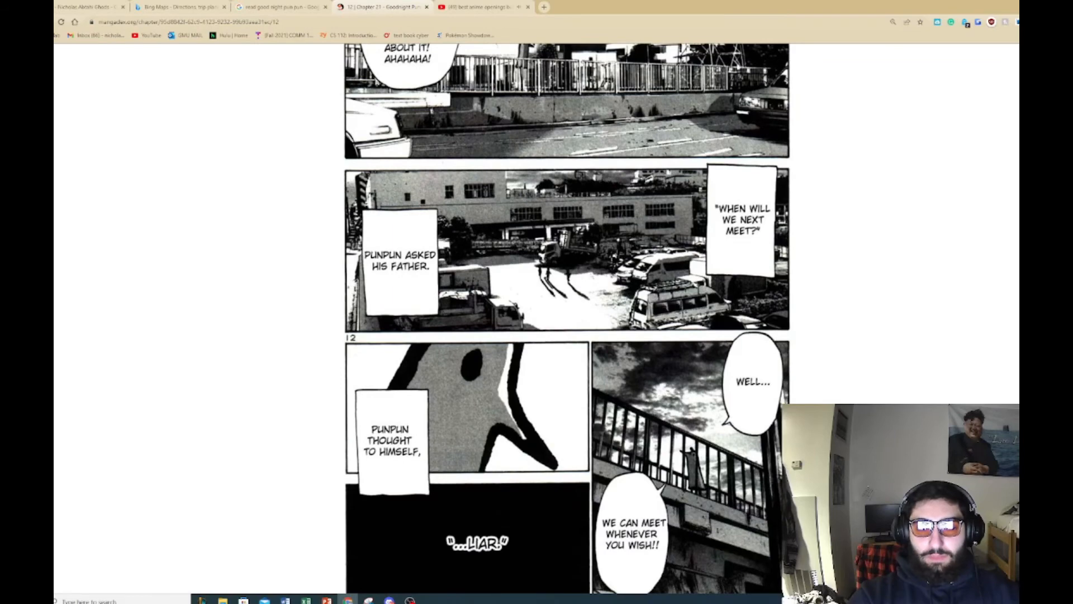
scroll(down, 3)
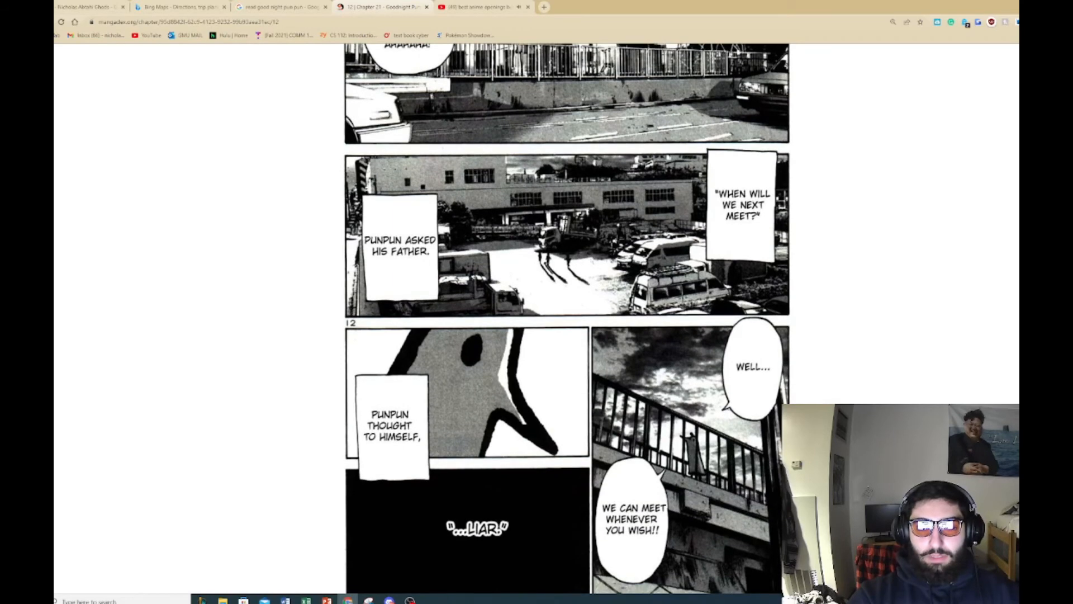
mouse_move(815, 370)
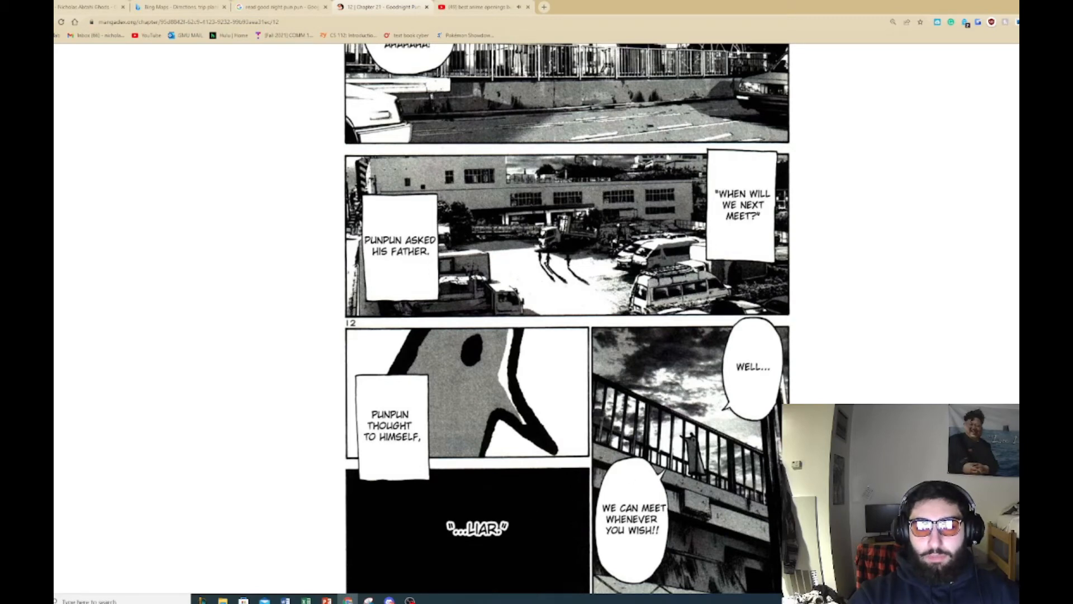
scroll(up, 3)
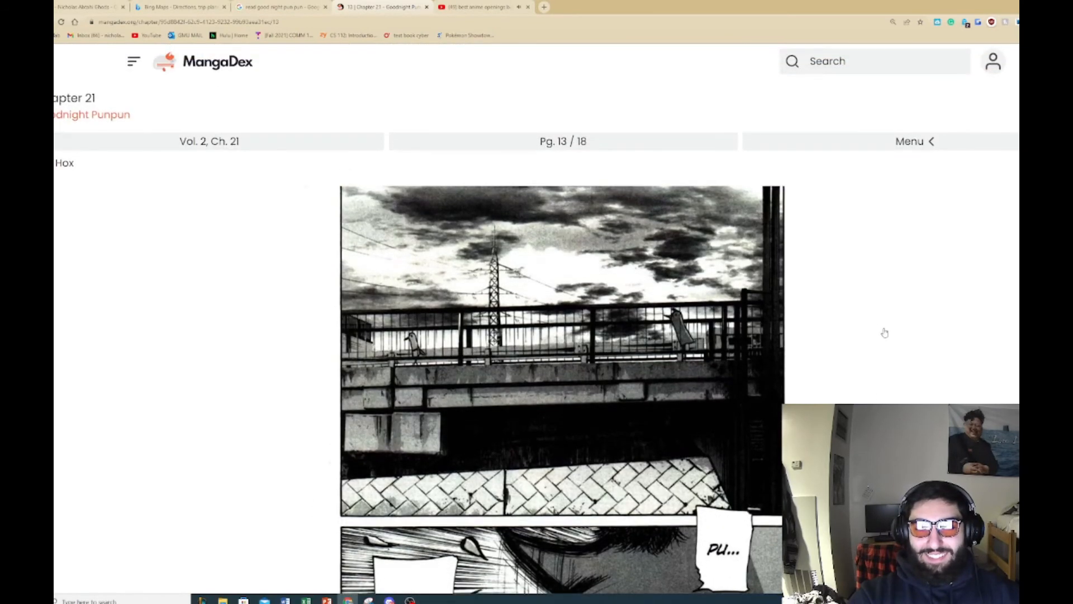
Step: Scroll past the end of page 16, where Punpunia disappears, until page 17 loads
scroll(down, 3)
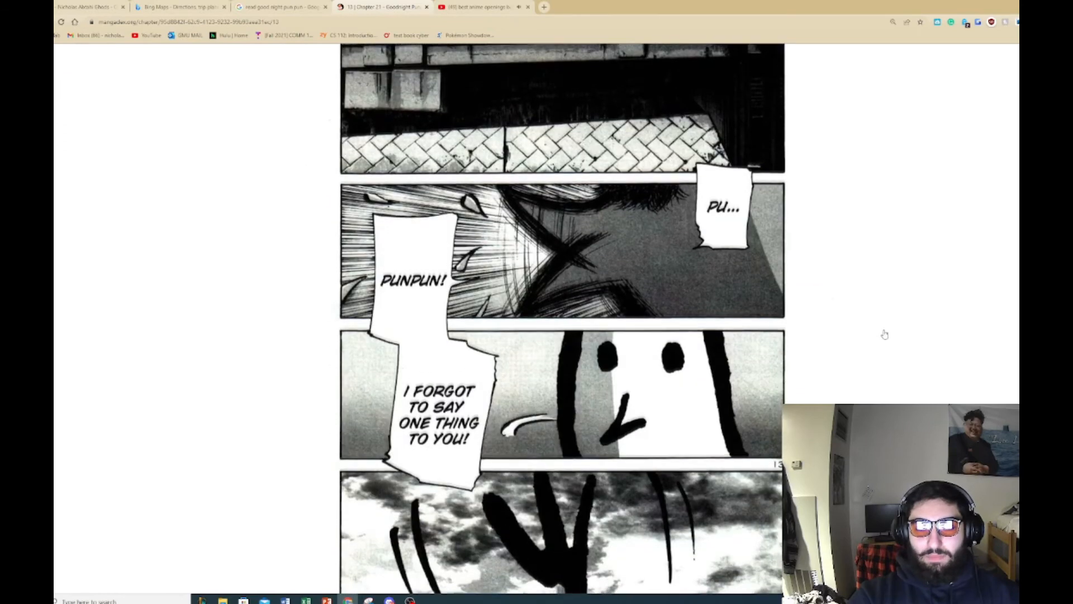
scroll(down, 3)
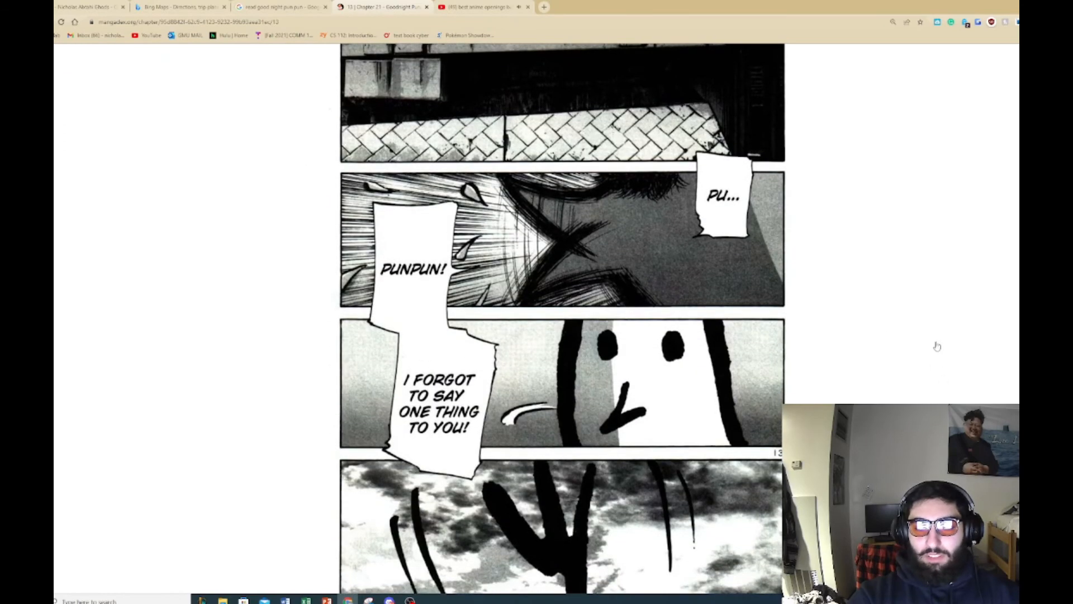
scroll(down, 3)
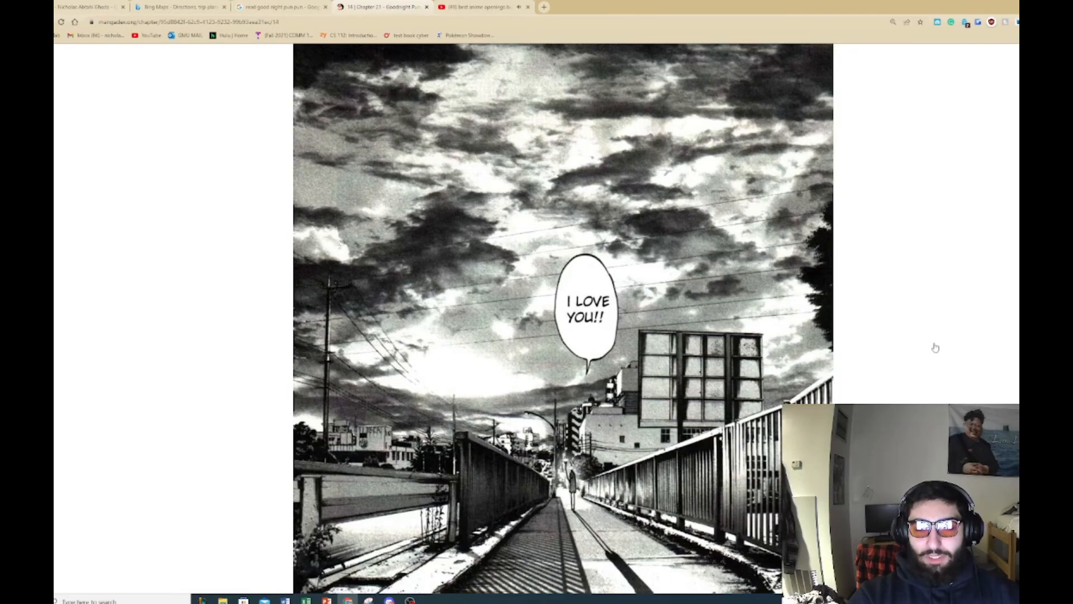
scroll(down, 3)
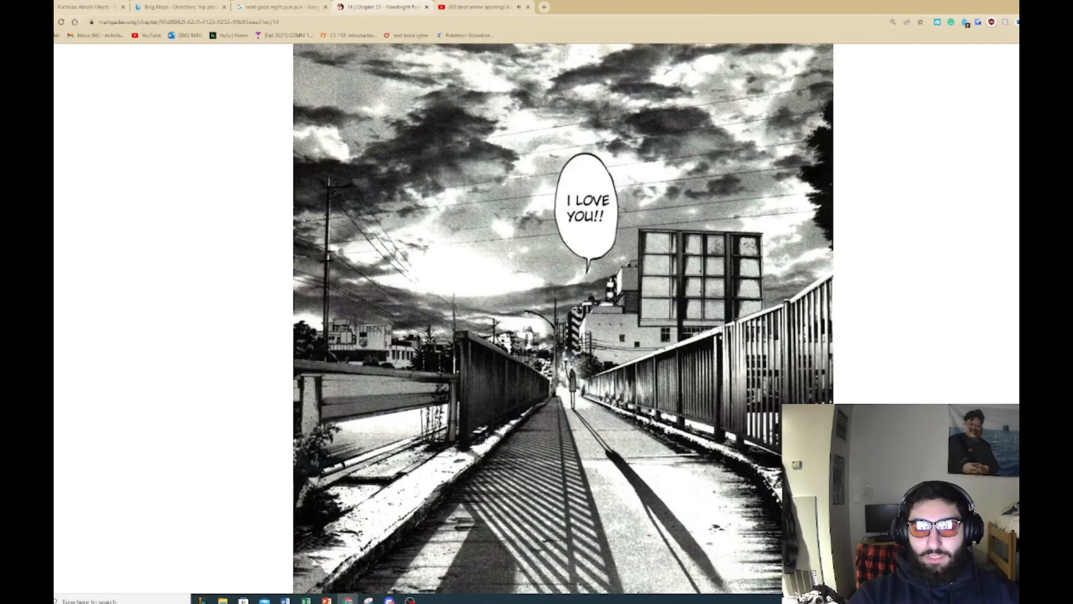
scroll(up, 3)
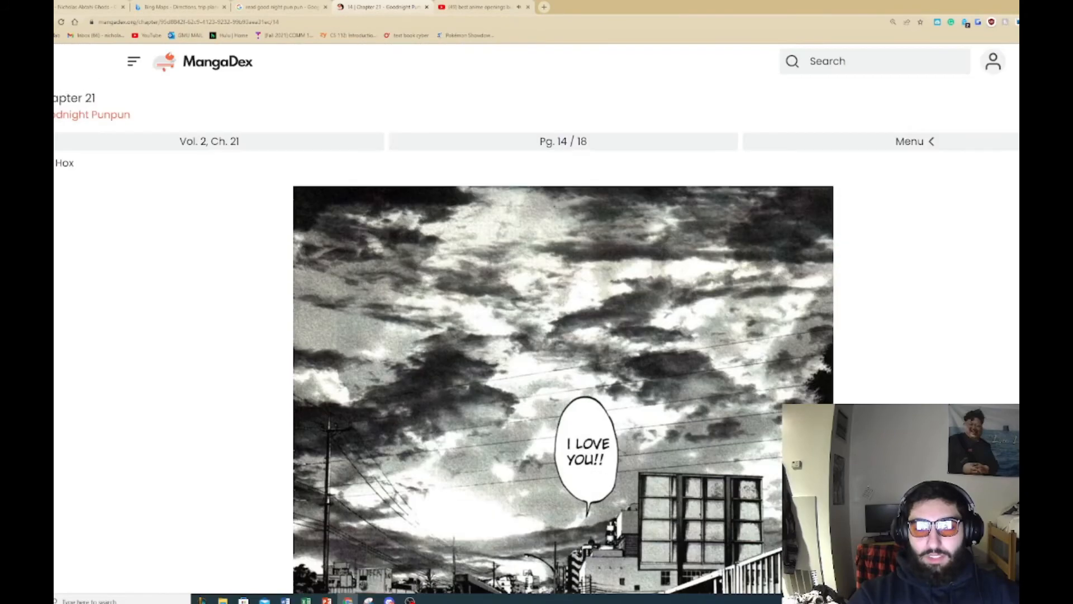
scroll(down, 3)
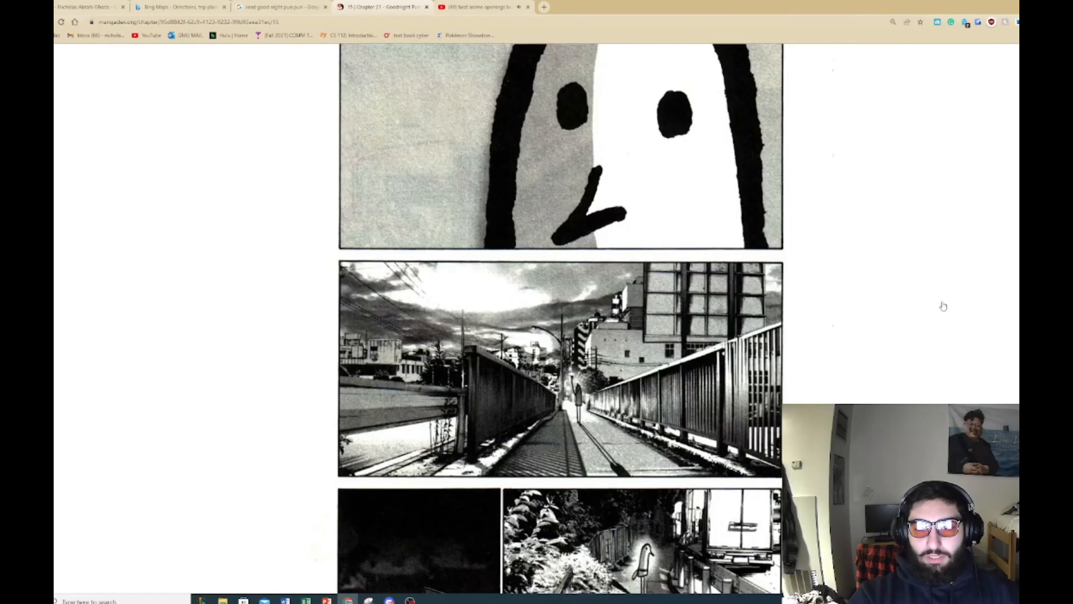
scroll(down, 3)
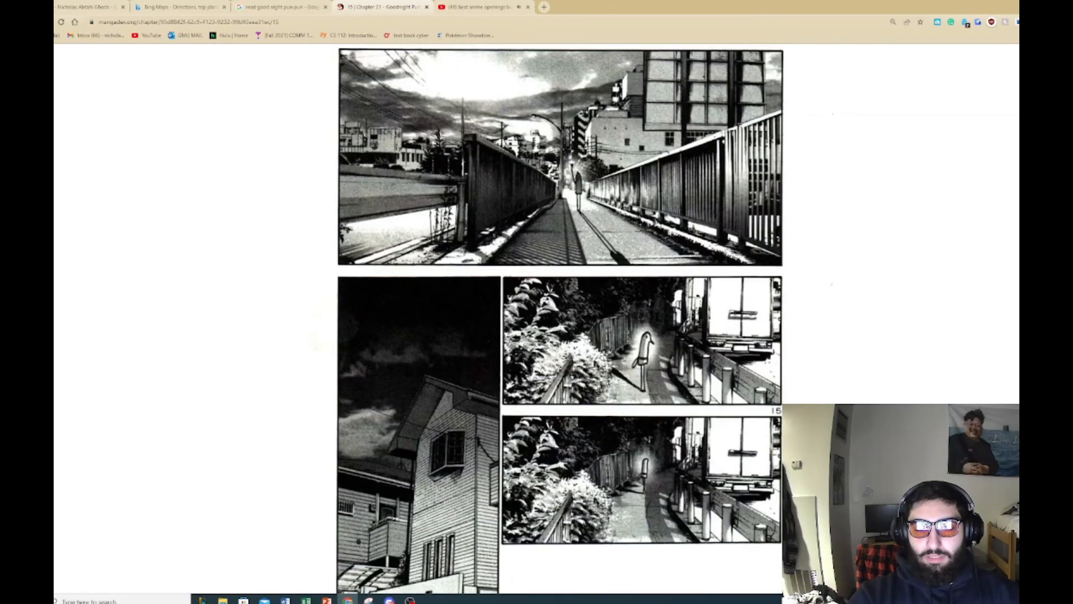
scroll(up, 3)
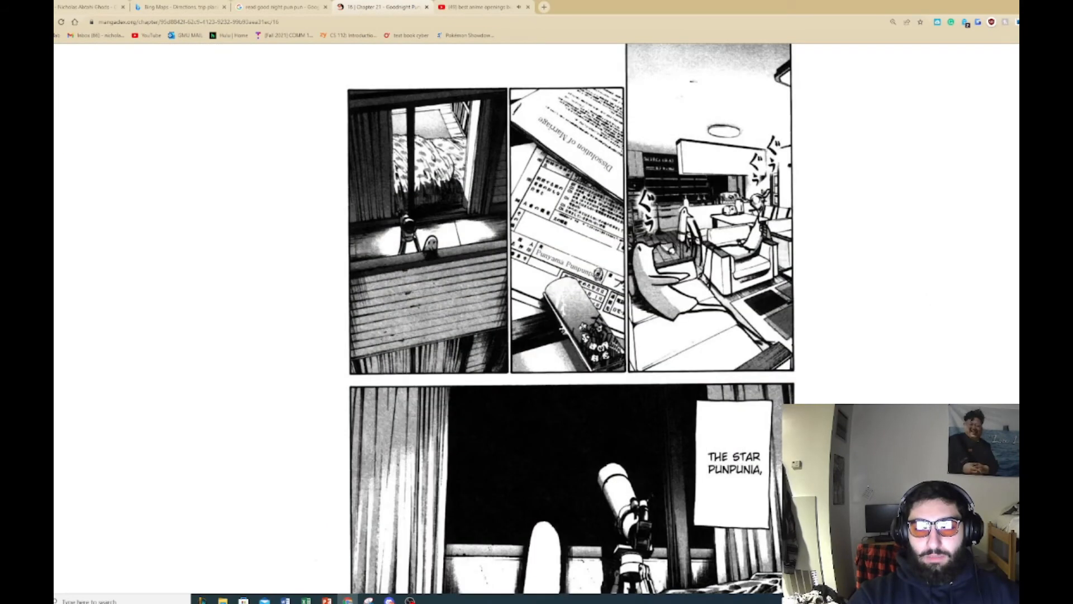
scroll(down, 3)
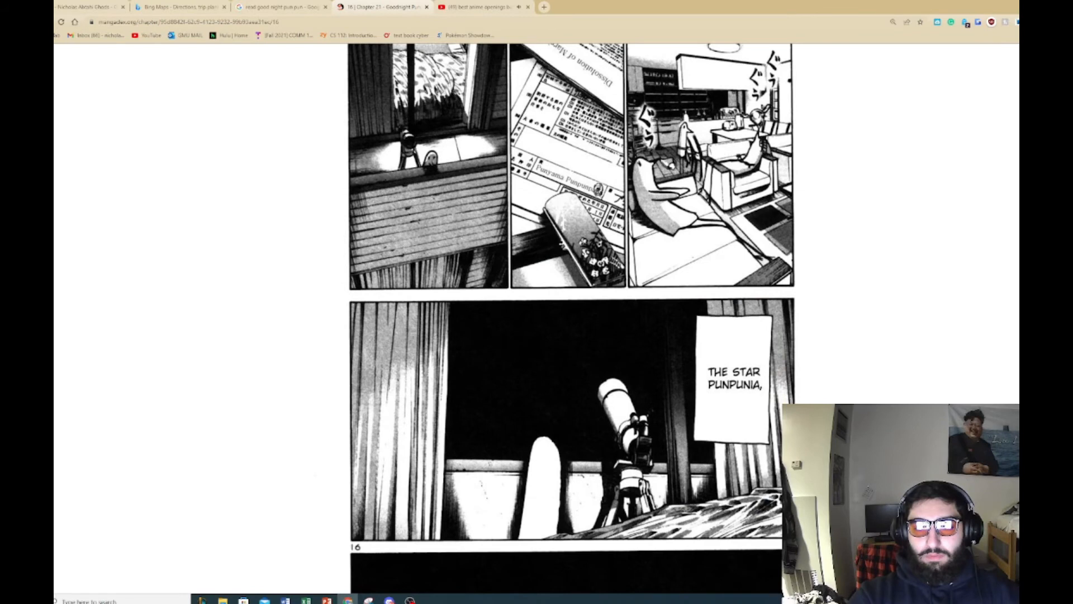
scroll(down, 3)
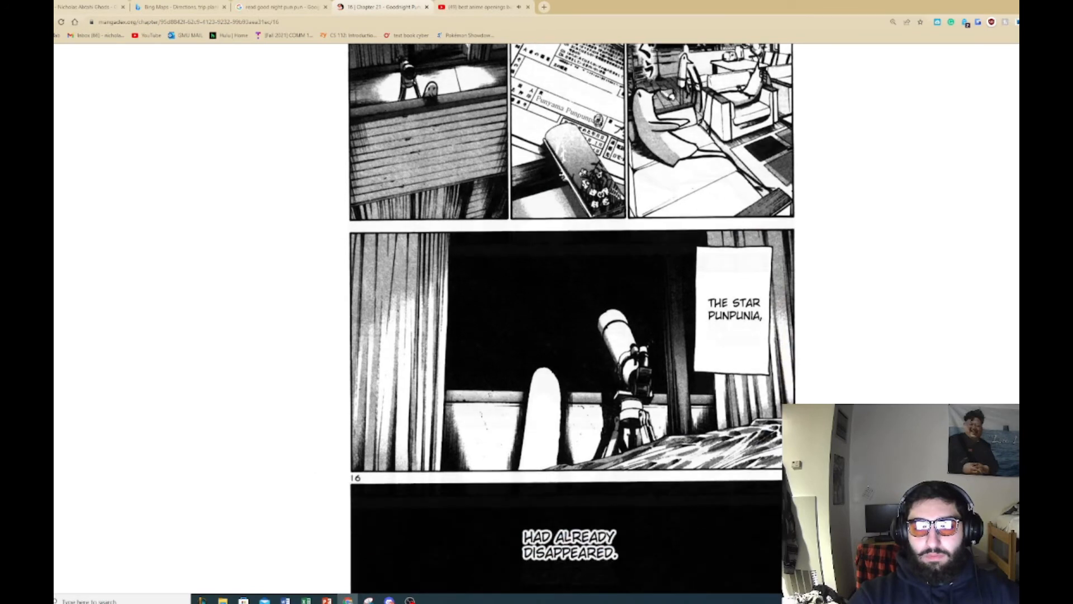
scroll(down, 3)
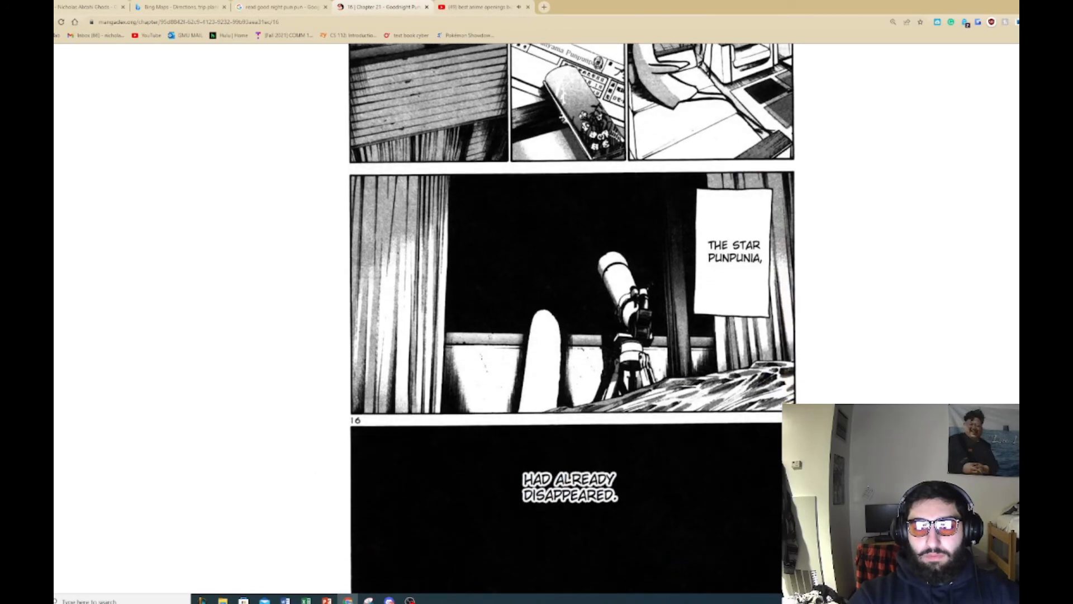
mouse_move(926, 305)
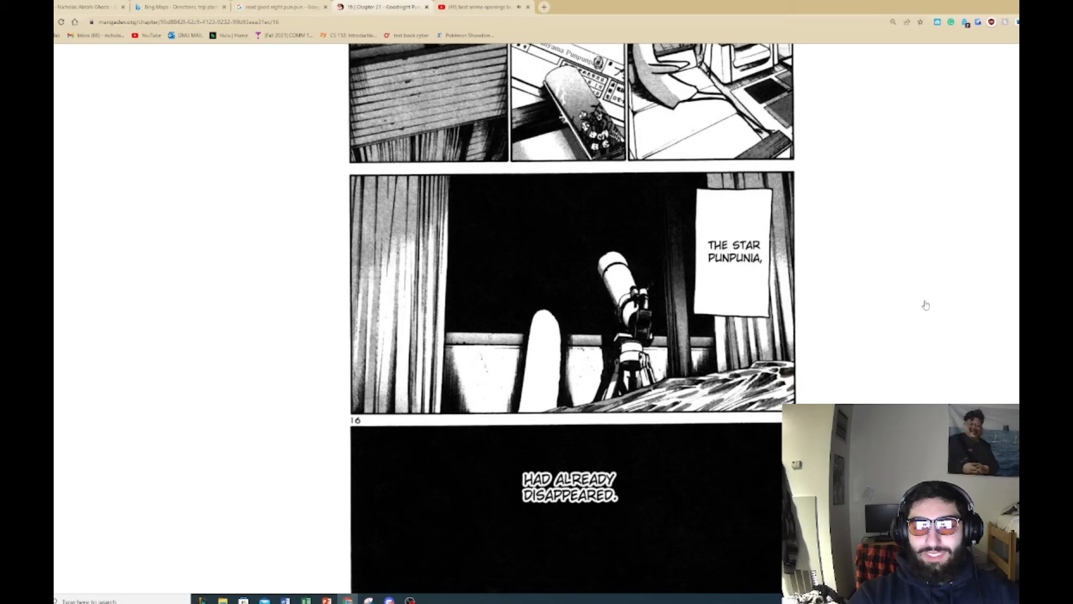
scroll(up, 3)
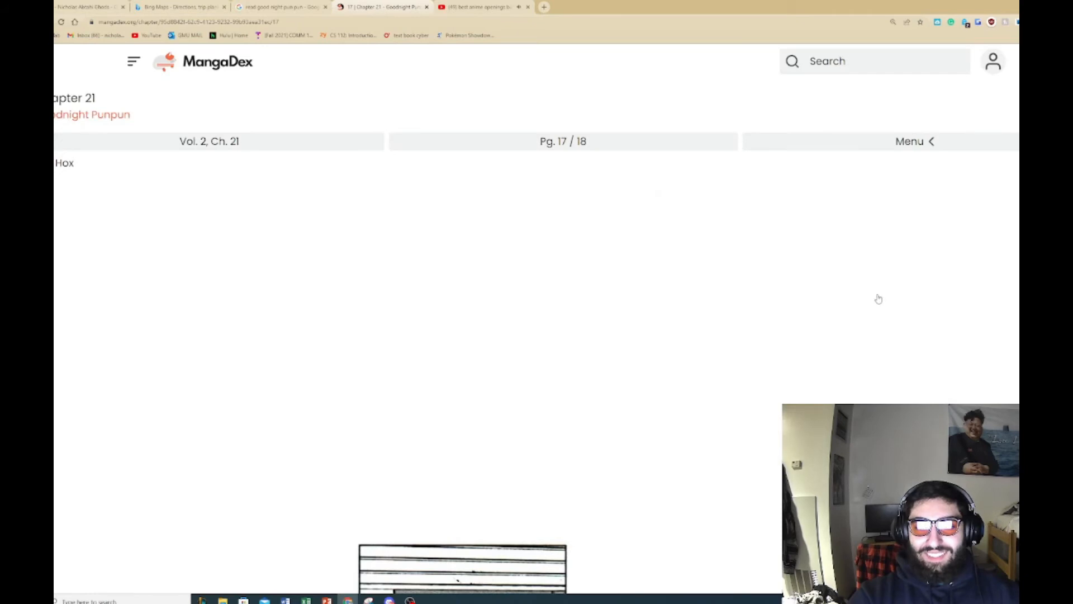
Step: Scroll ahead to page 18 of 18, then go back to page 17
scroll(down, 3)
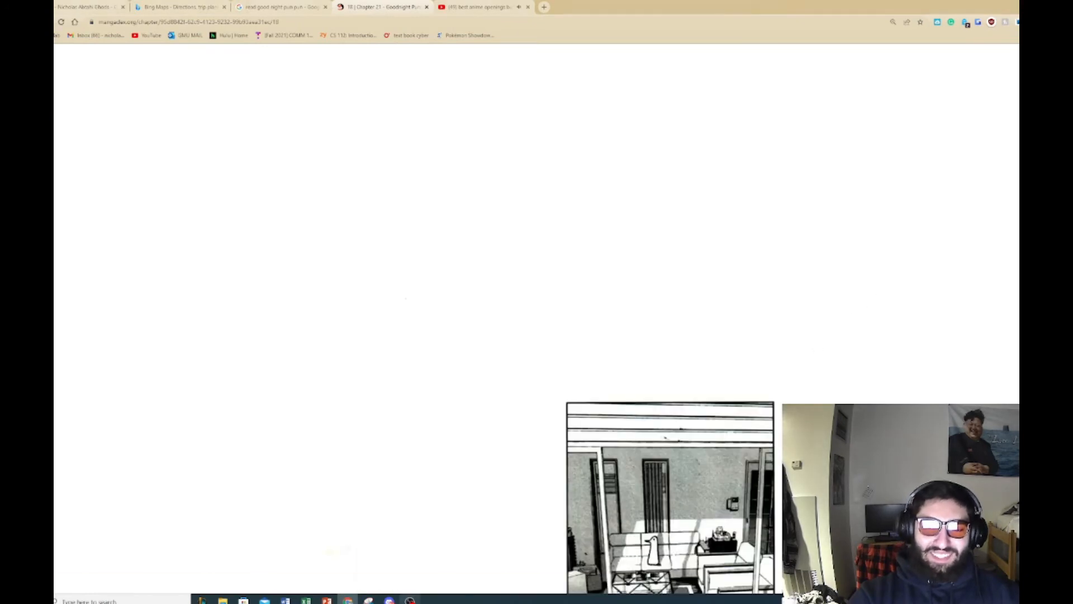
scroll(up, 3)
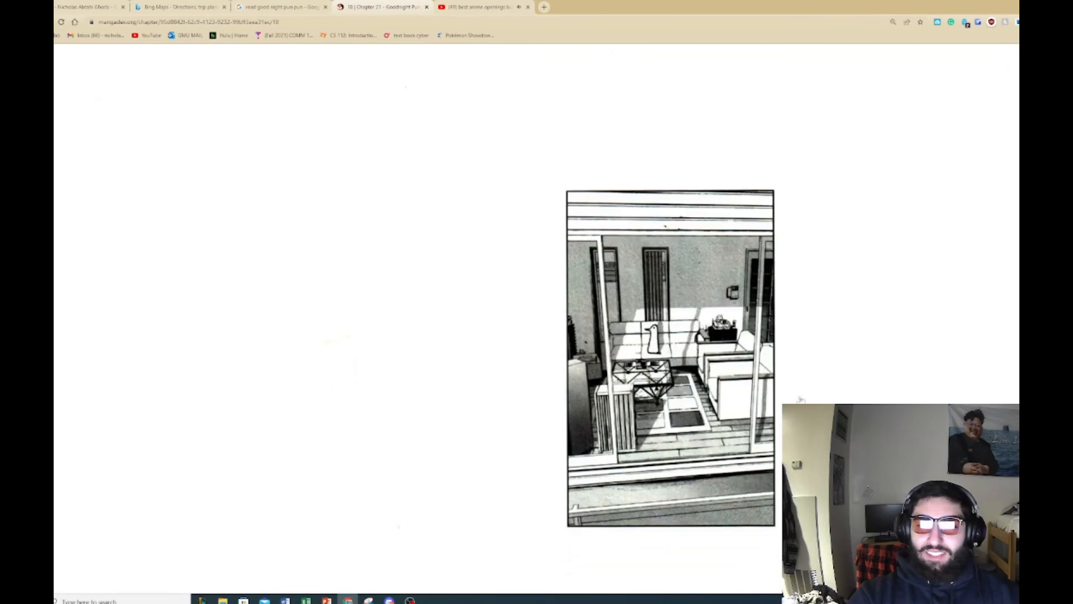
scroll(down, 3)
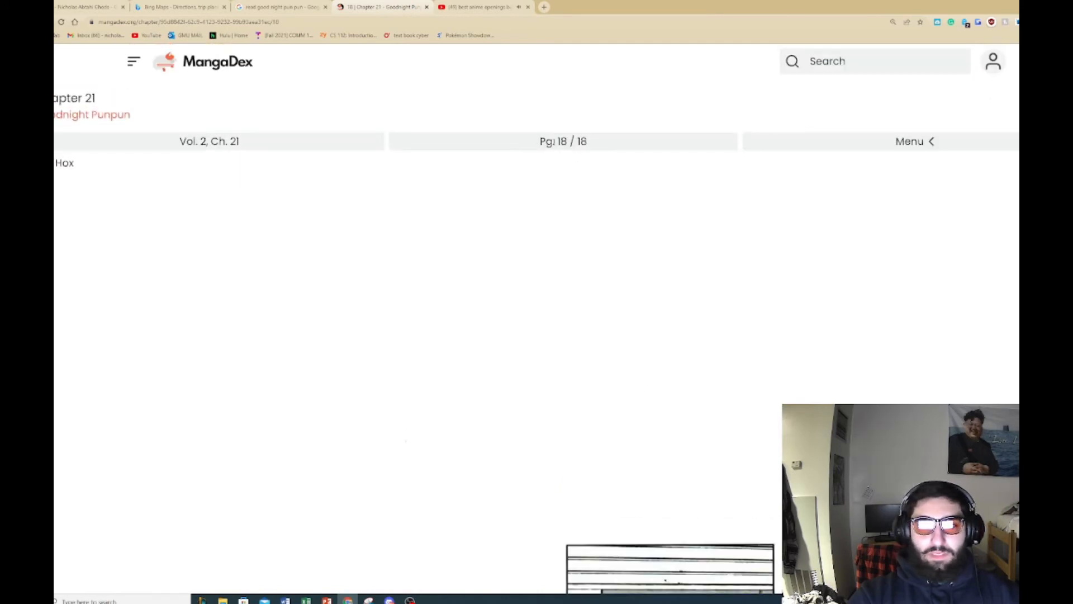
click(914, 140)
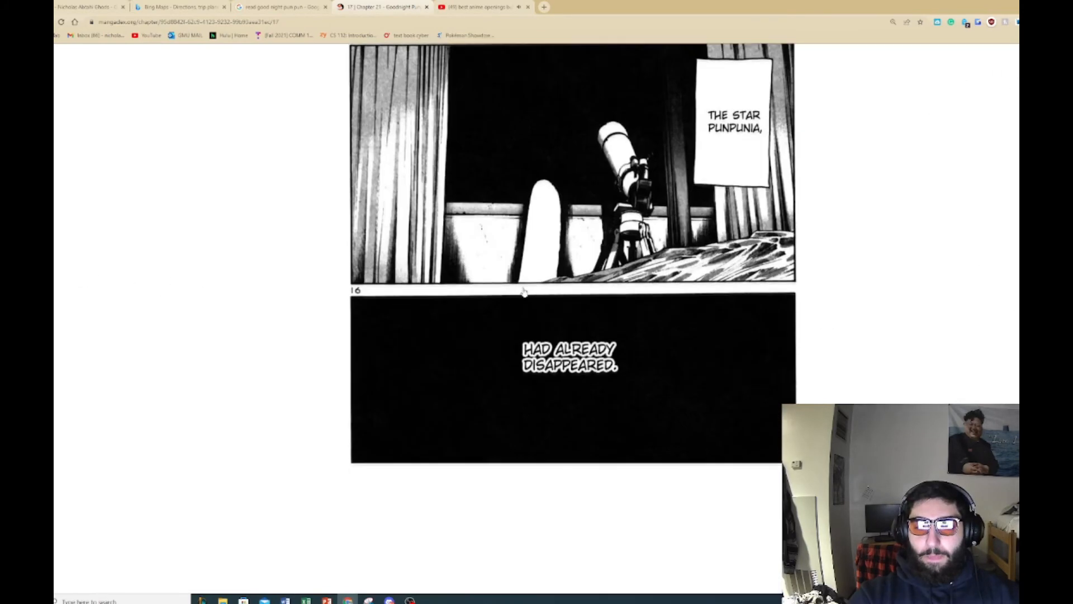
Step: Scroll back up to page 14, the bridge scene with 'I LOVE YOU!!'
scroll(up, 3)
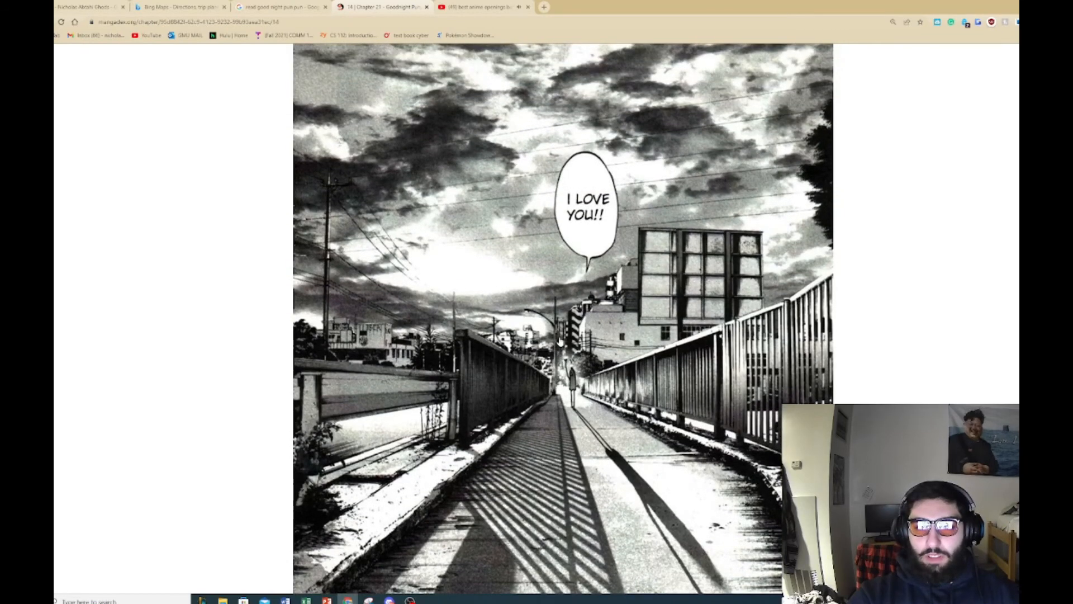
mouse_move(728, 315)
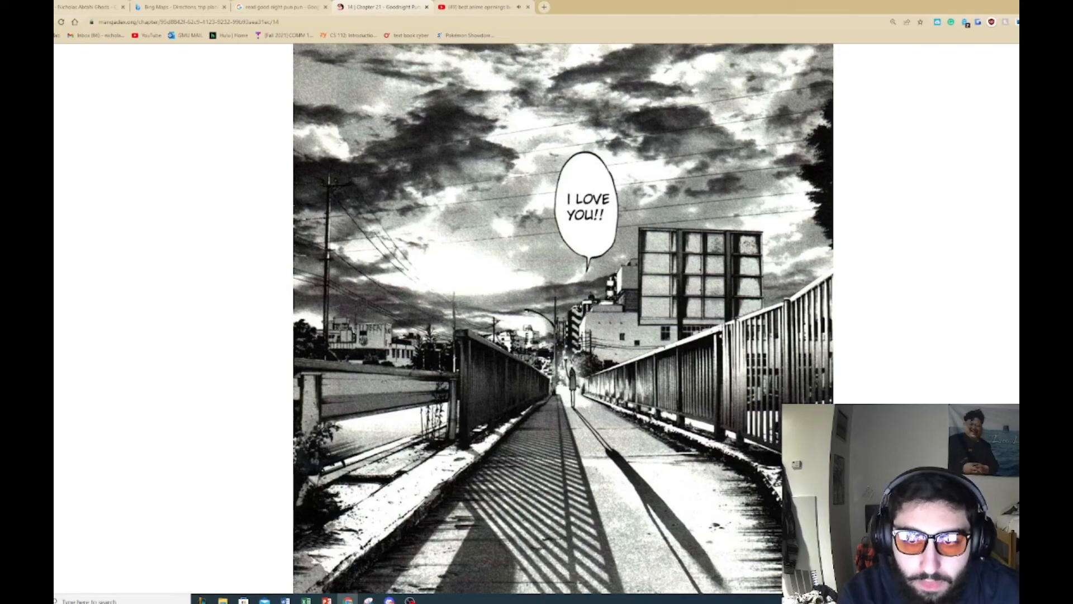
Step: Read down from page 13 to page 17, where the star Punpunia disappears
scroll(down, 3)
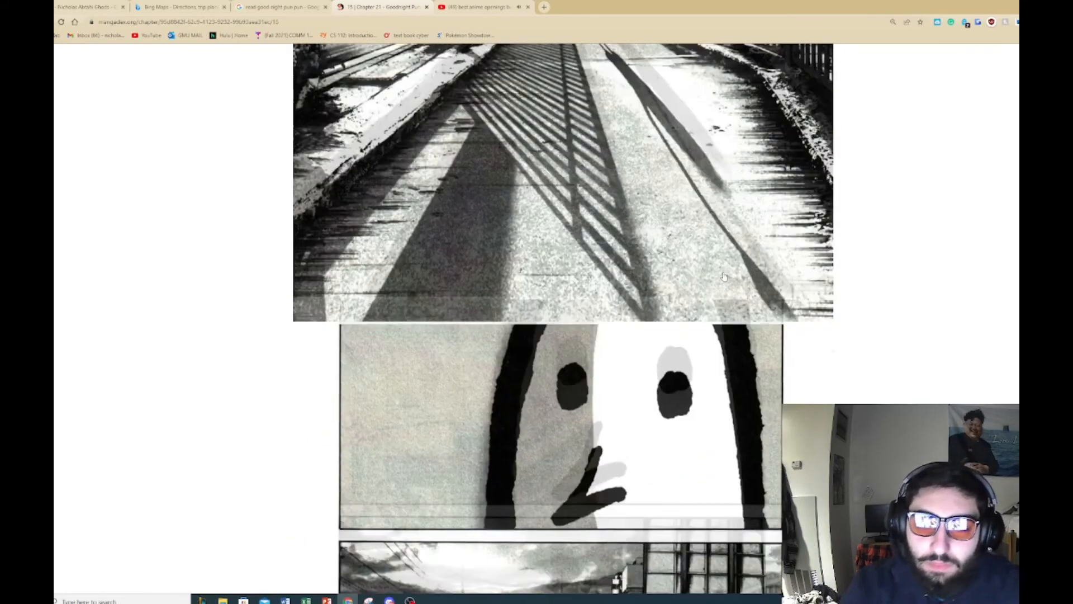
scroll(down, 3)
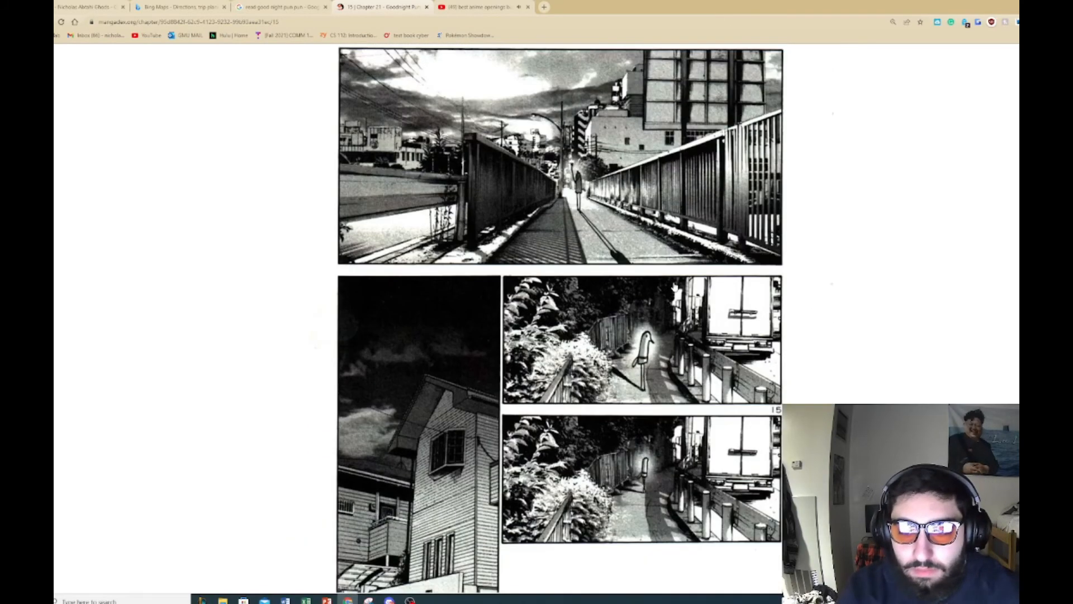
scroll(down, 3)
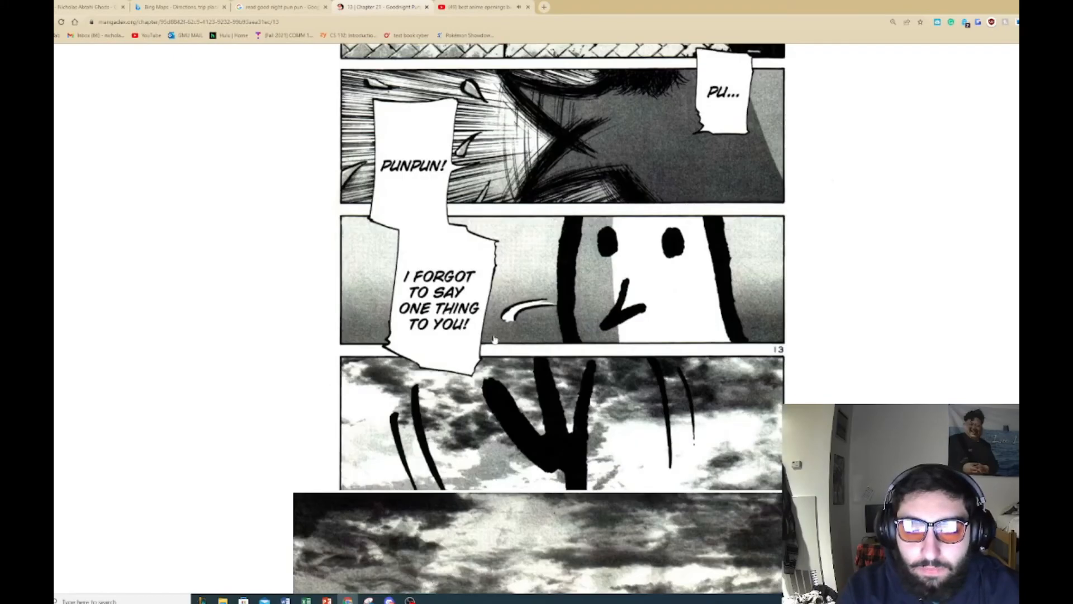
scroll(down, 3)
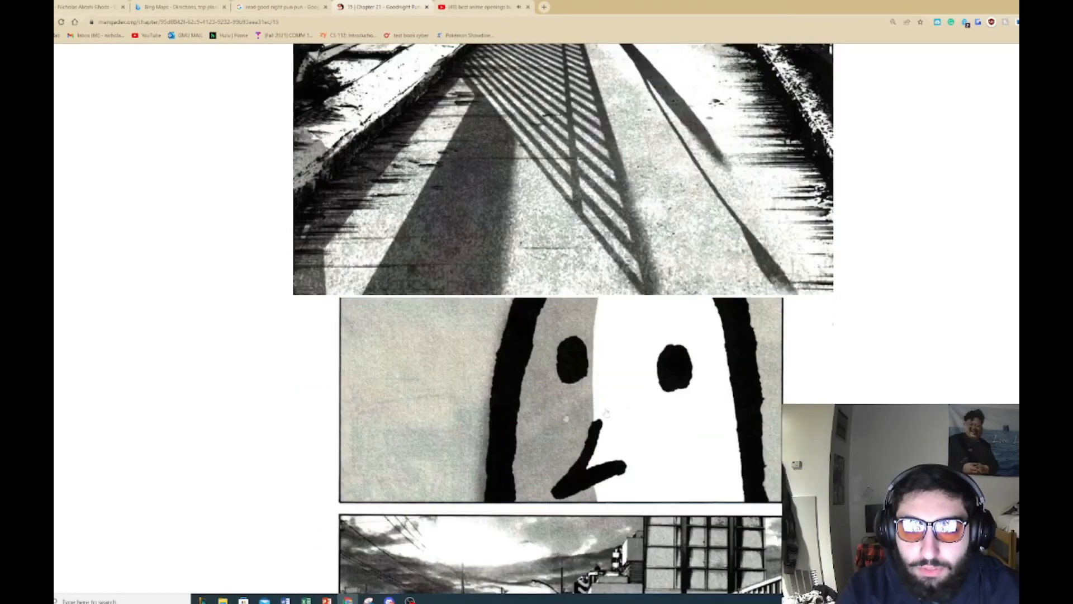
scroll(down, 3)
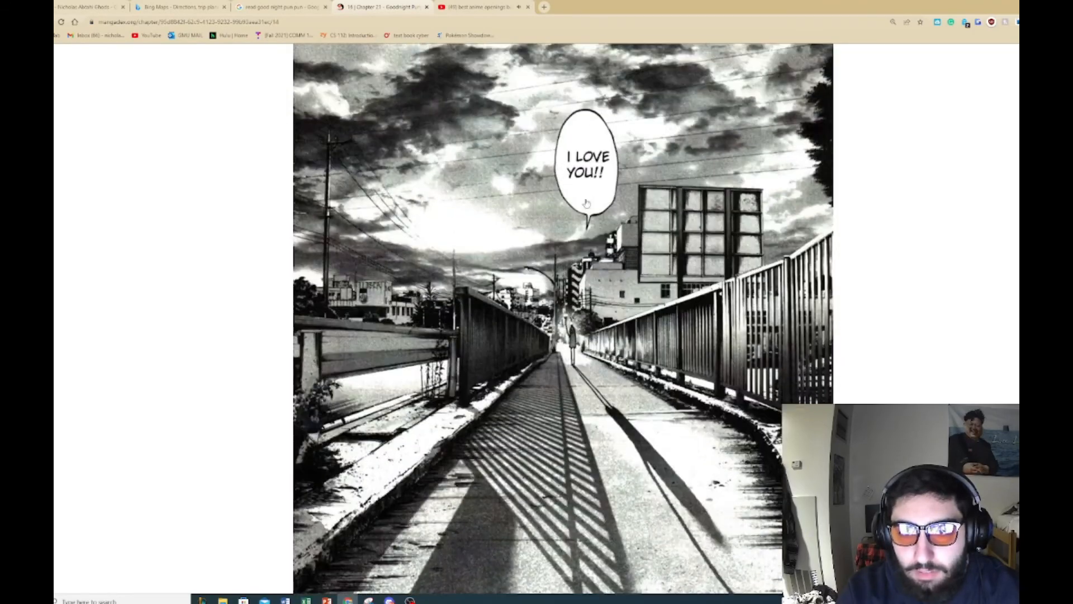
scroll(down, 3)
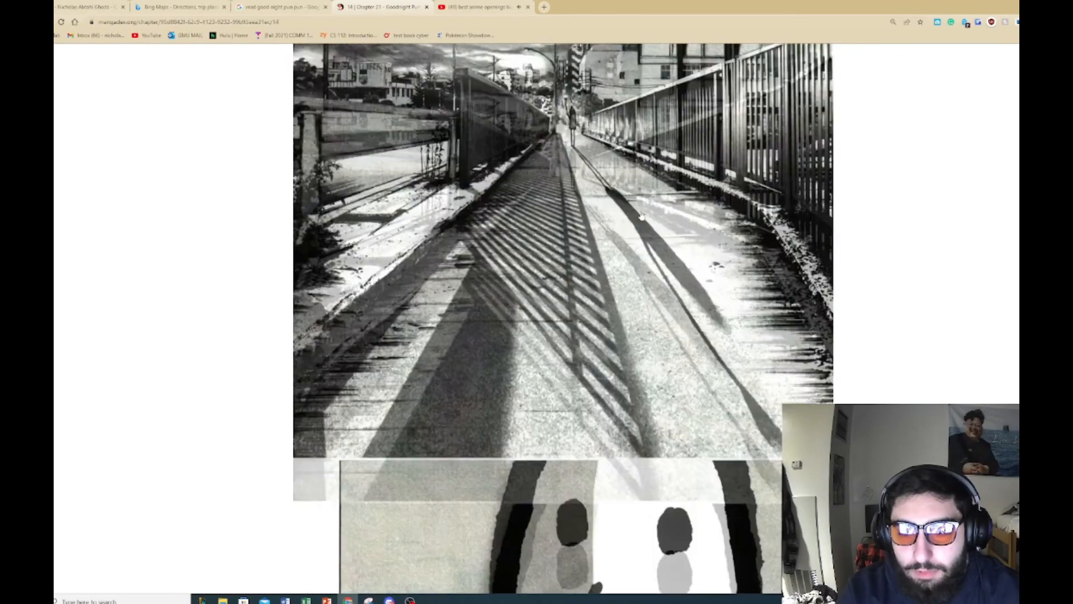
scroll(down, 3)
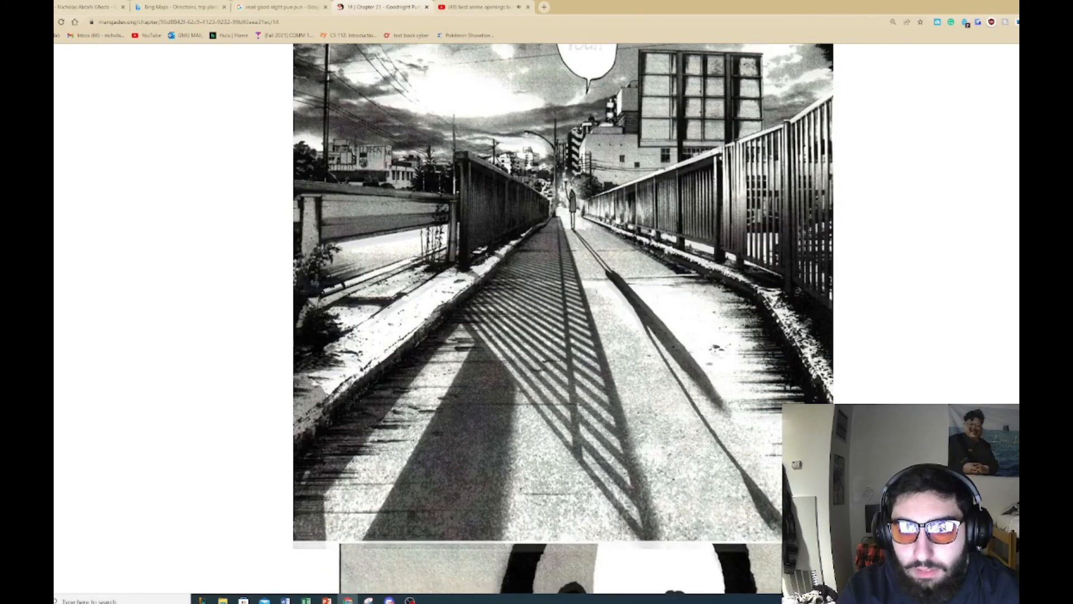
scroll(down, 3)
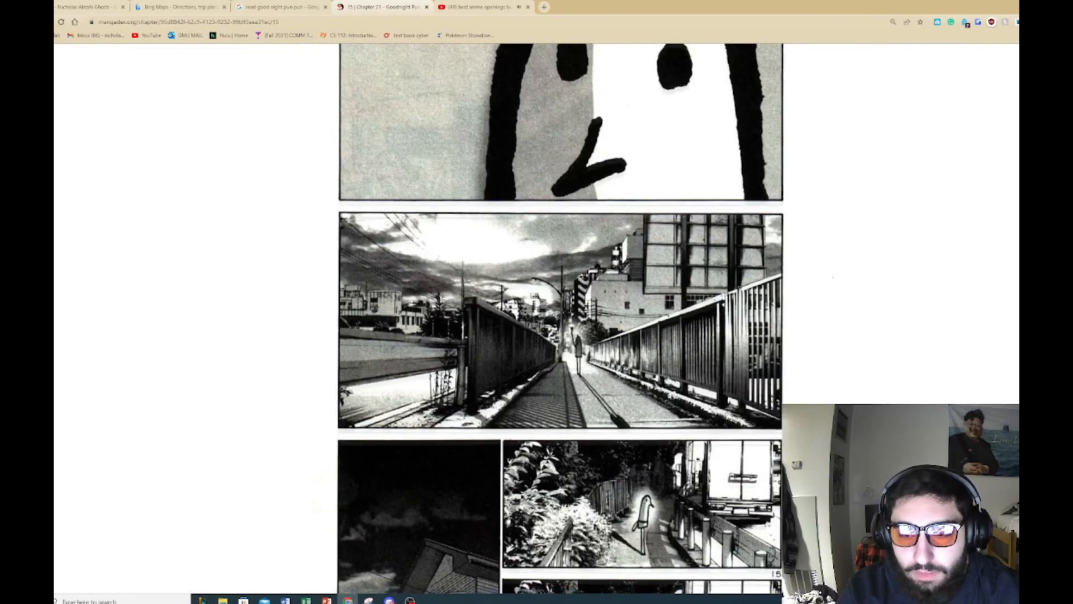
scroll(down, 3)
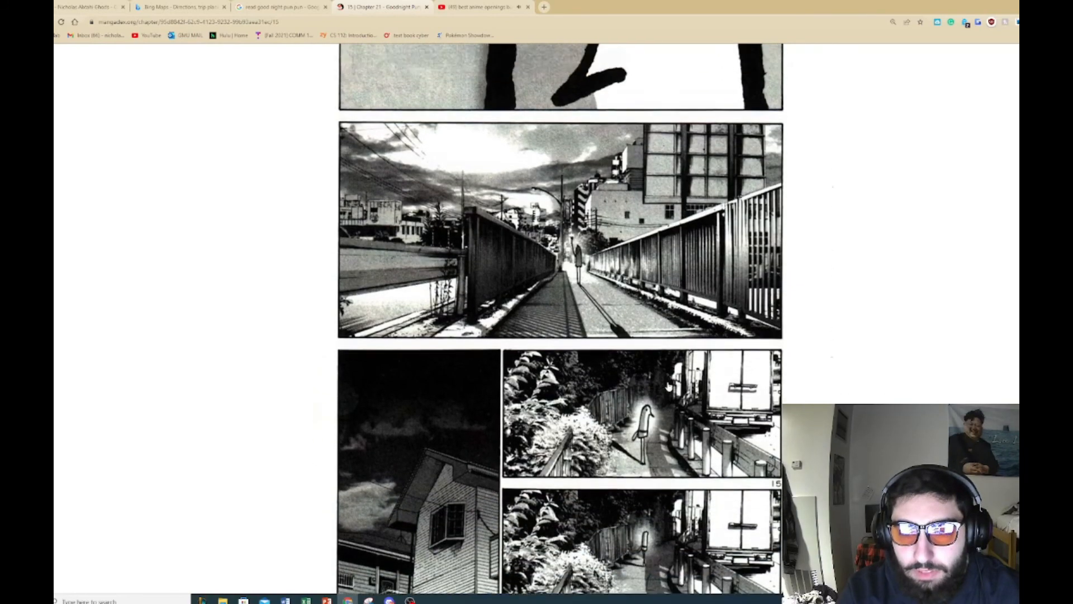
scroll(down, 3)
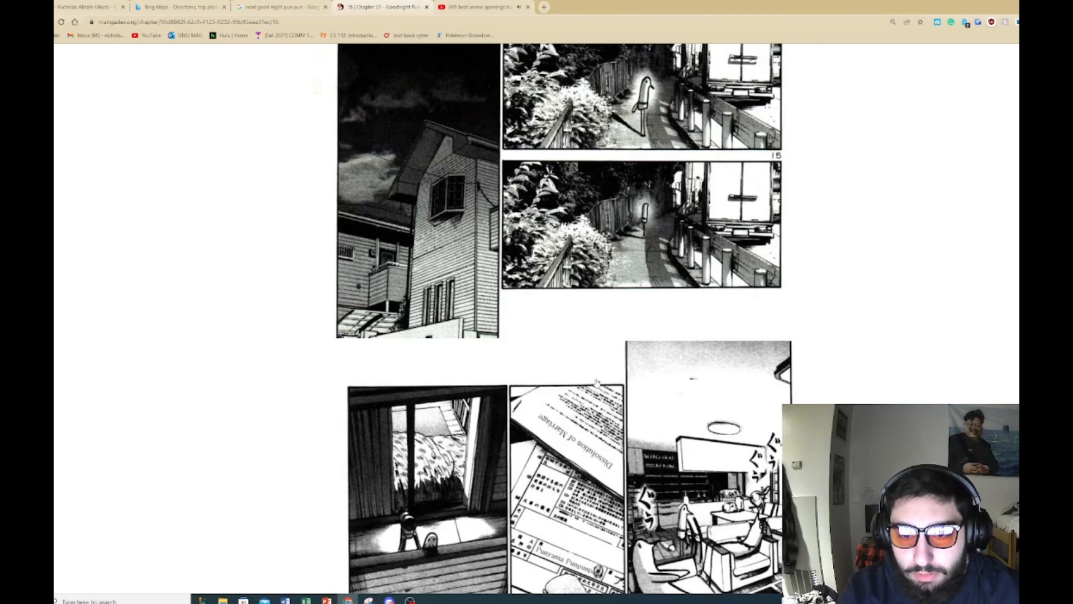
scroll(down, 3)
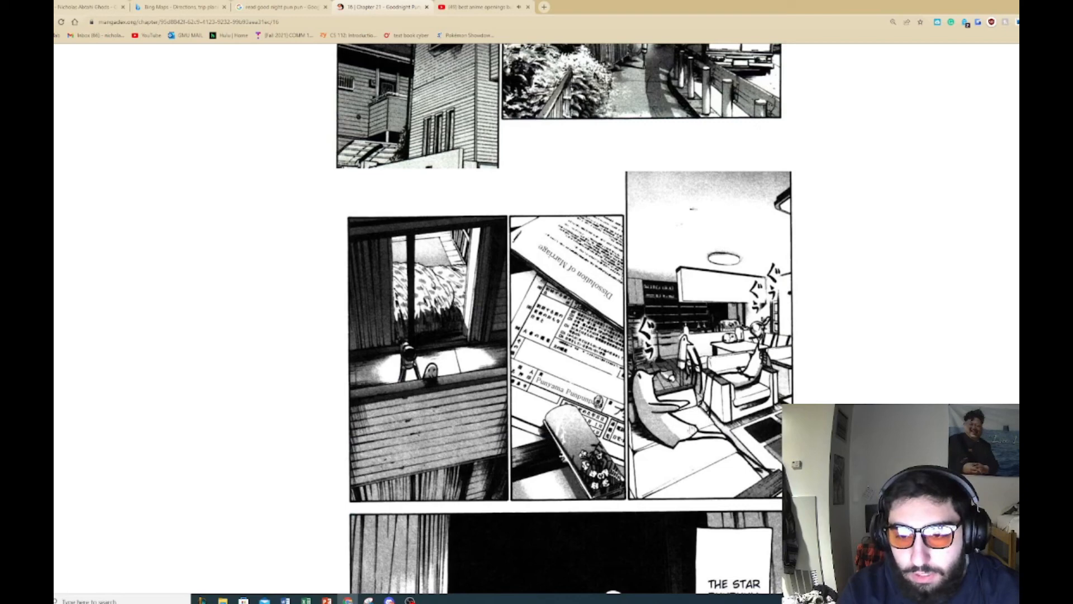
mouse_move(794, 333)
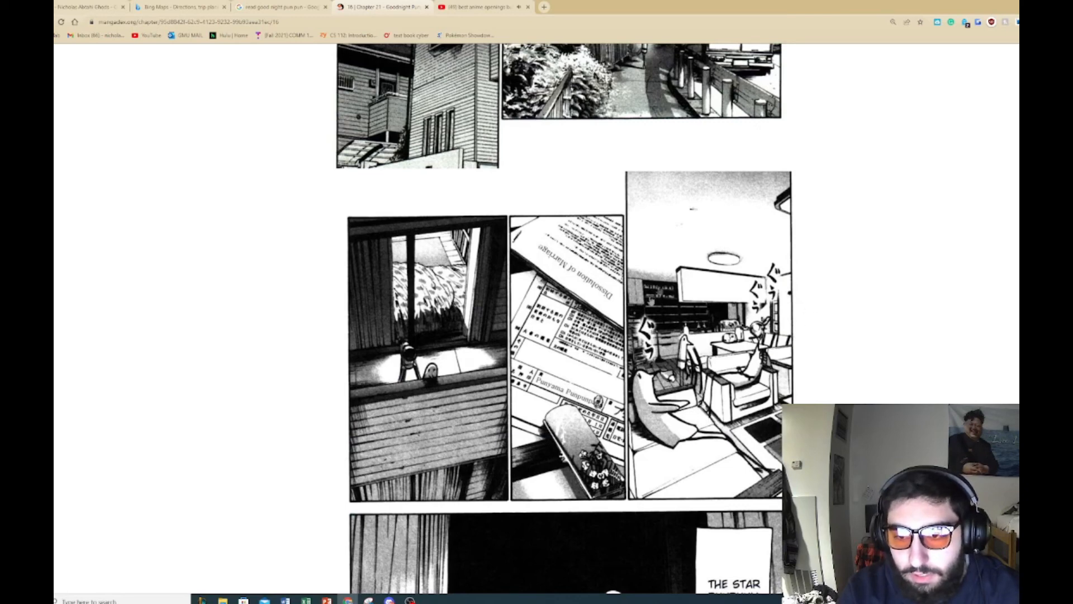
scroll(down, 3)
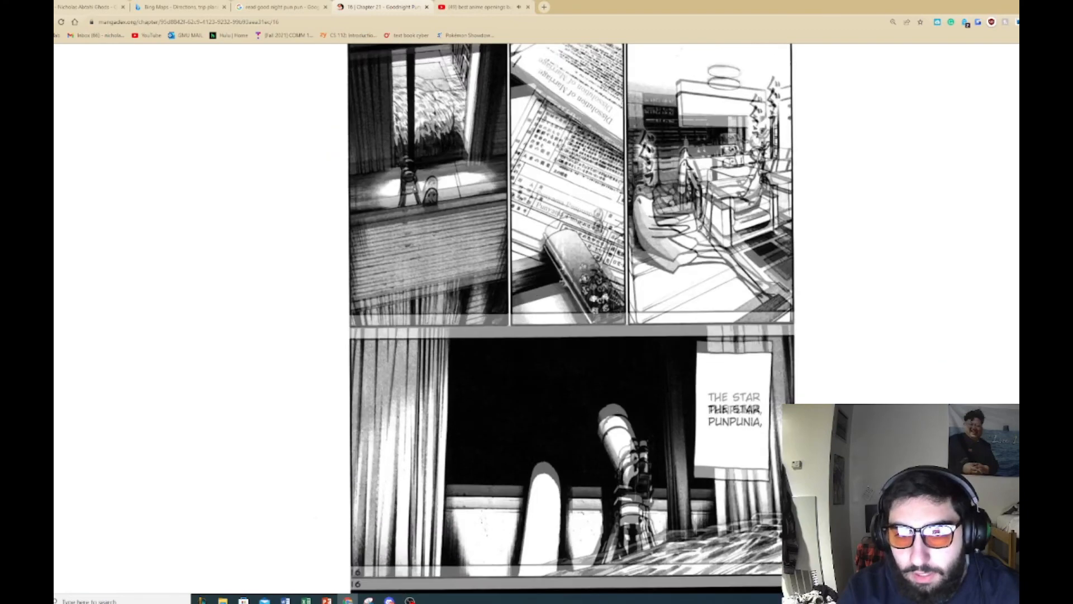
scroll(down, 3)
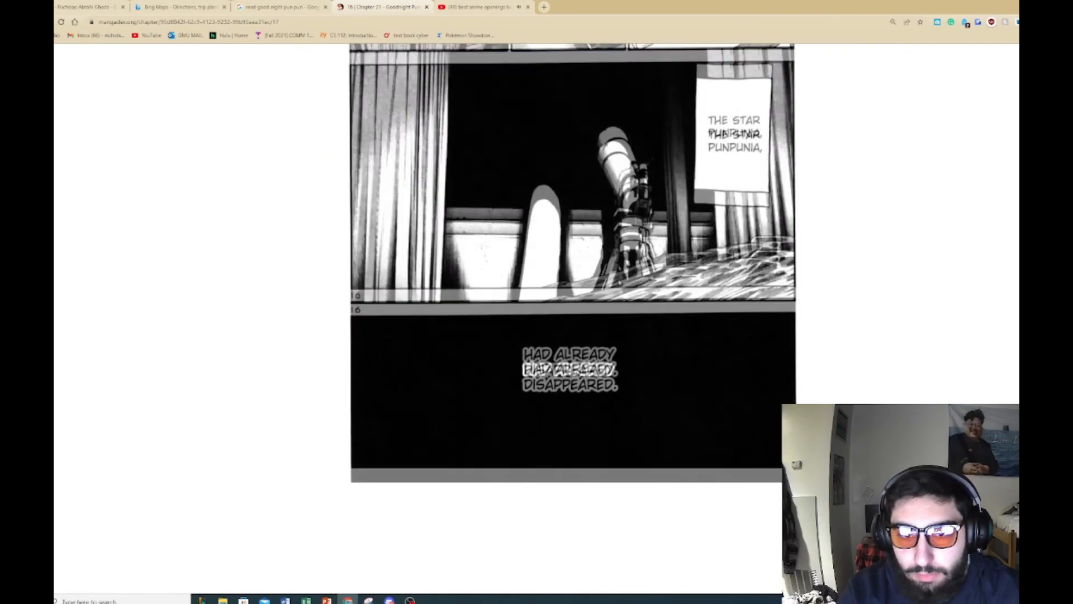
Step: Scroll back up to page 16 with the divorce papers
scroll(up, 3)
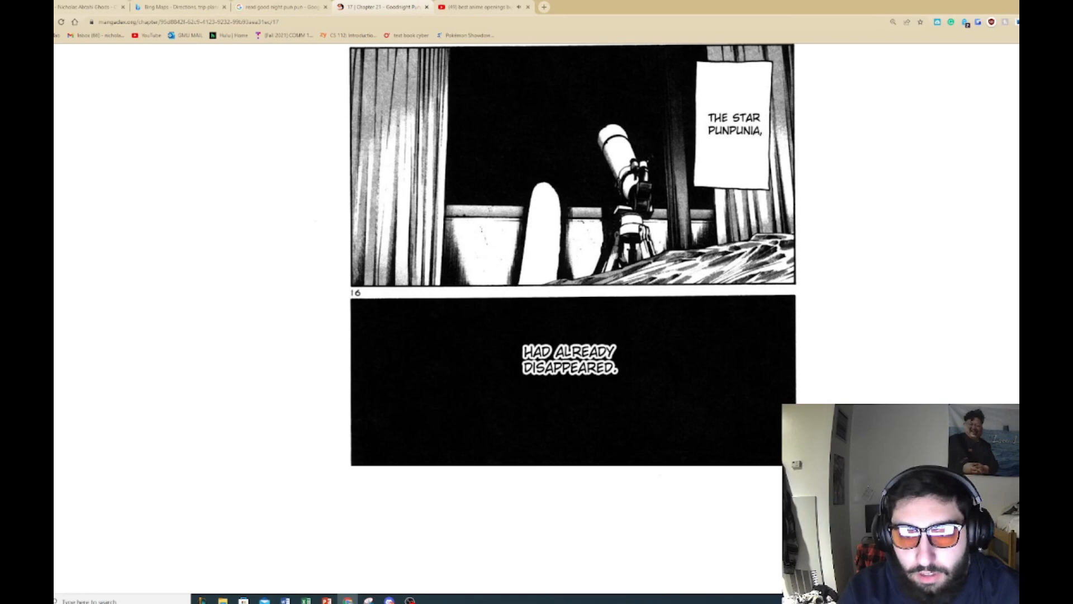
scroll(up, 3)
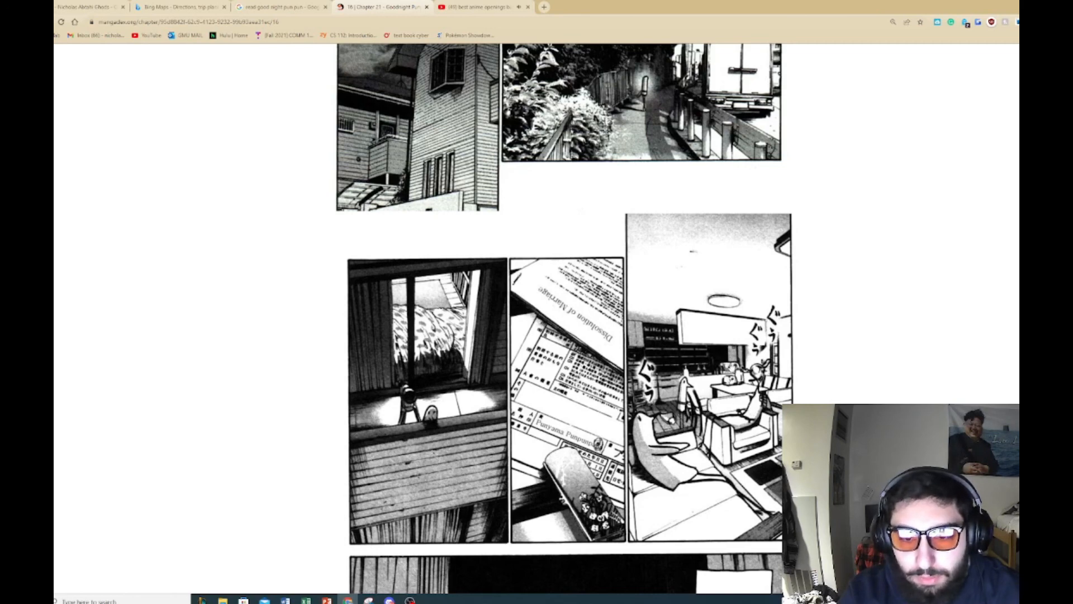
scroll(up, 3)
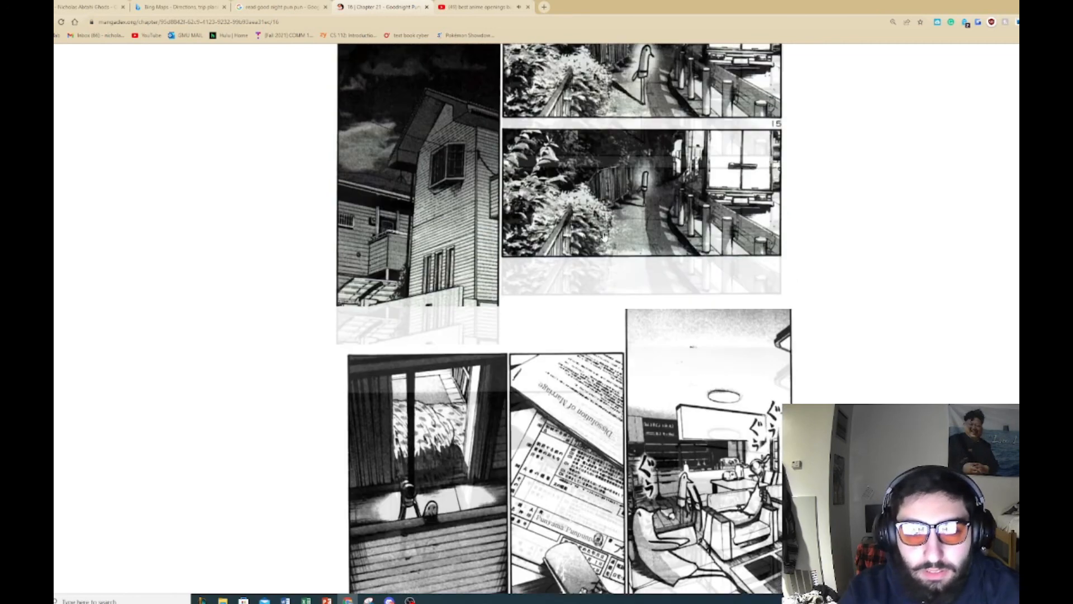